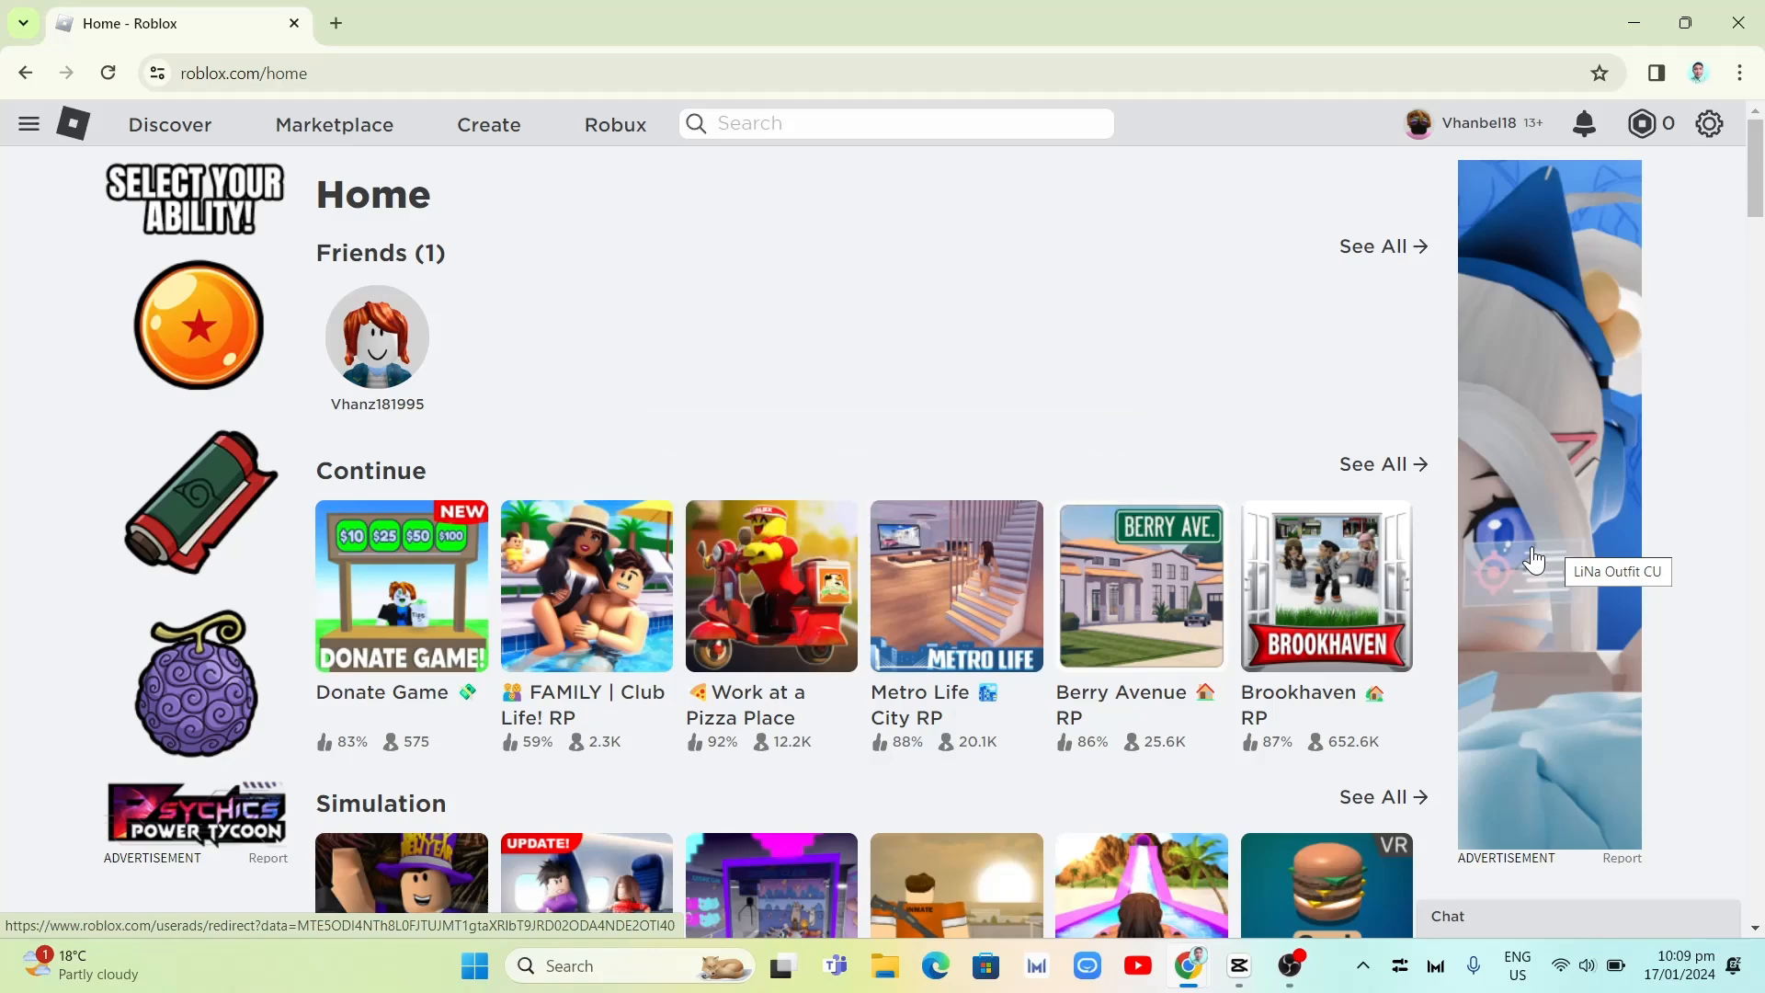
mouse_move(1197, 369)
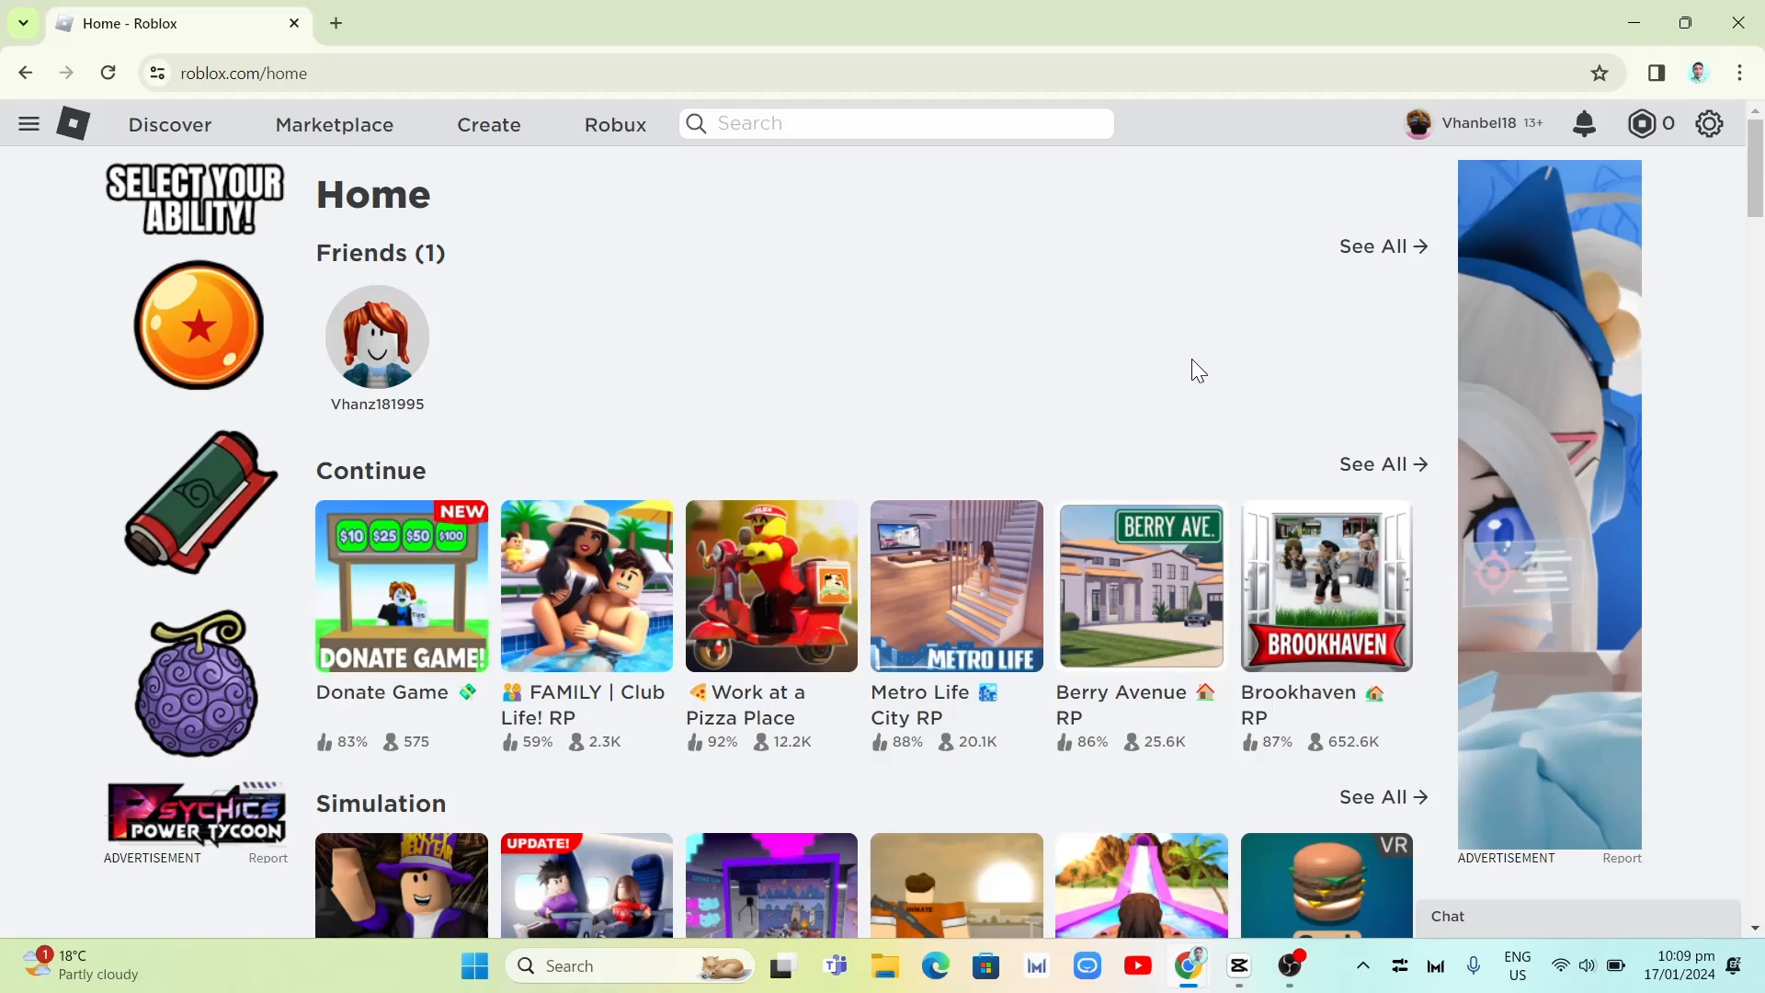
mouse_move(1012, 327)
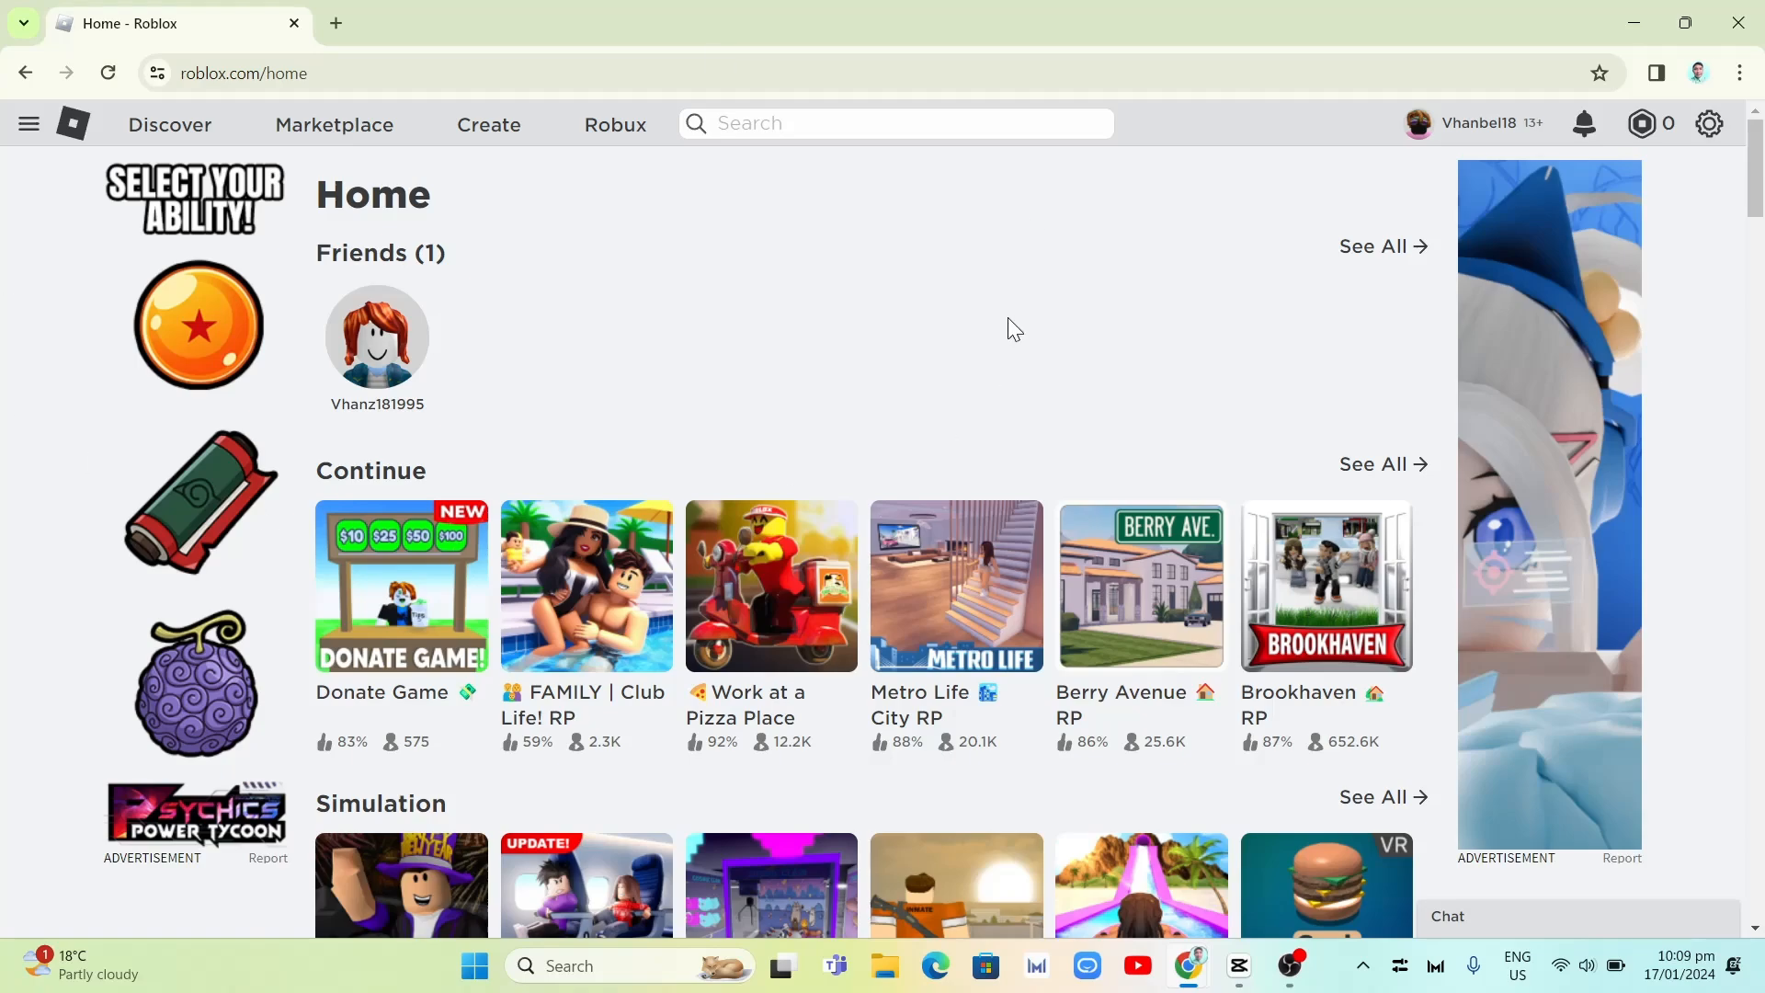
mouse_move(856, 241)
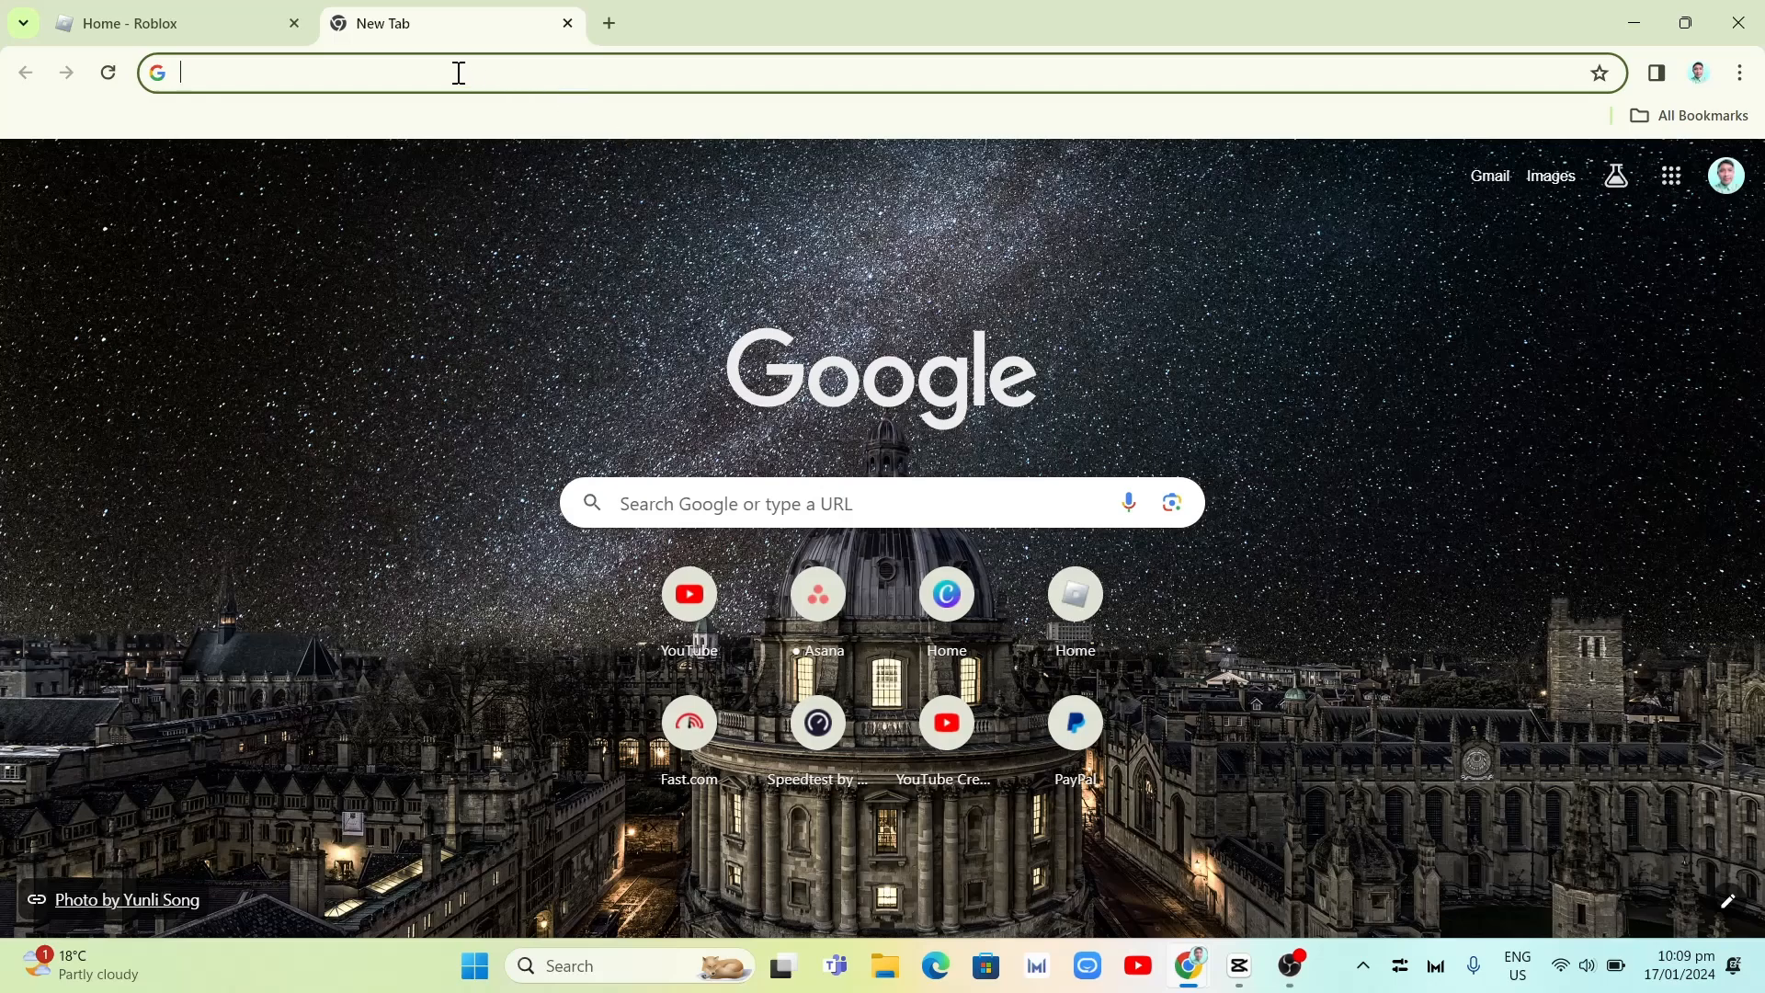
Step: Enter the autohotkey address in the new tab to reach autohotkey.com
click(451, 72)
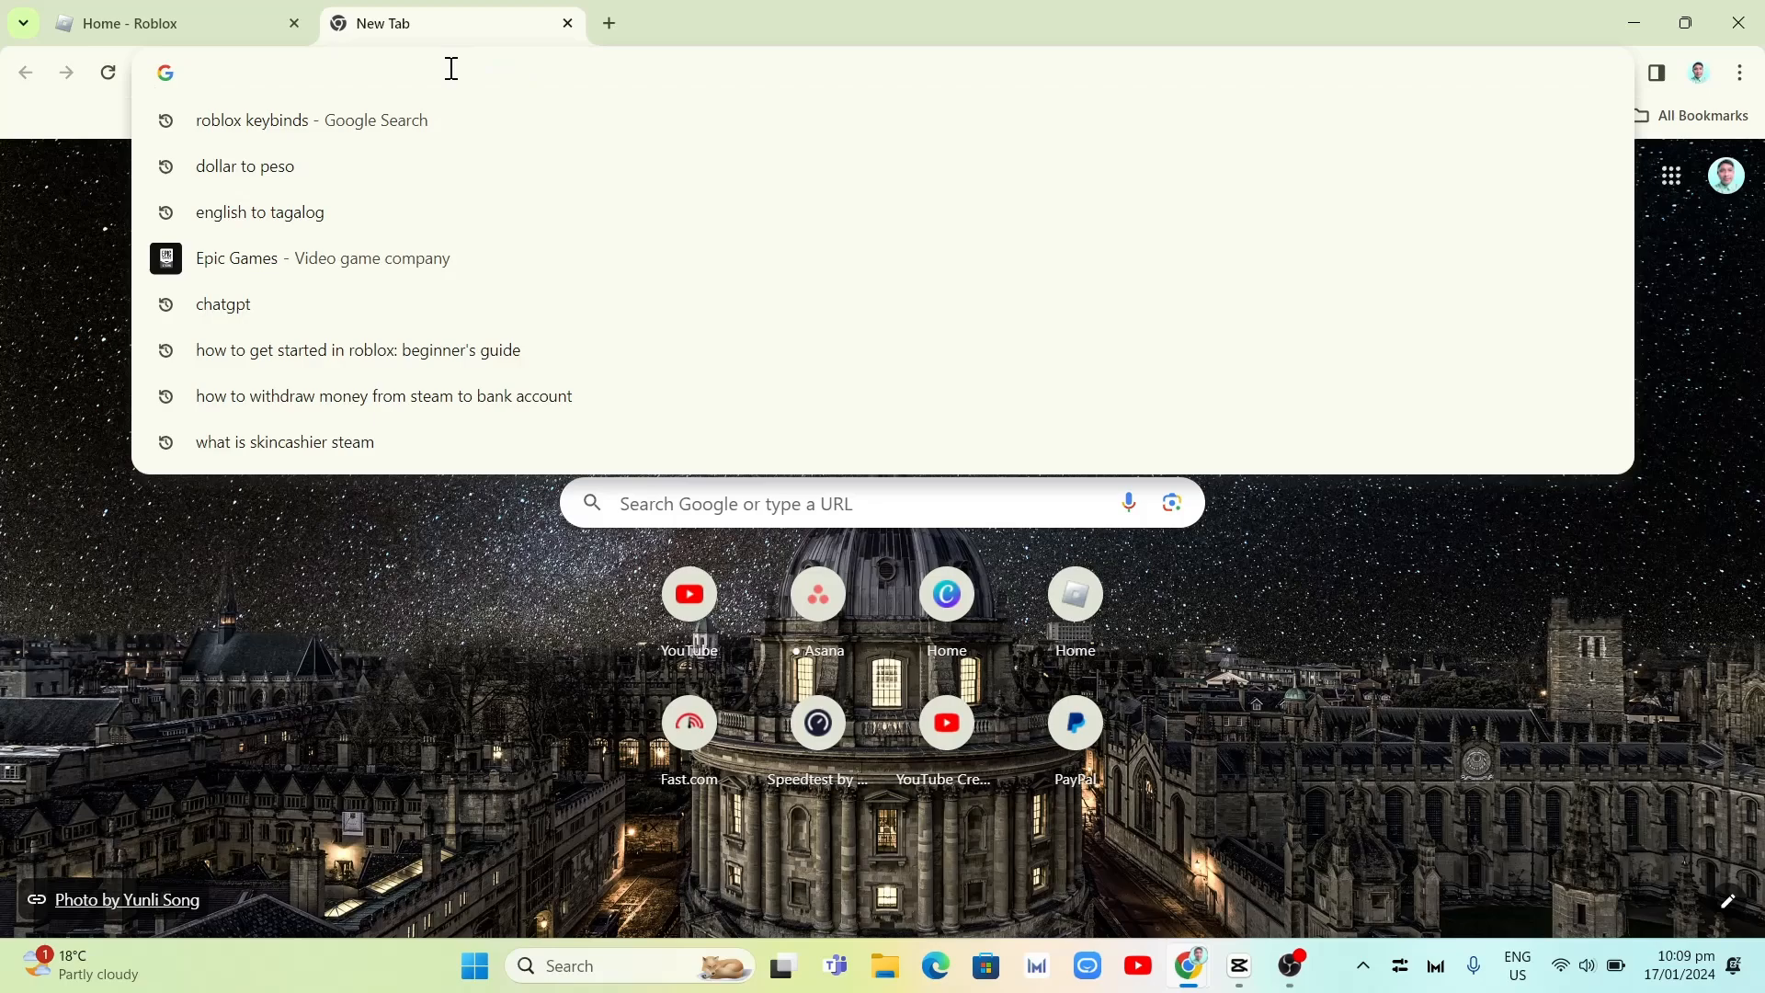
text(autohotkey.com)
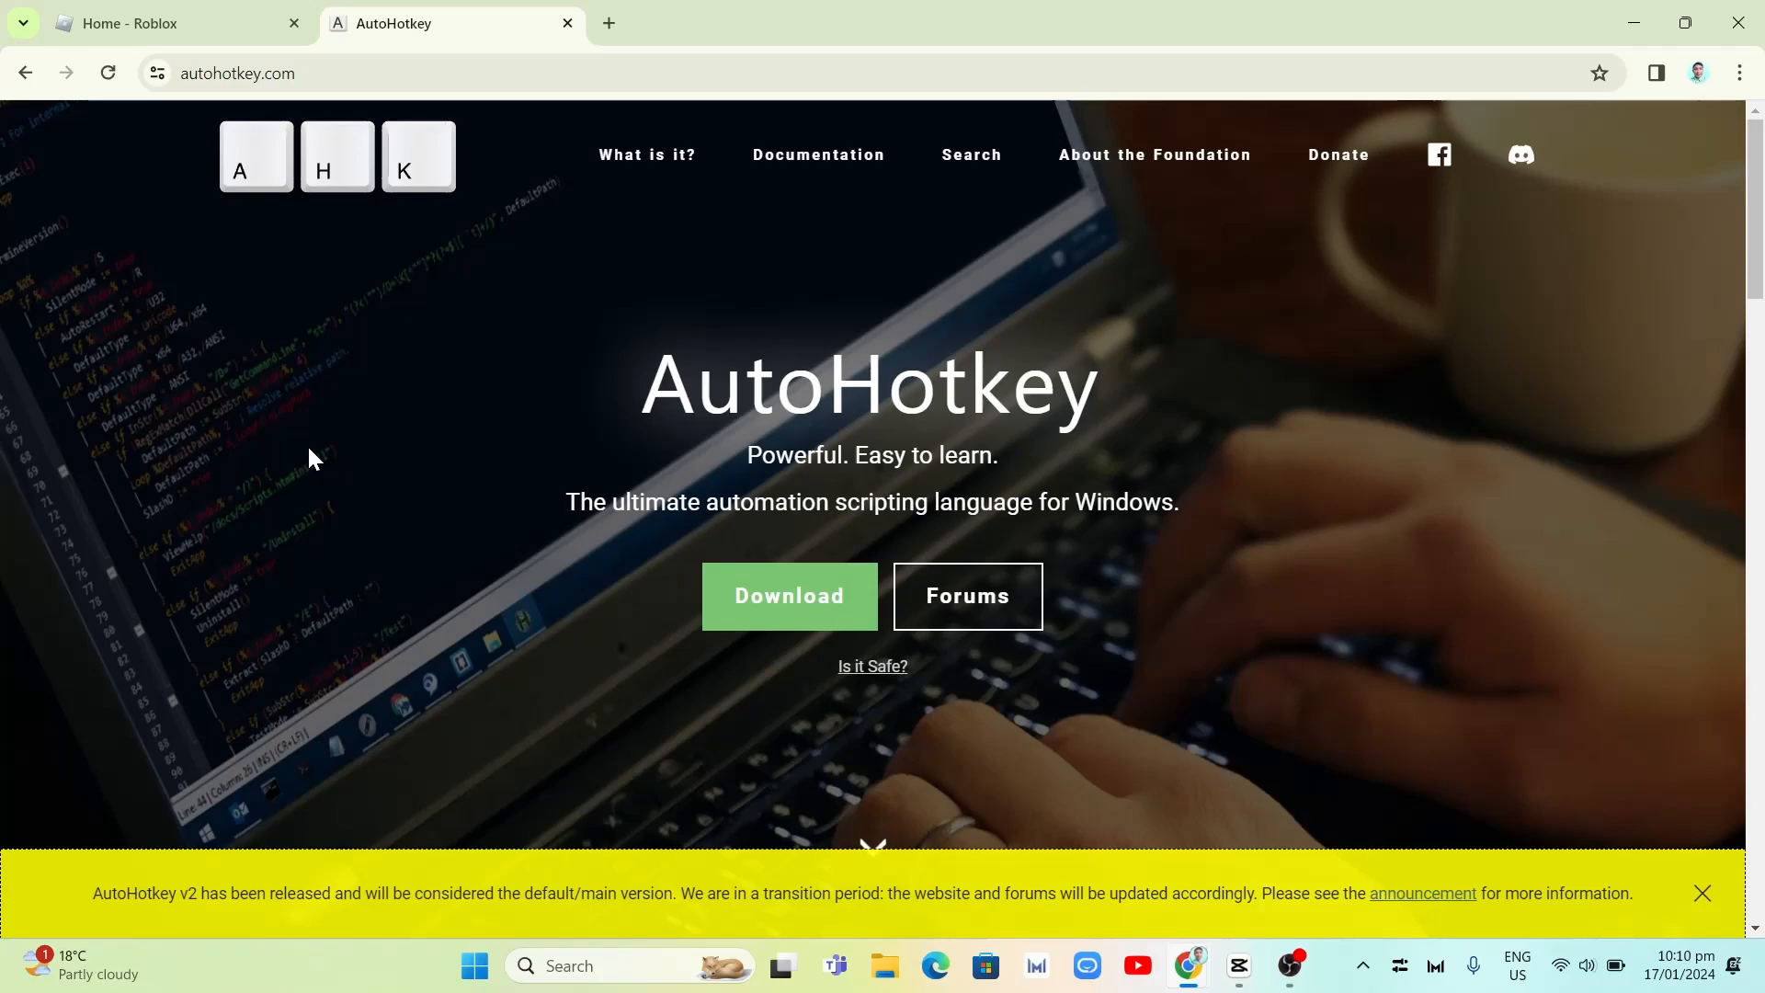
mouse_move(700, 658)
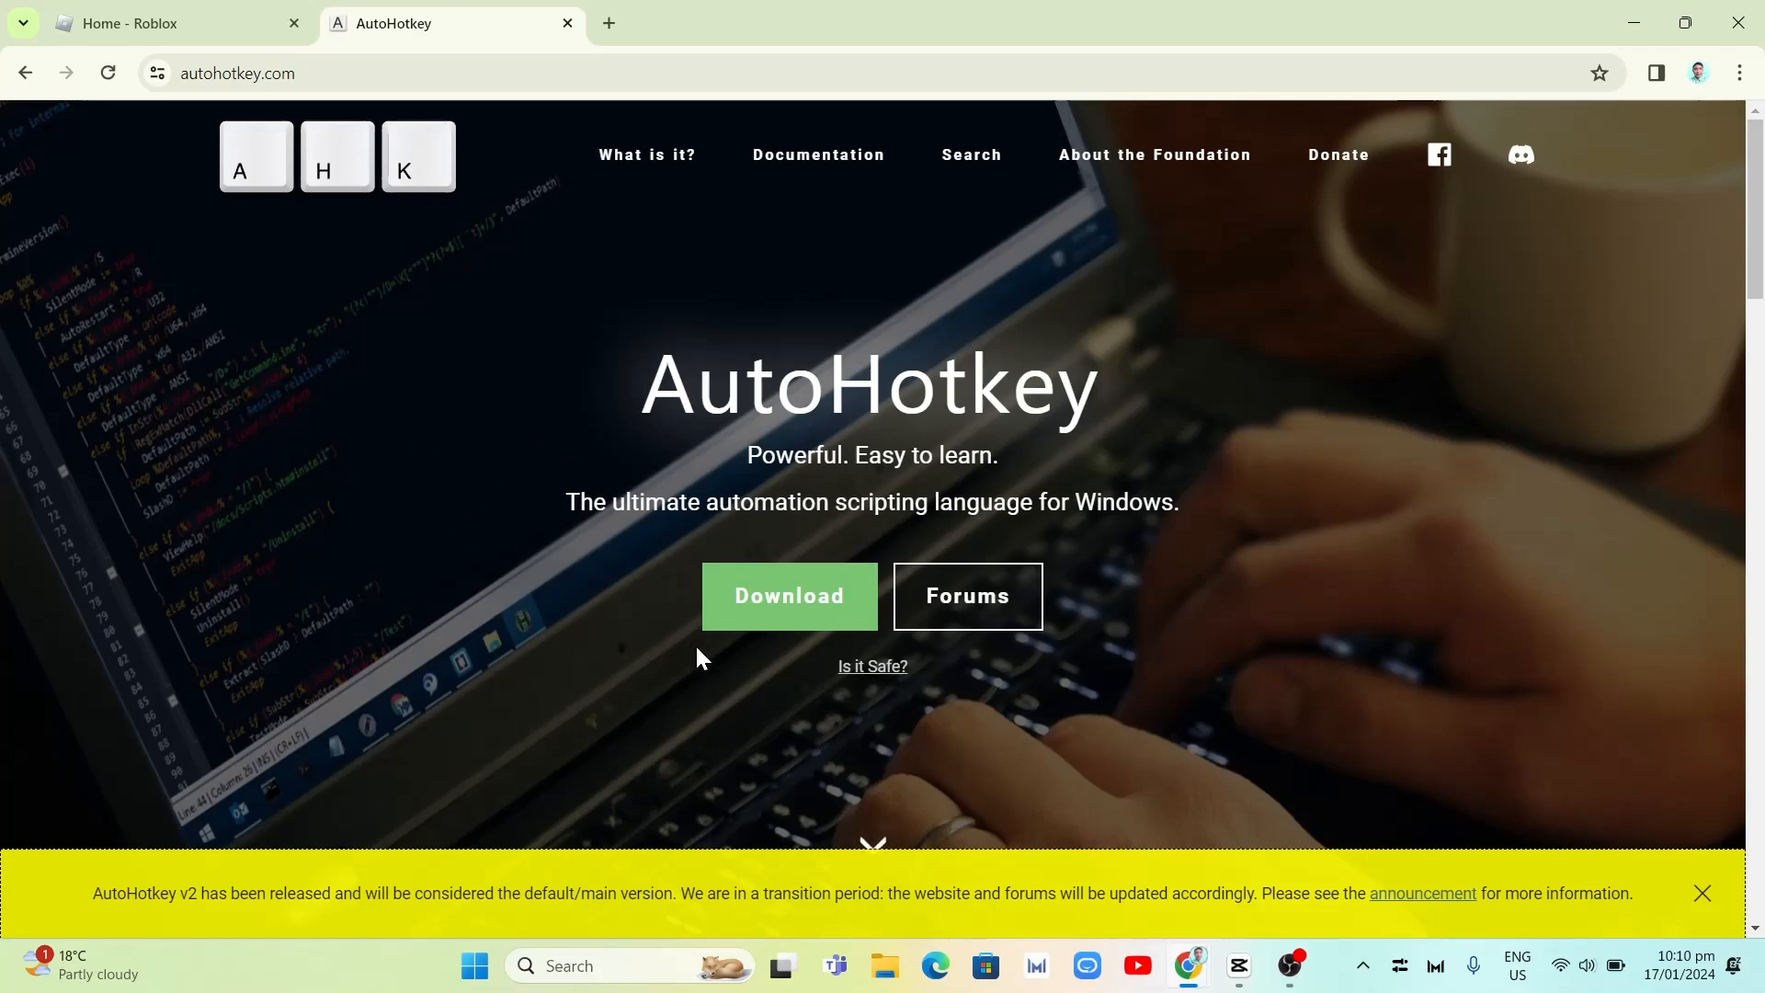
mouse_move(789, 595)
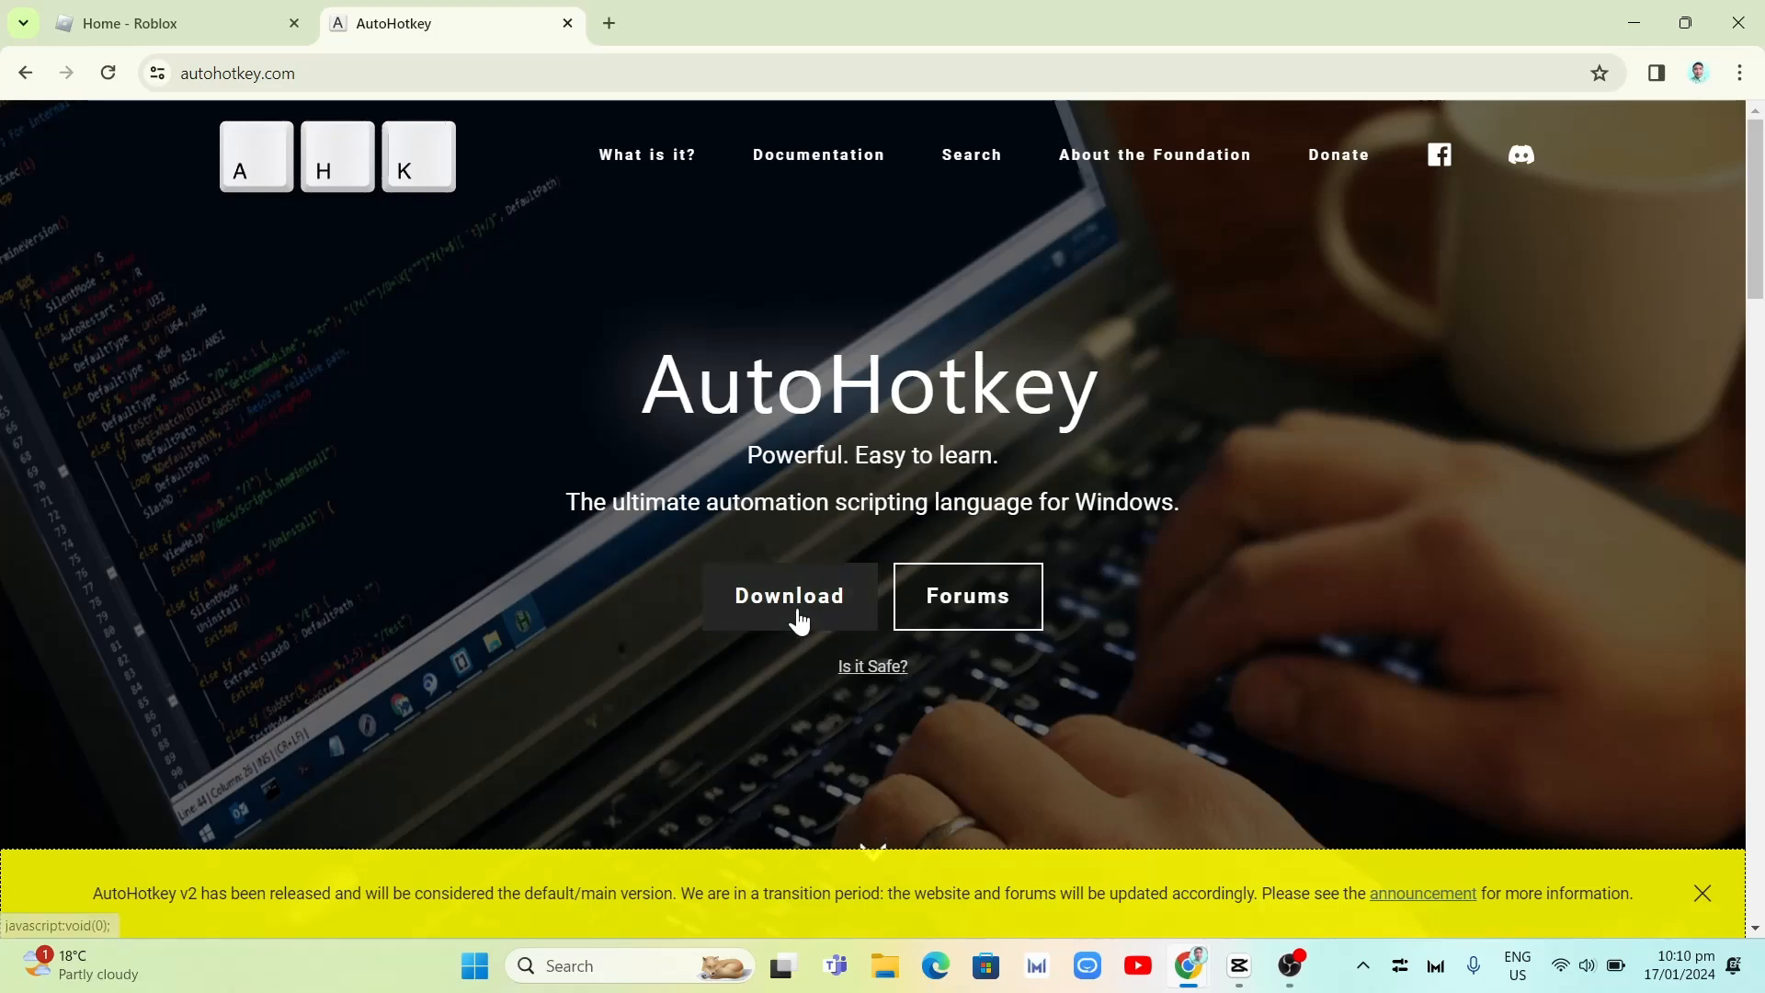
Step: Download the AutoHotkey v2.0 installer and check it in Chrome's downloads list
click(788, 596)
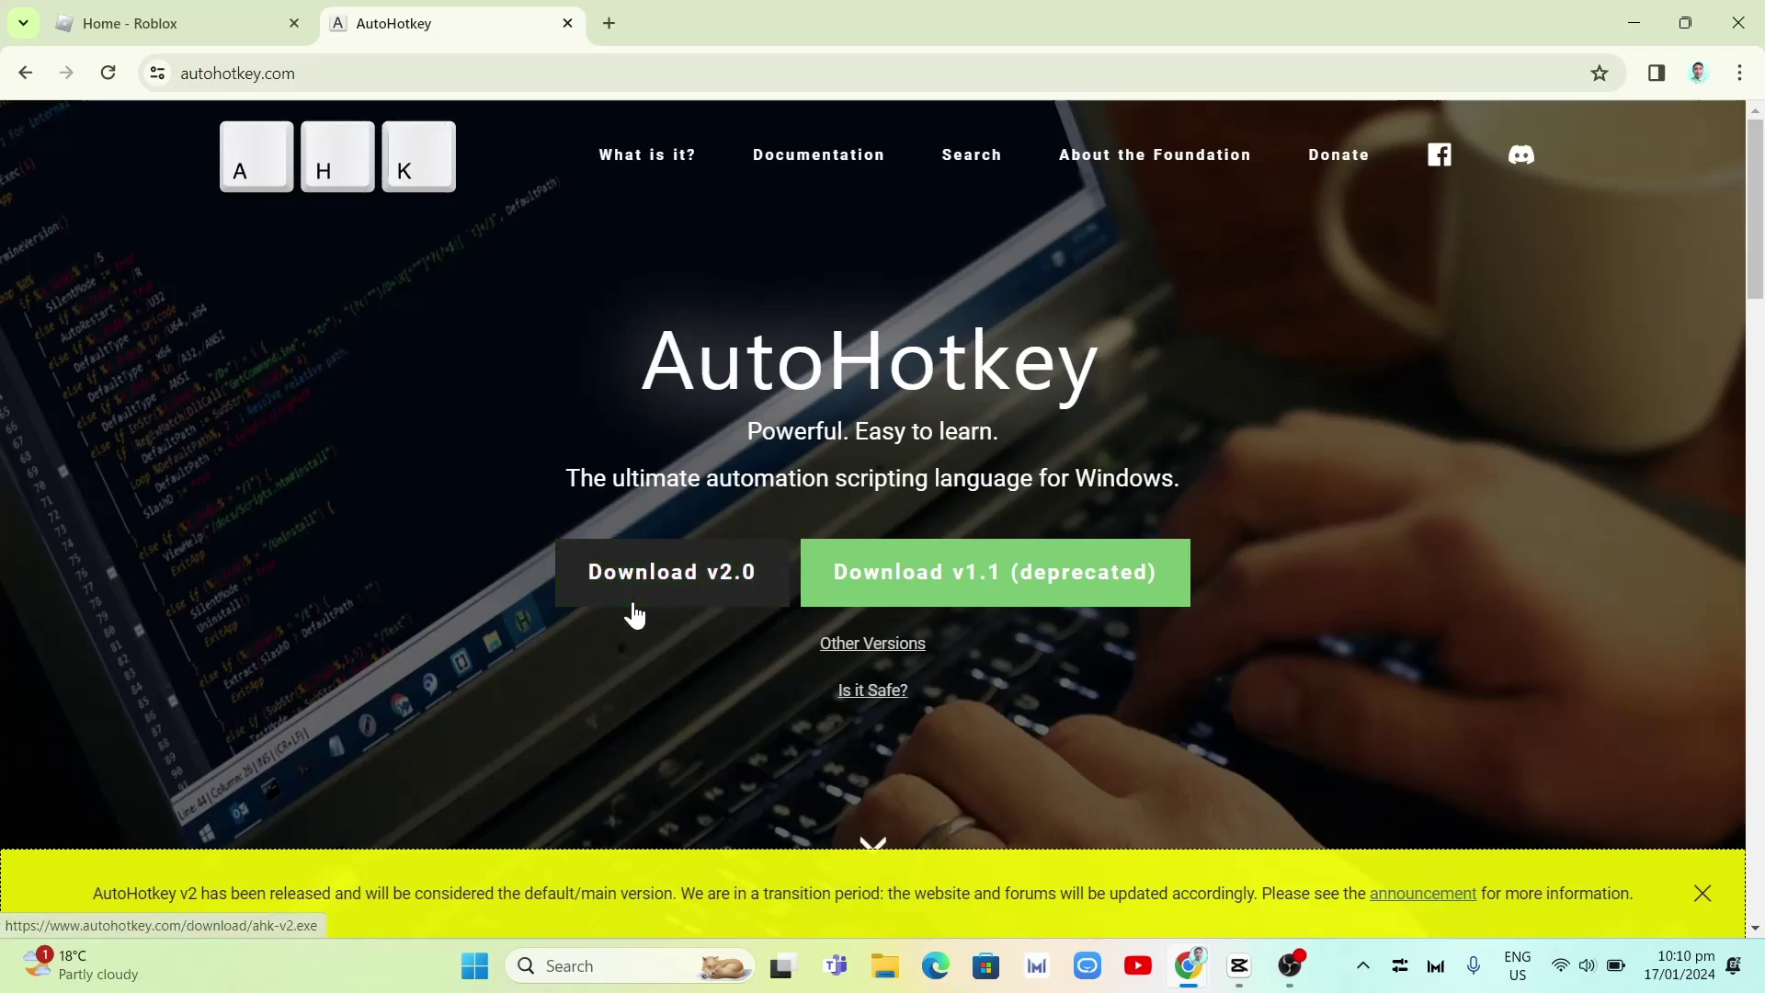
mouse_move(664, 596)
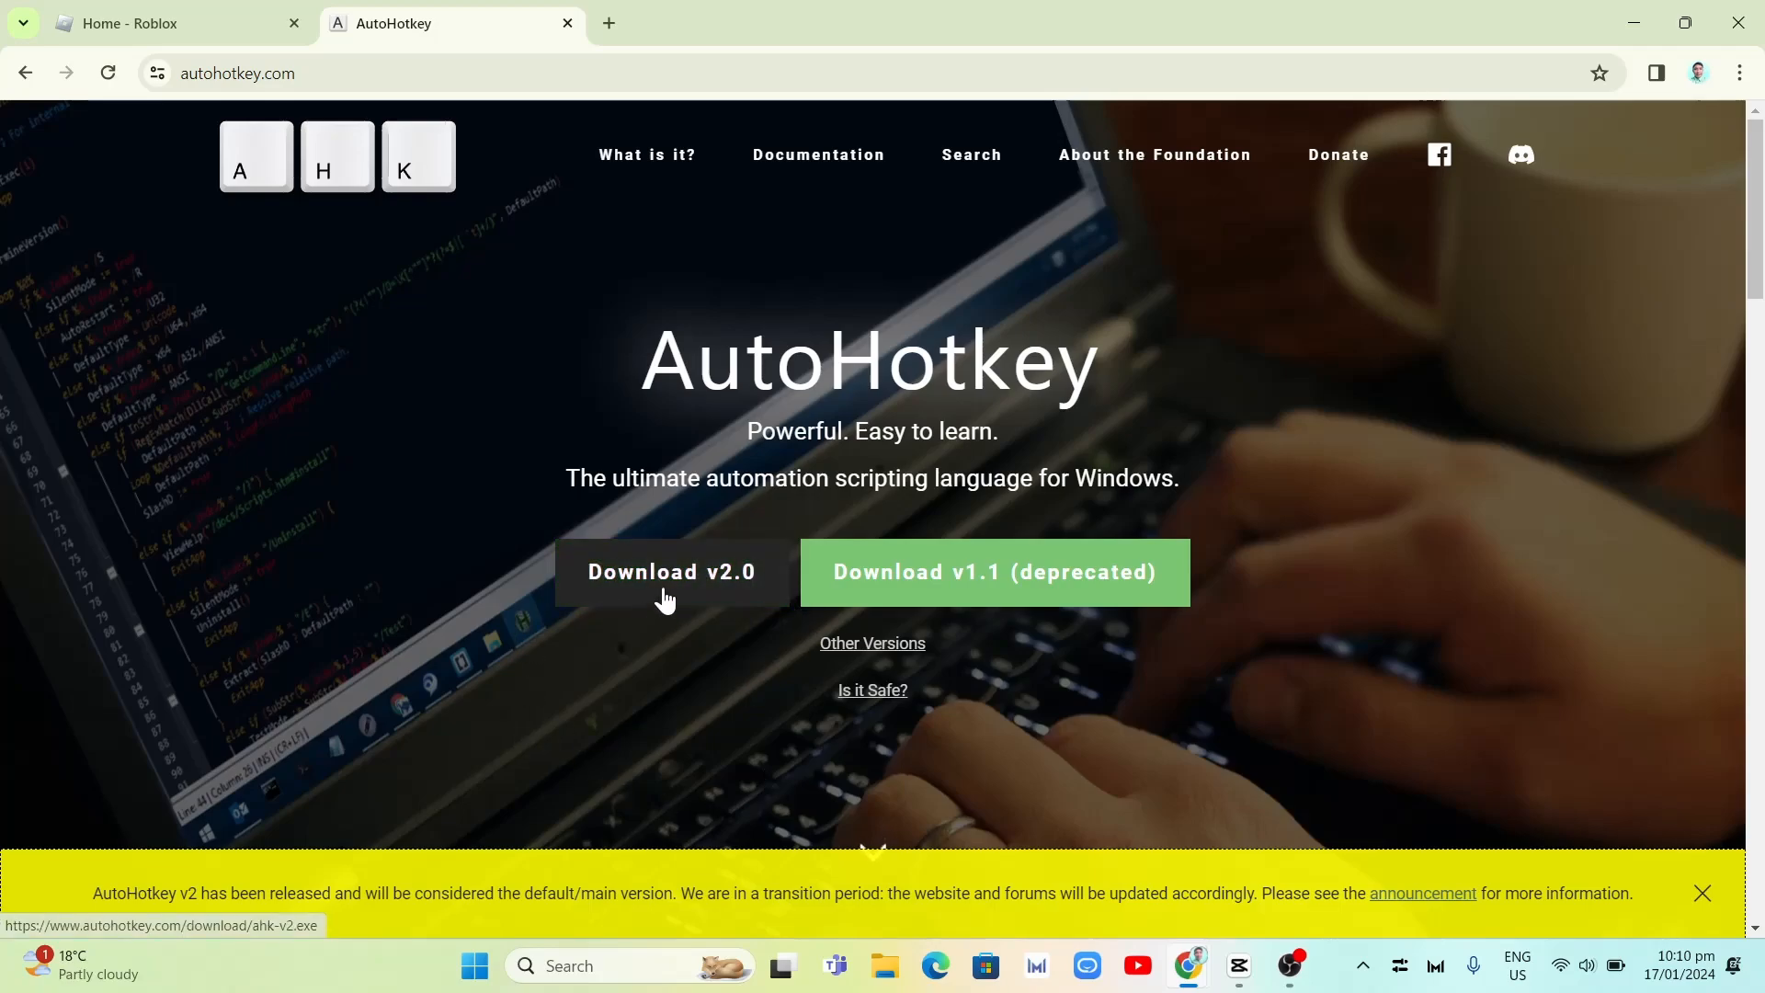
click(672, 572)
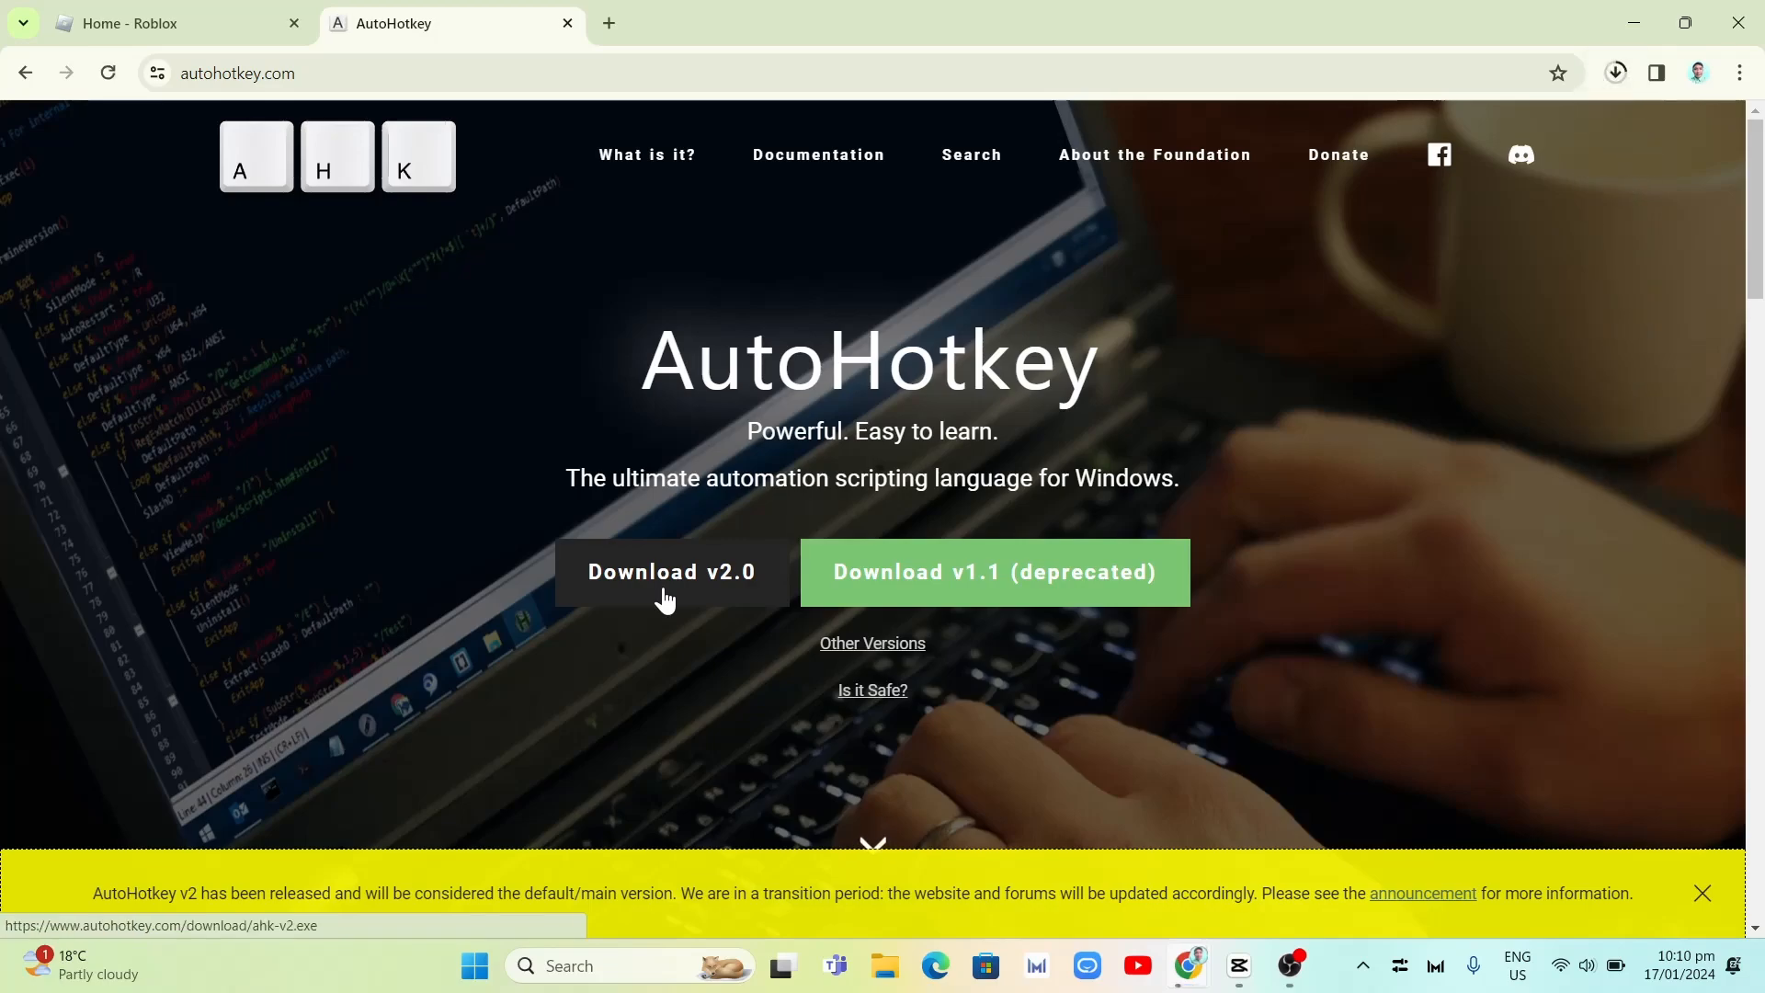
mouse_move(1595, 272)
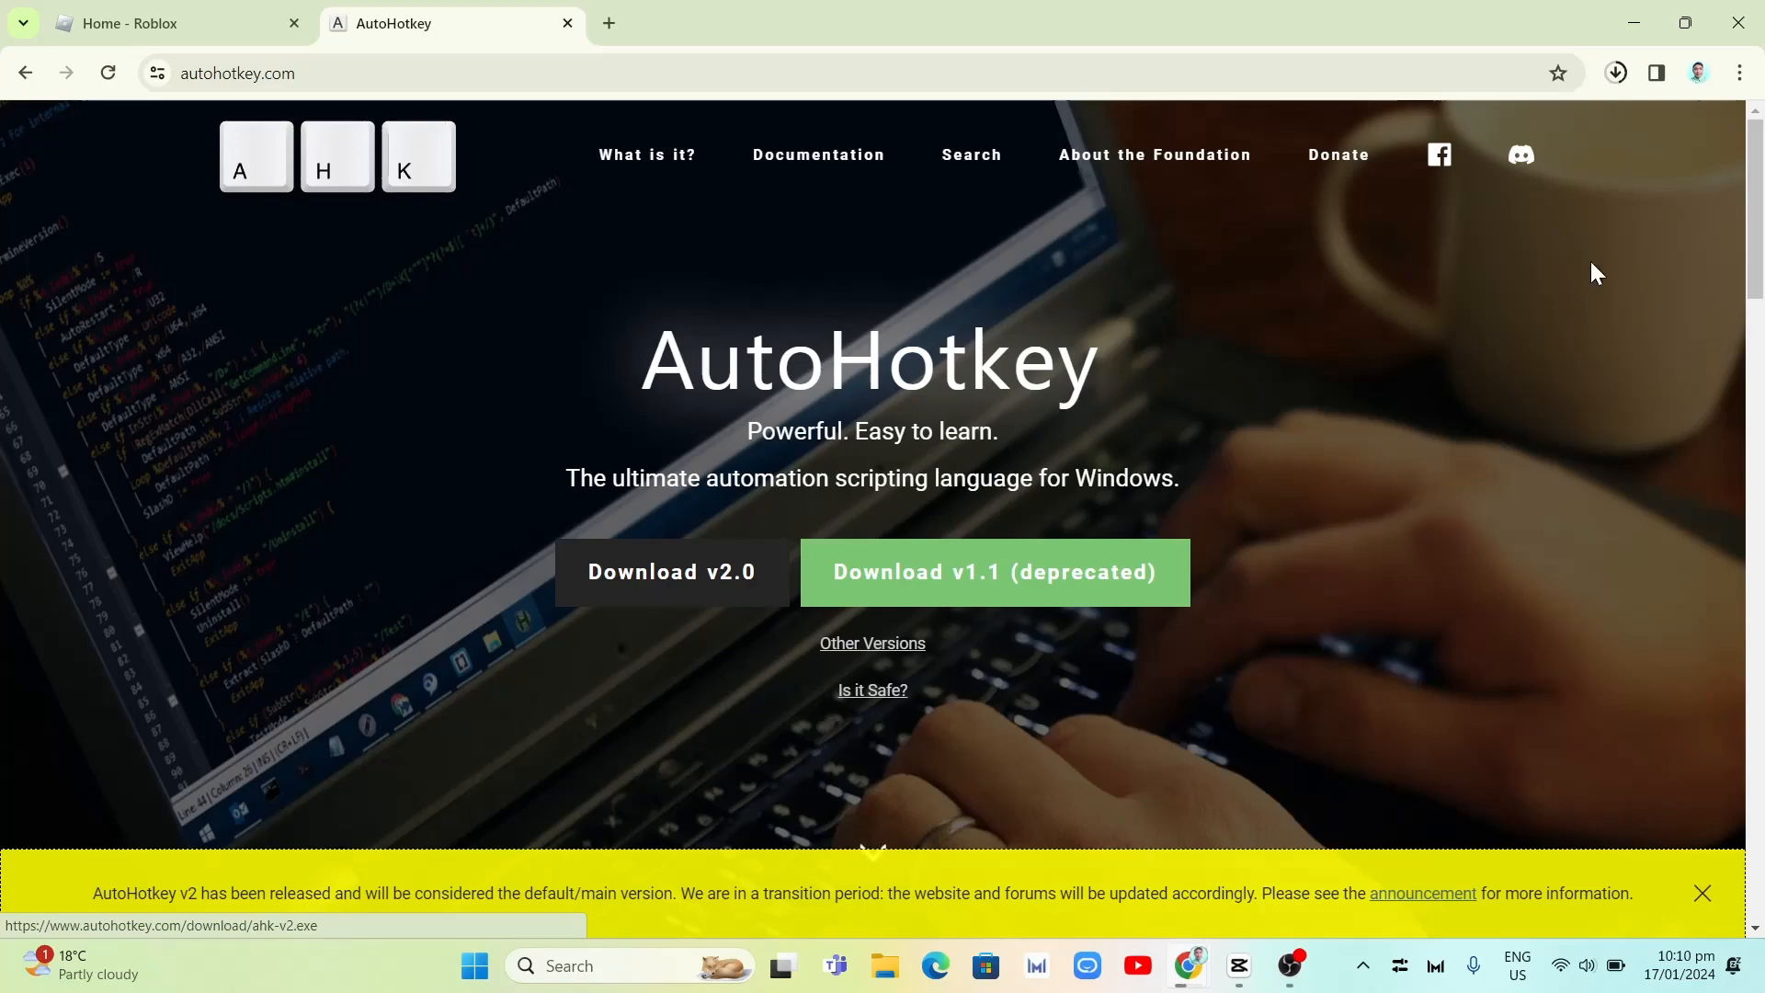
mouse_move(1613, 72)
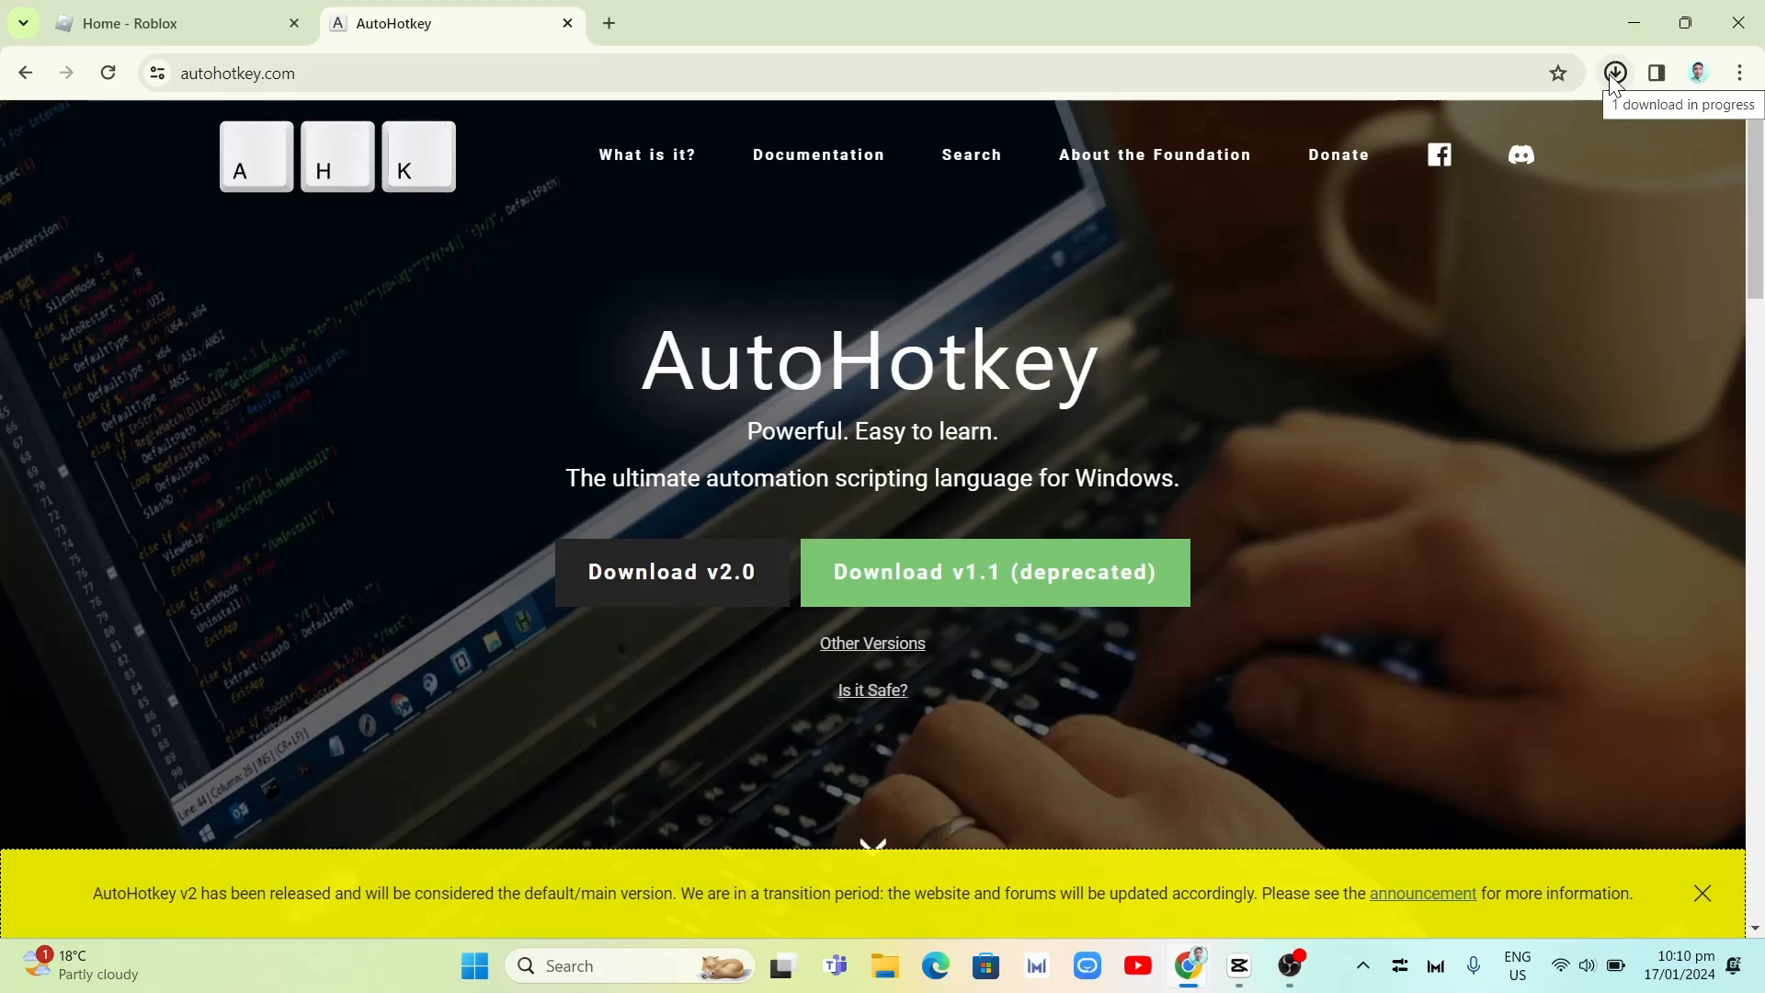
click(1615, 73)
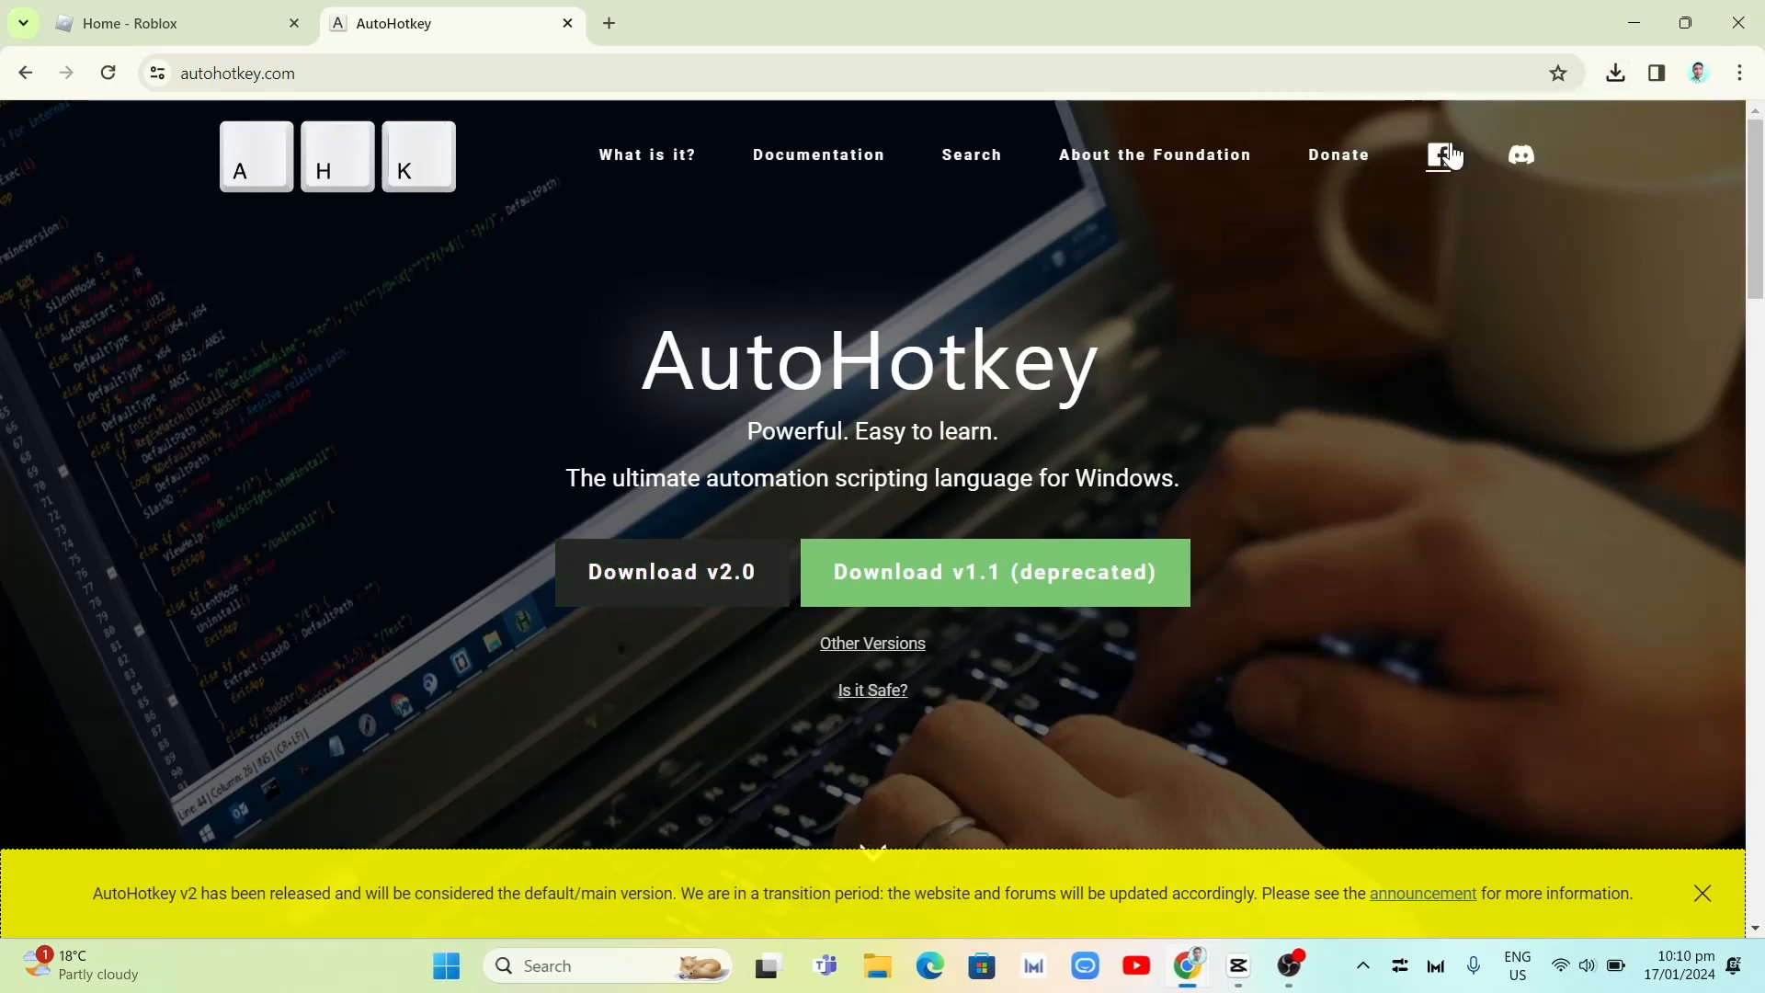
mouse_move(1444, 155)
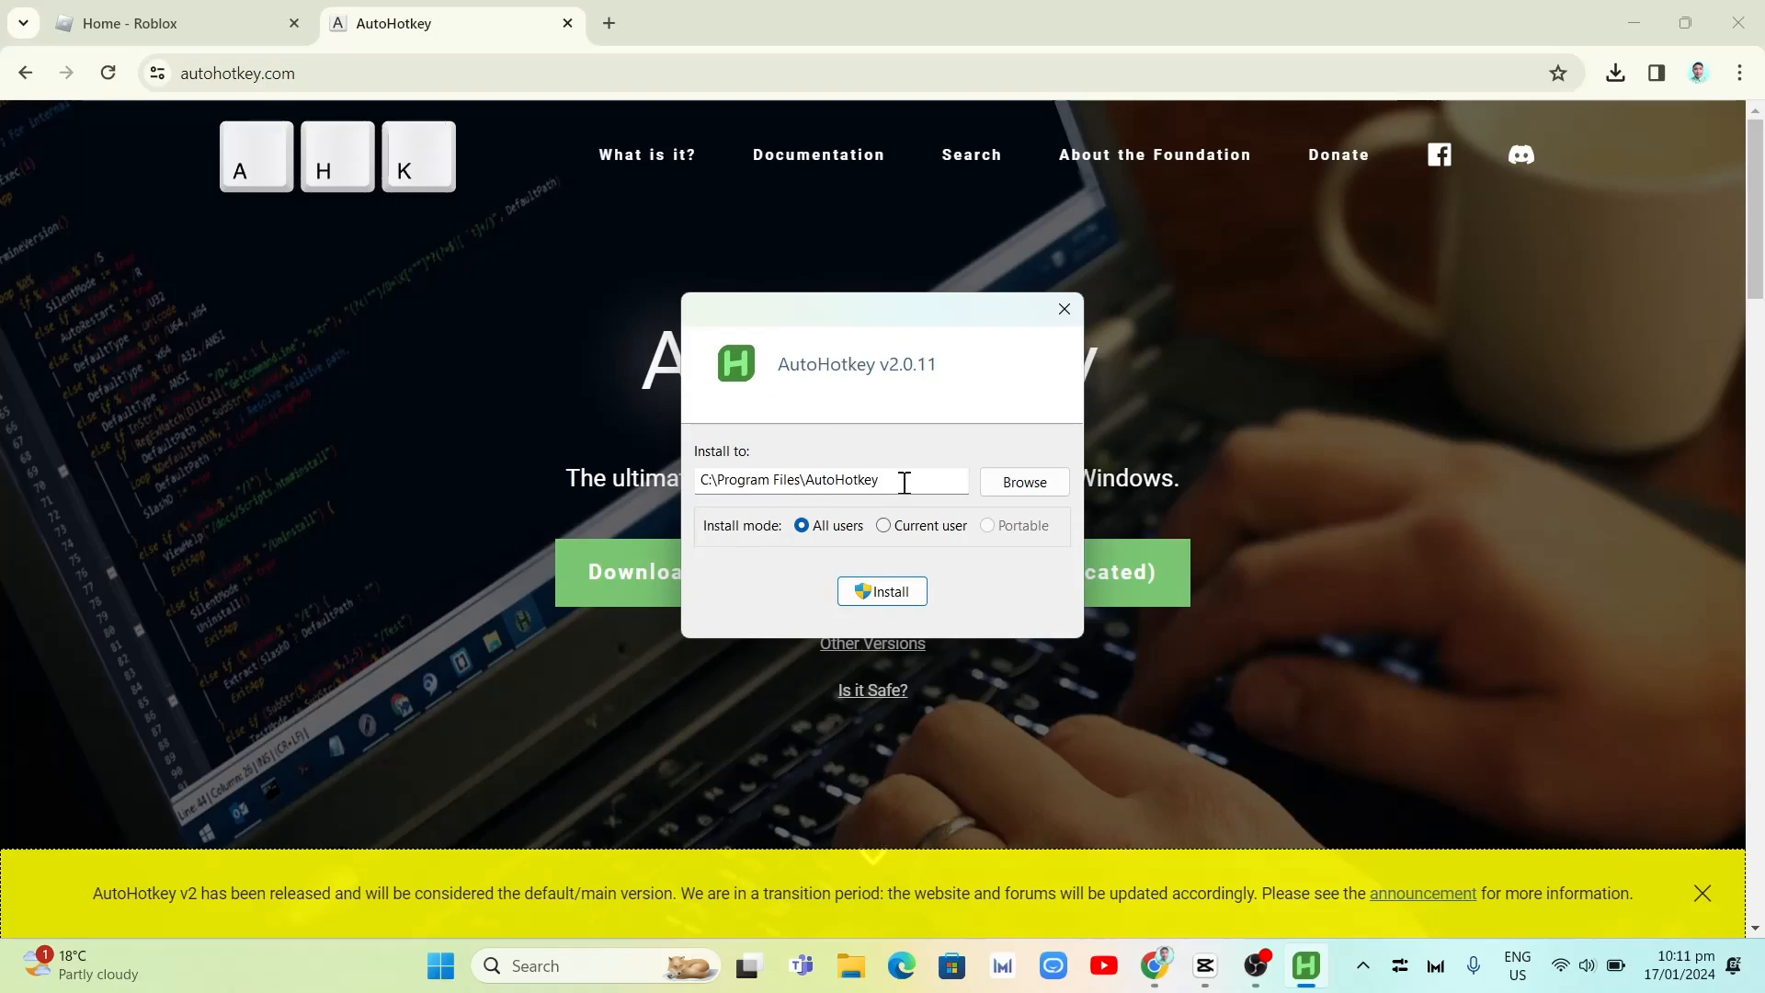
Step: Change the installer's location from Program Files to the Data (D:) drive
click(1022, 482)
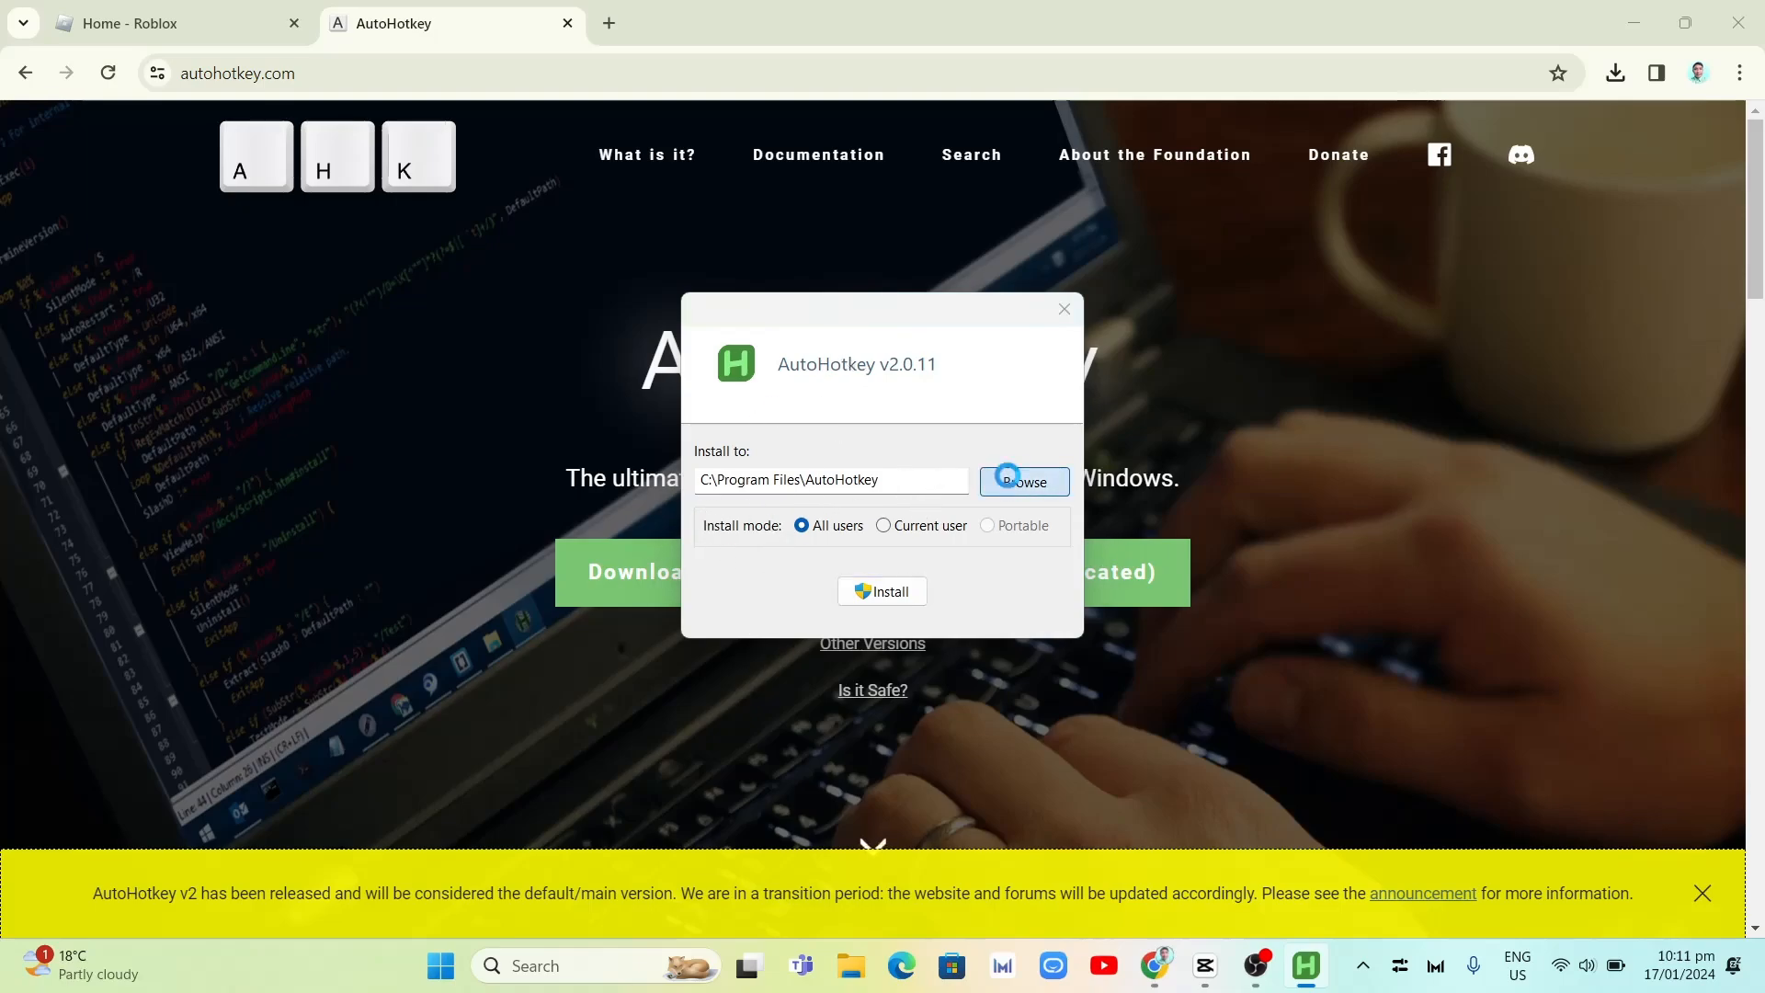
click(1023, 482)
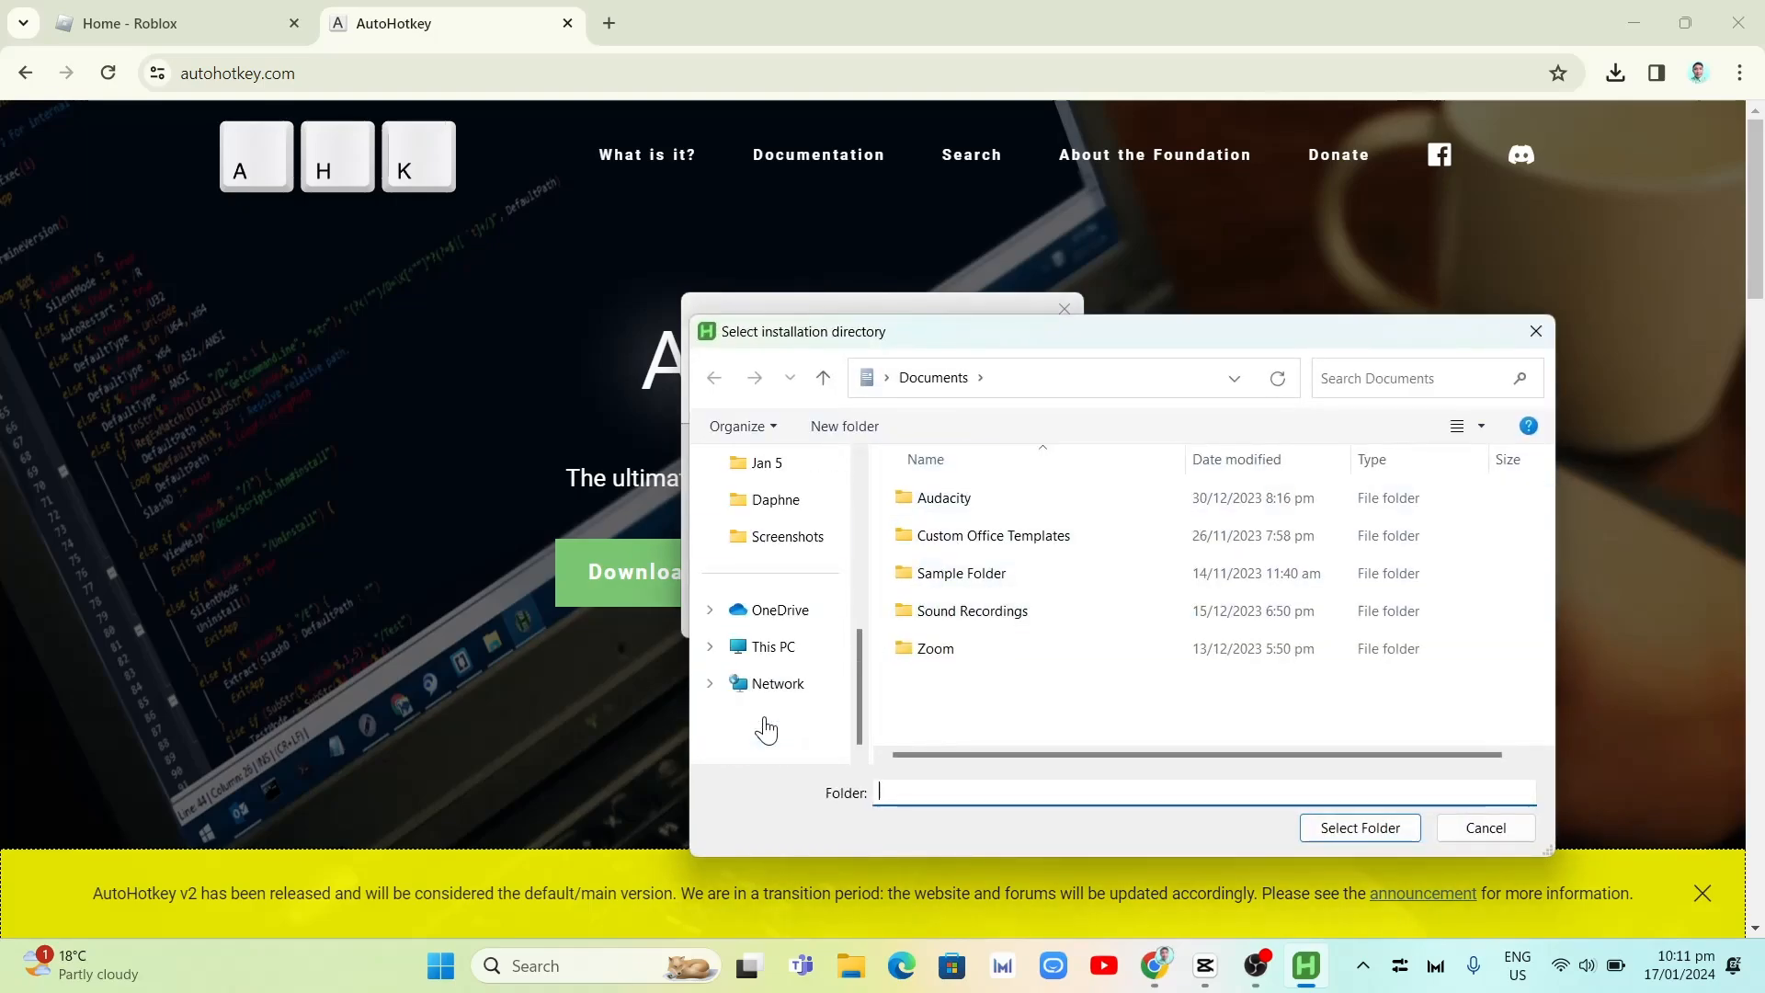
click(716, 646)
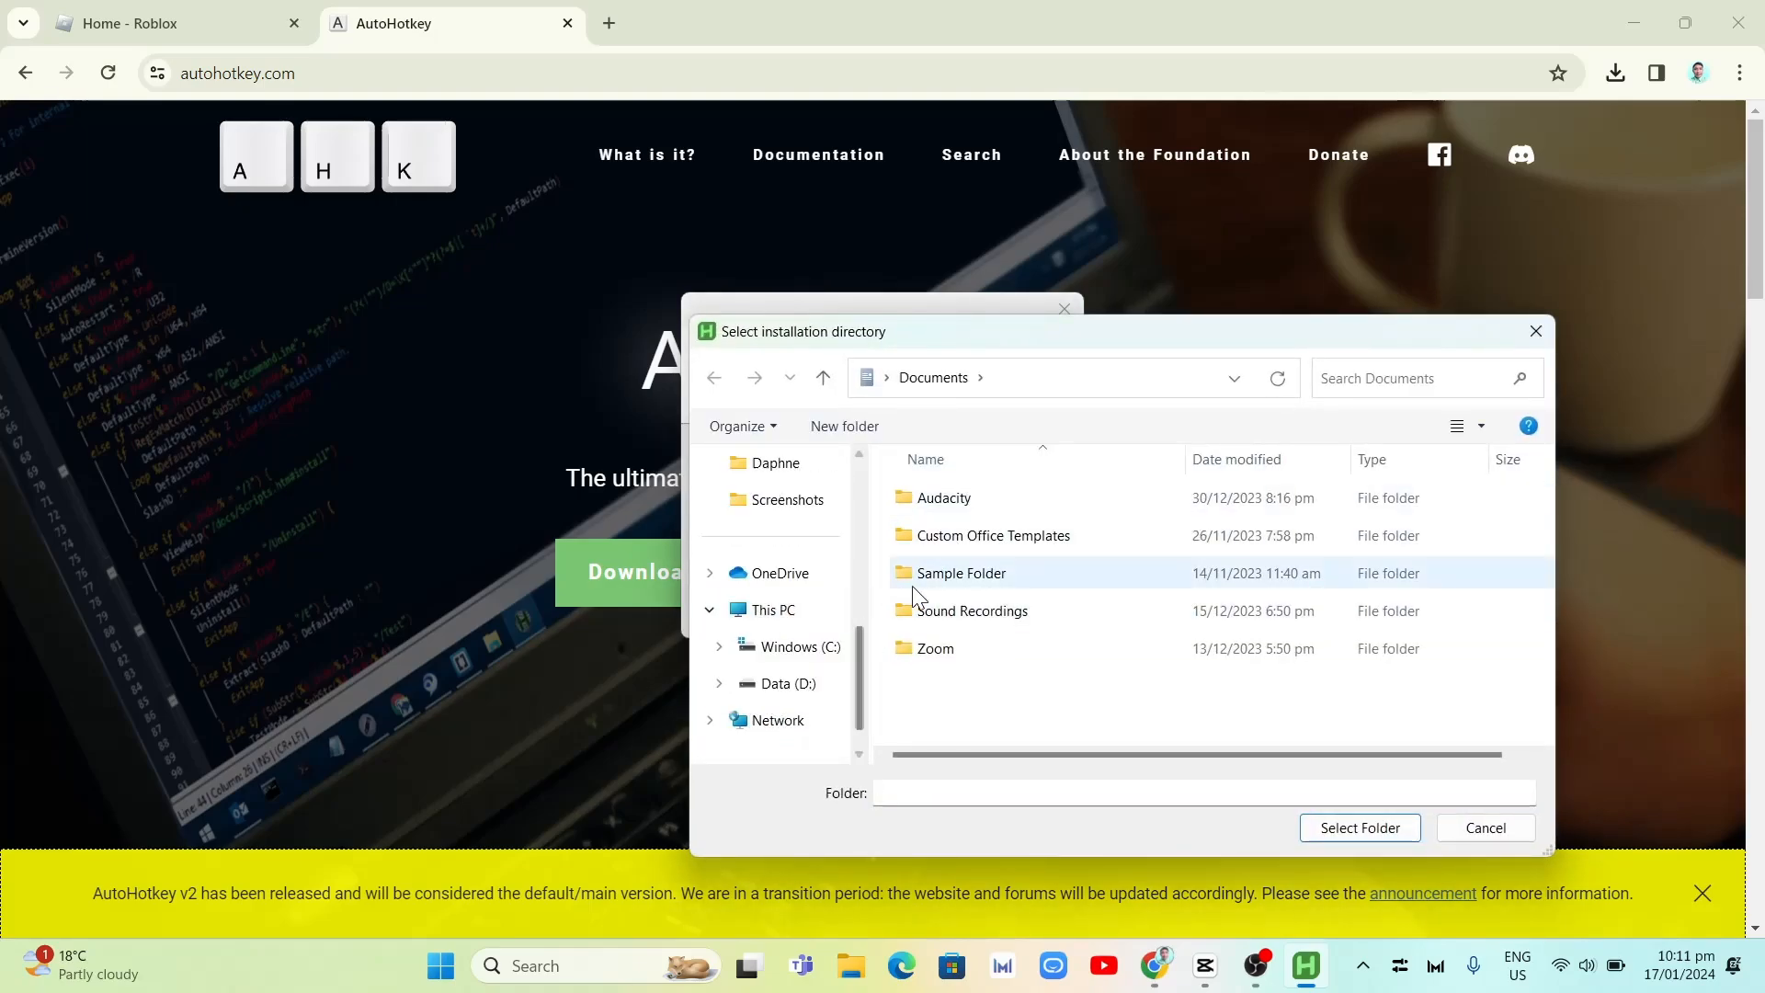
click(787, 683)
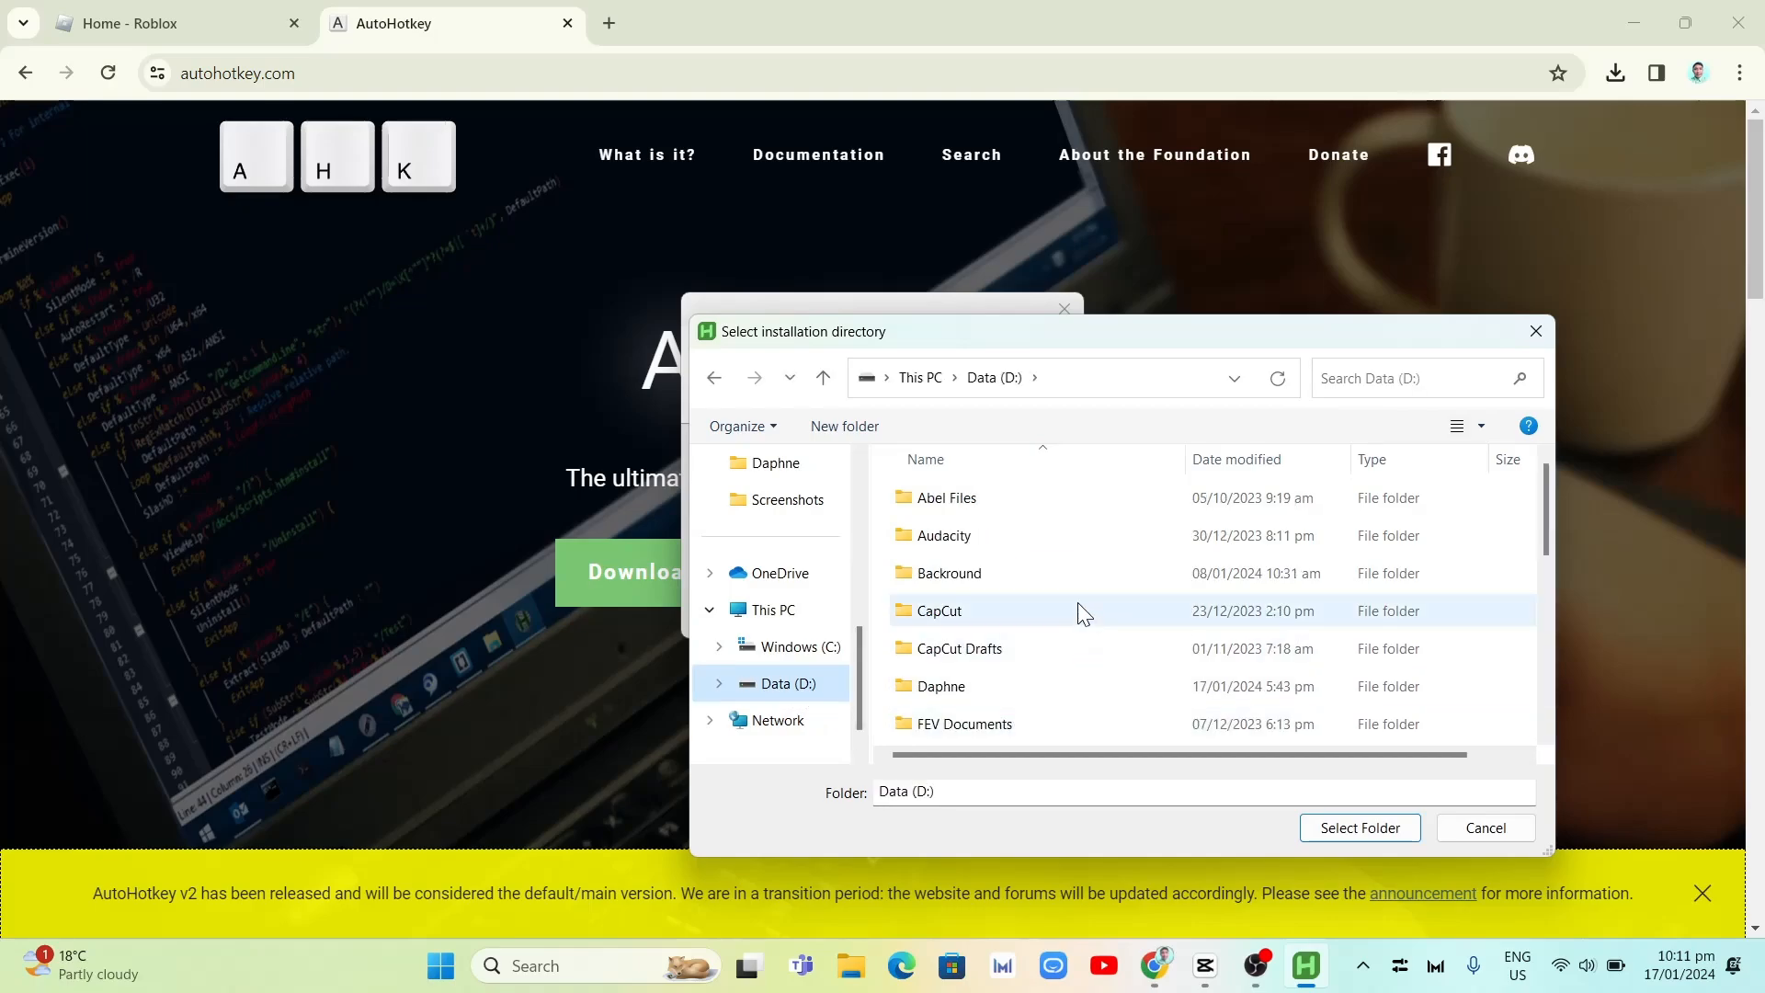
click(1358, 828)
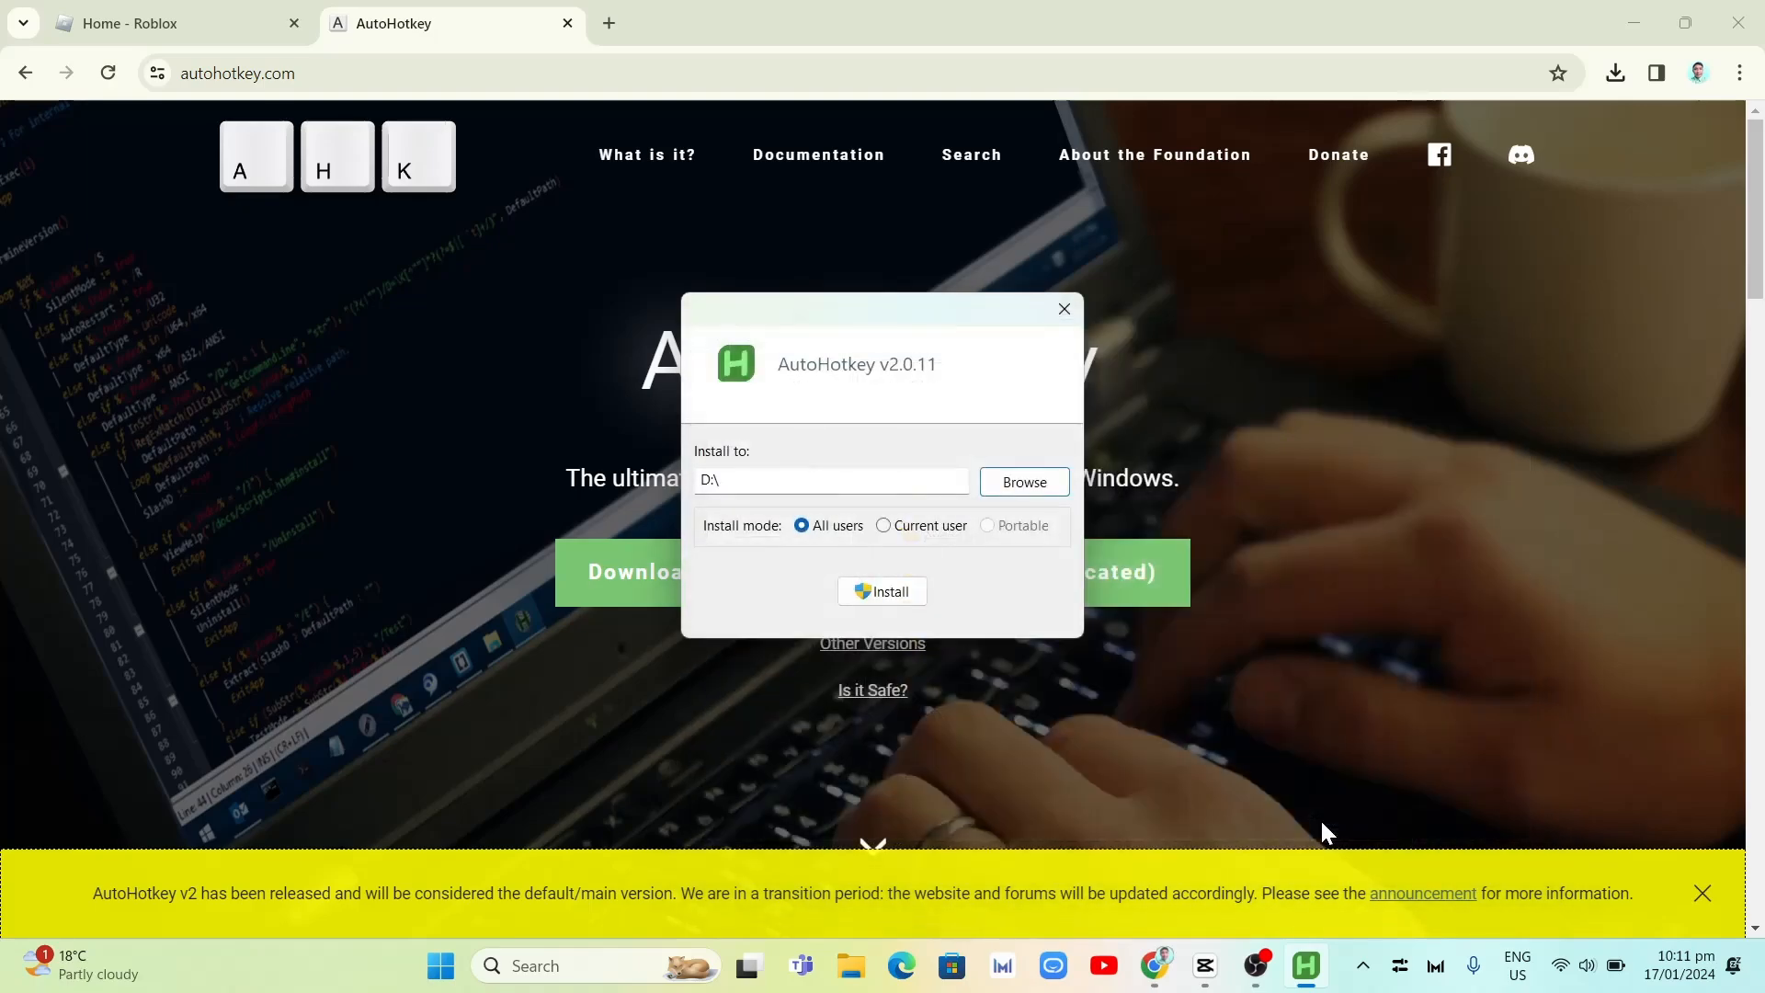
mouse_move(836, 548)
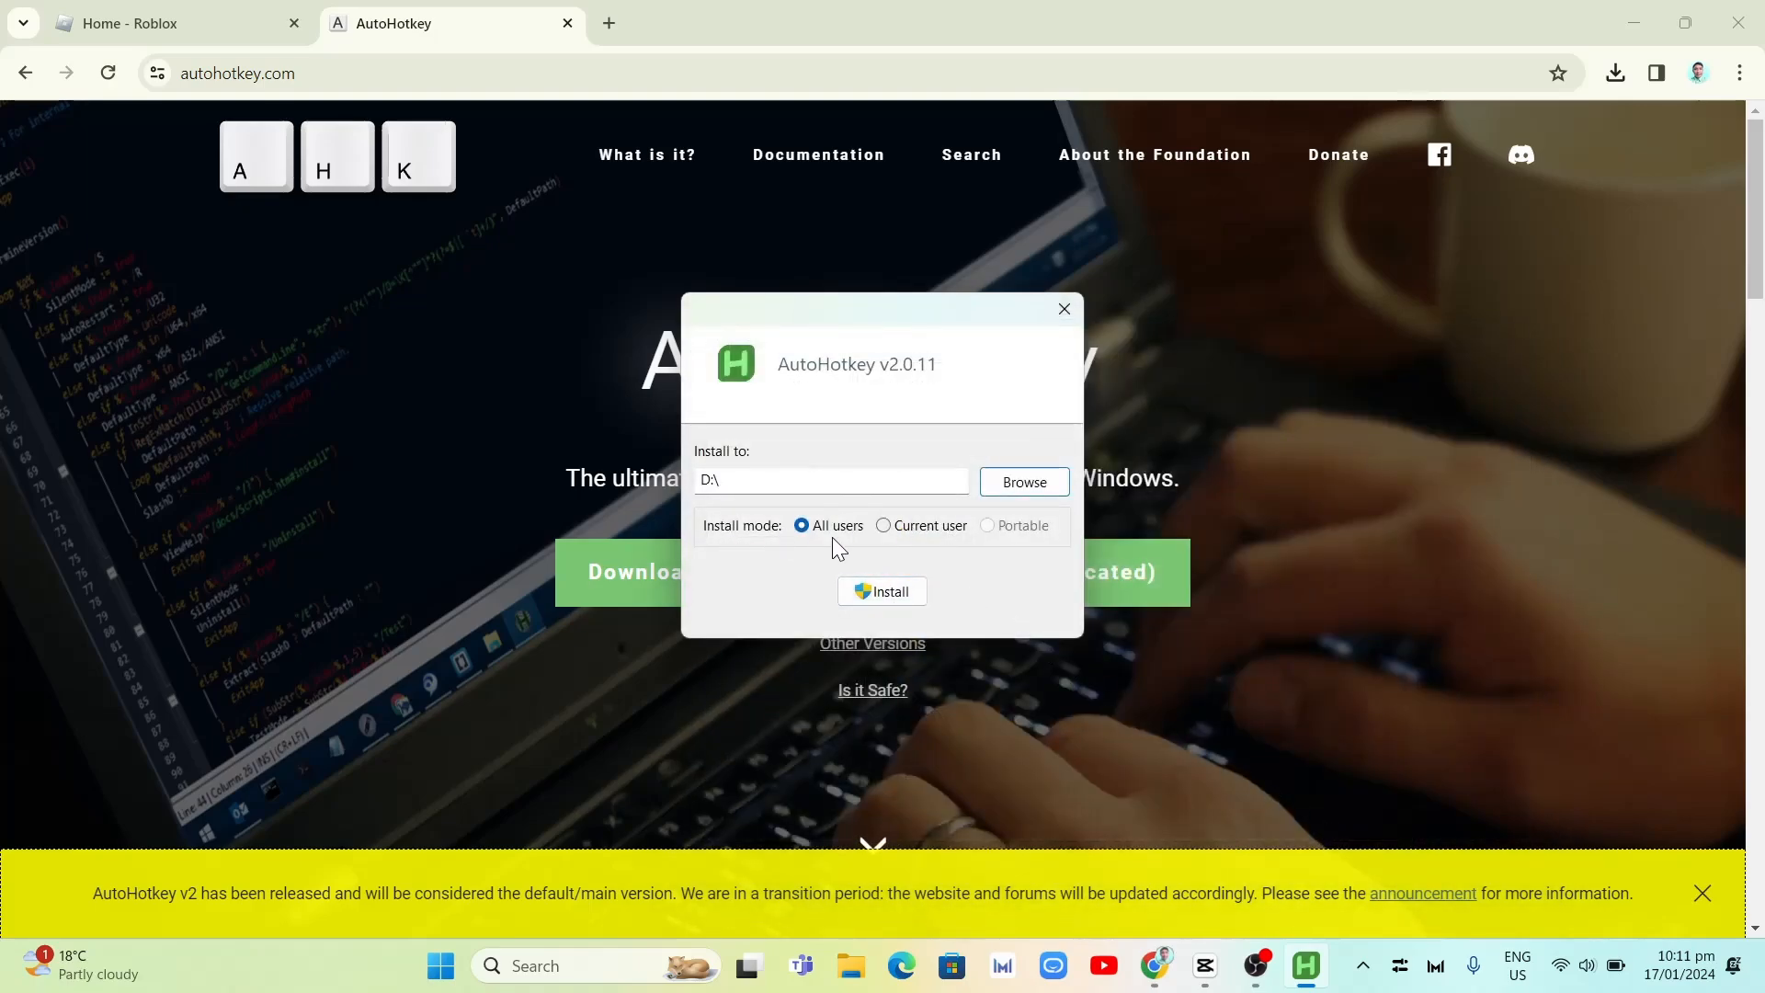
mouse_move(1007, 538)
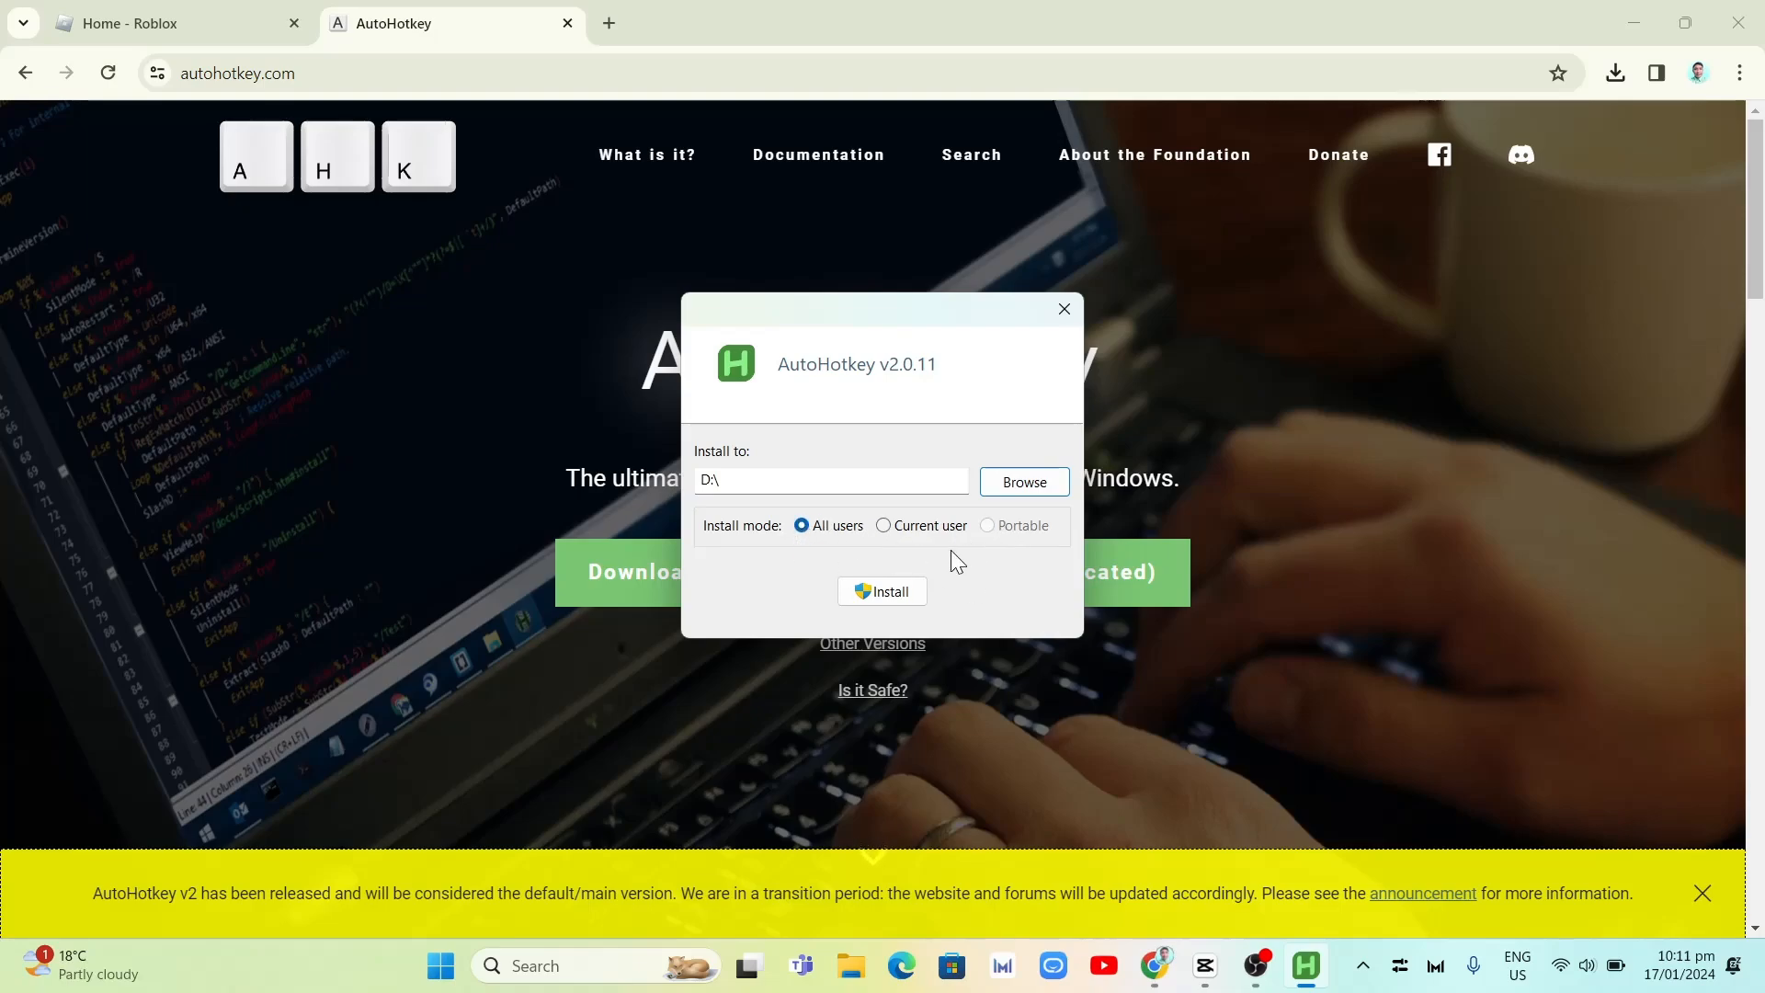
Step: Install AutoHotkey, accepting the UI Access warning and aborting the directory-name error
click(882, 592)
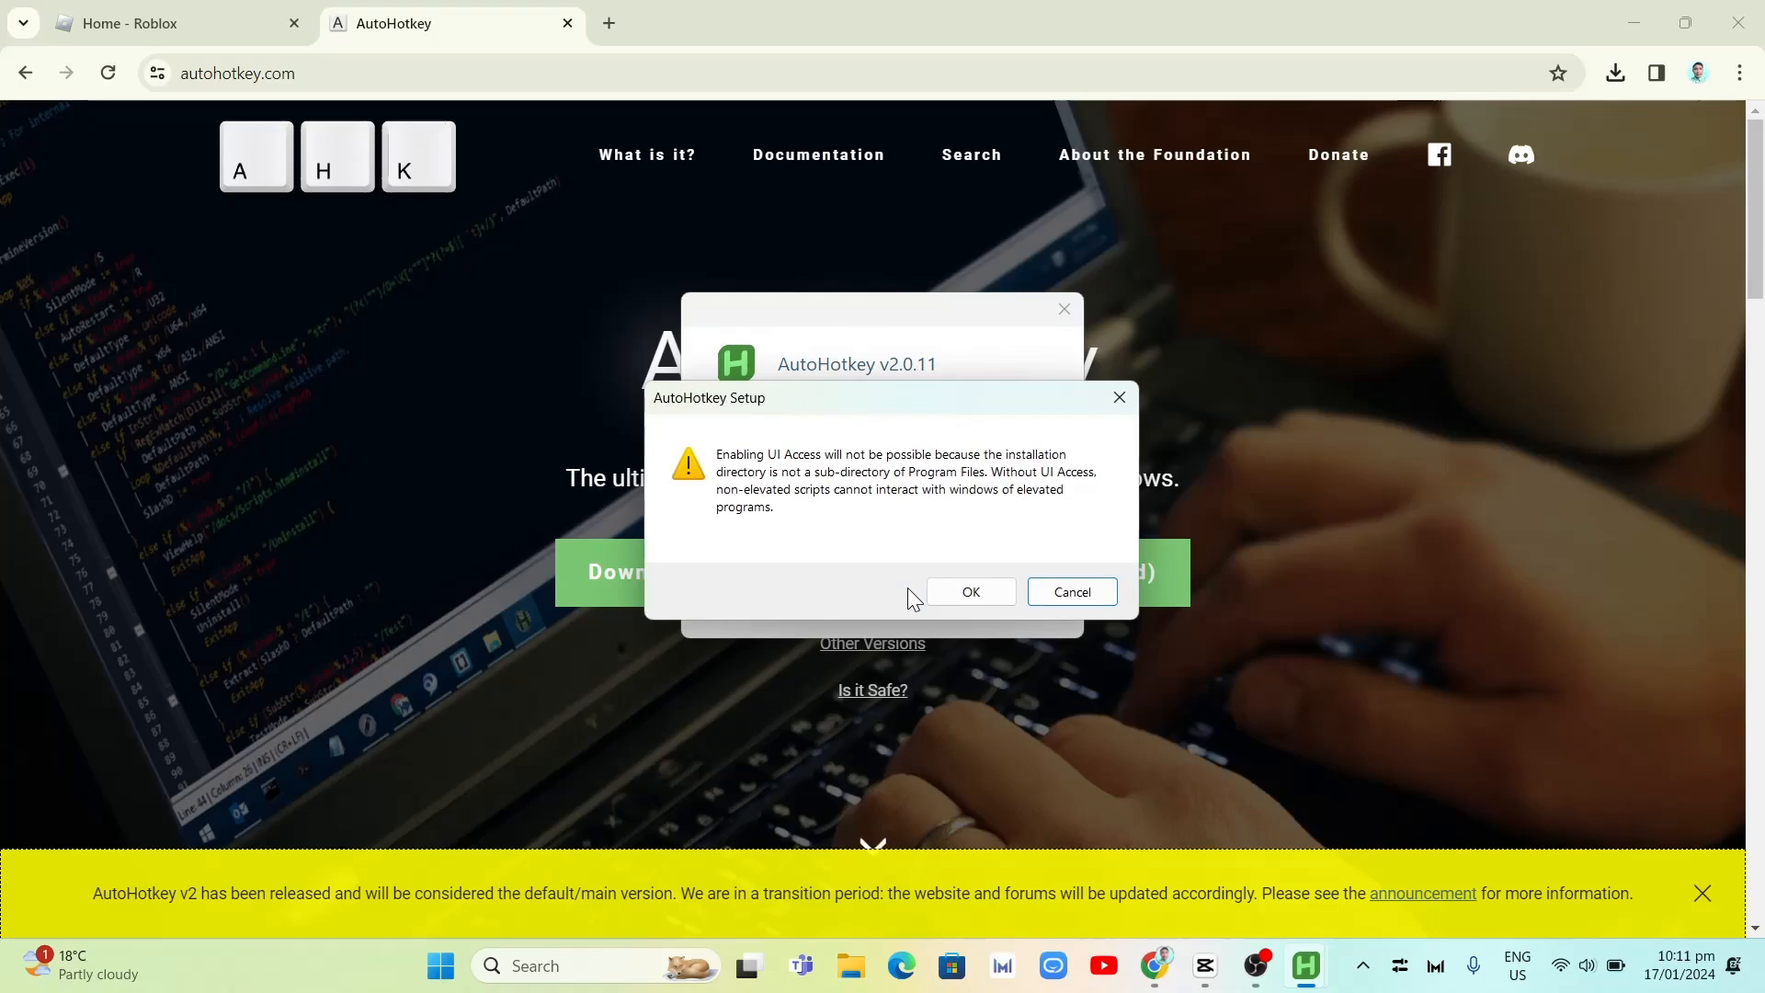
mouse_move(952, 538)
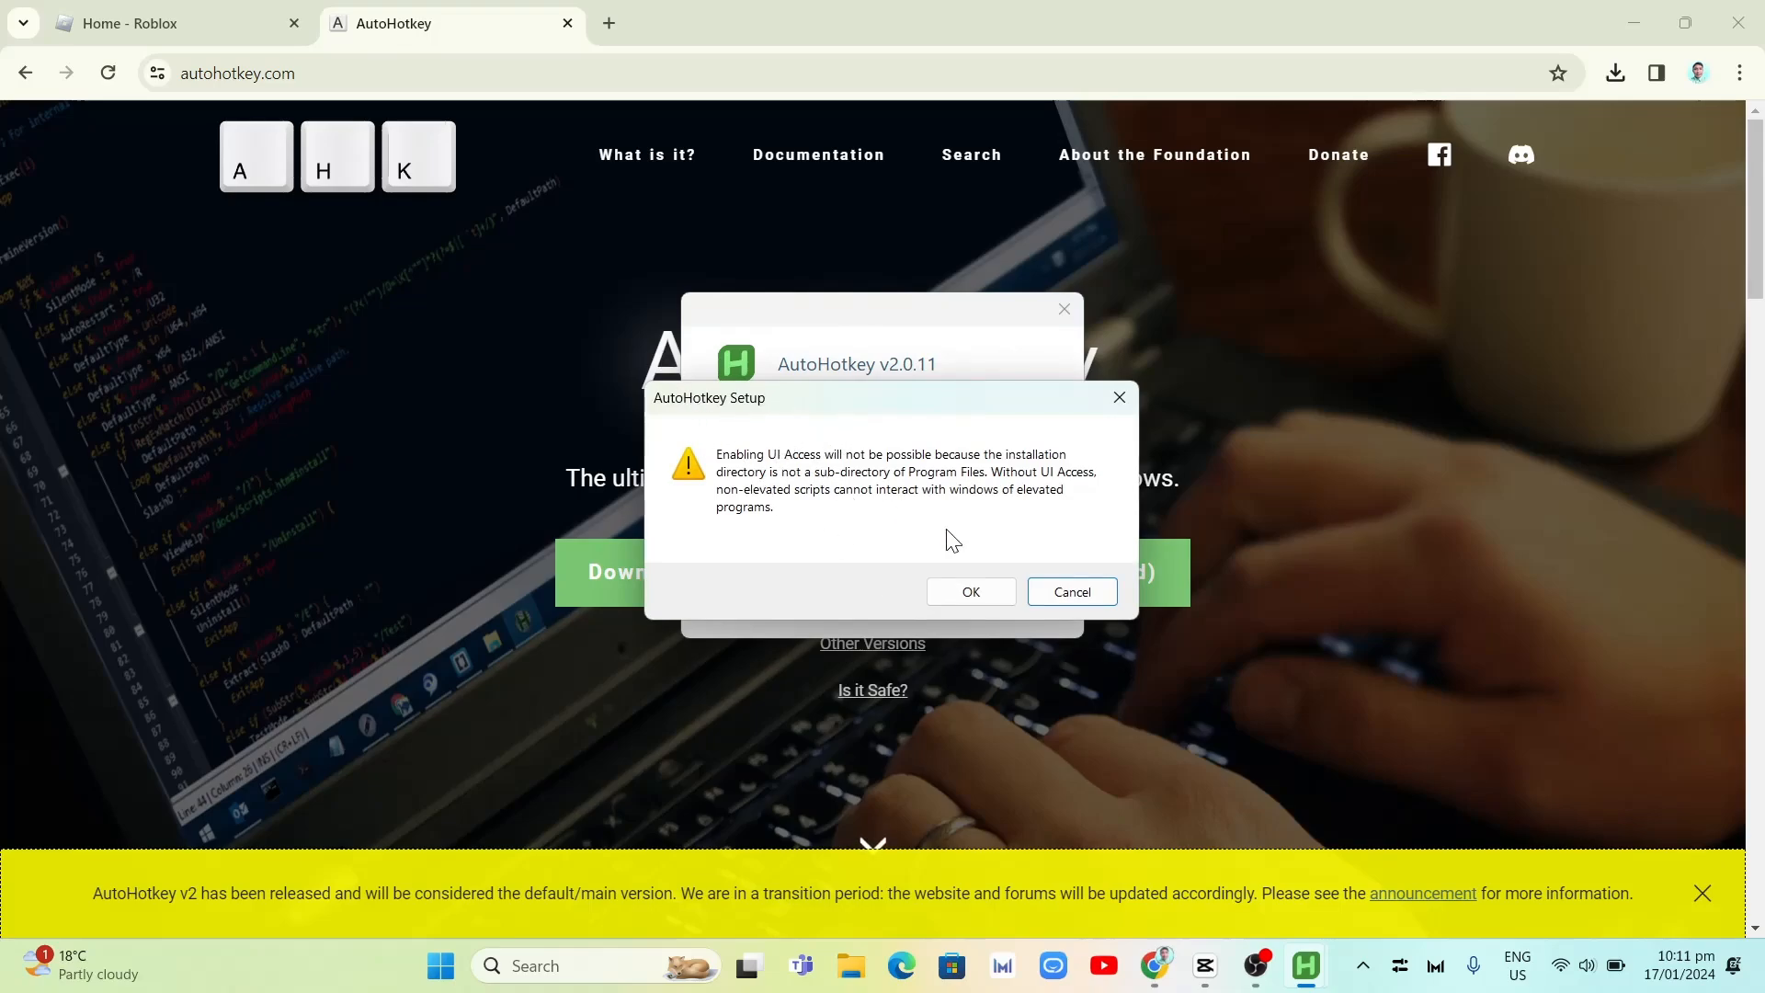
click(971, 591)
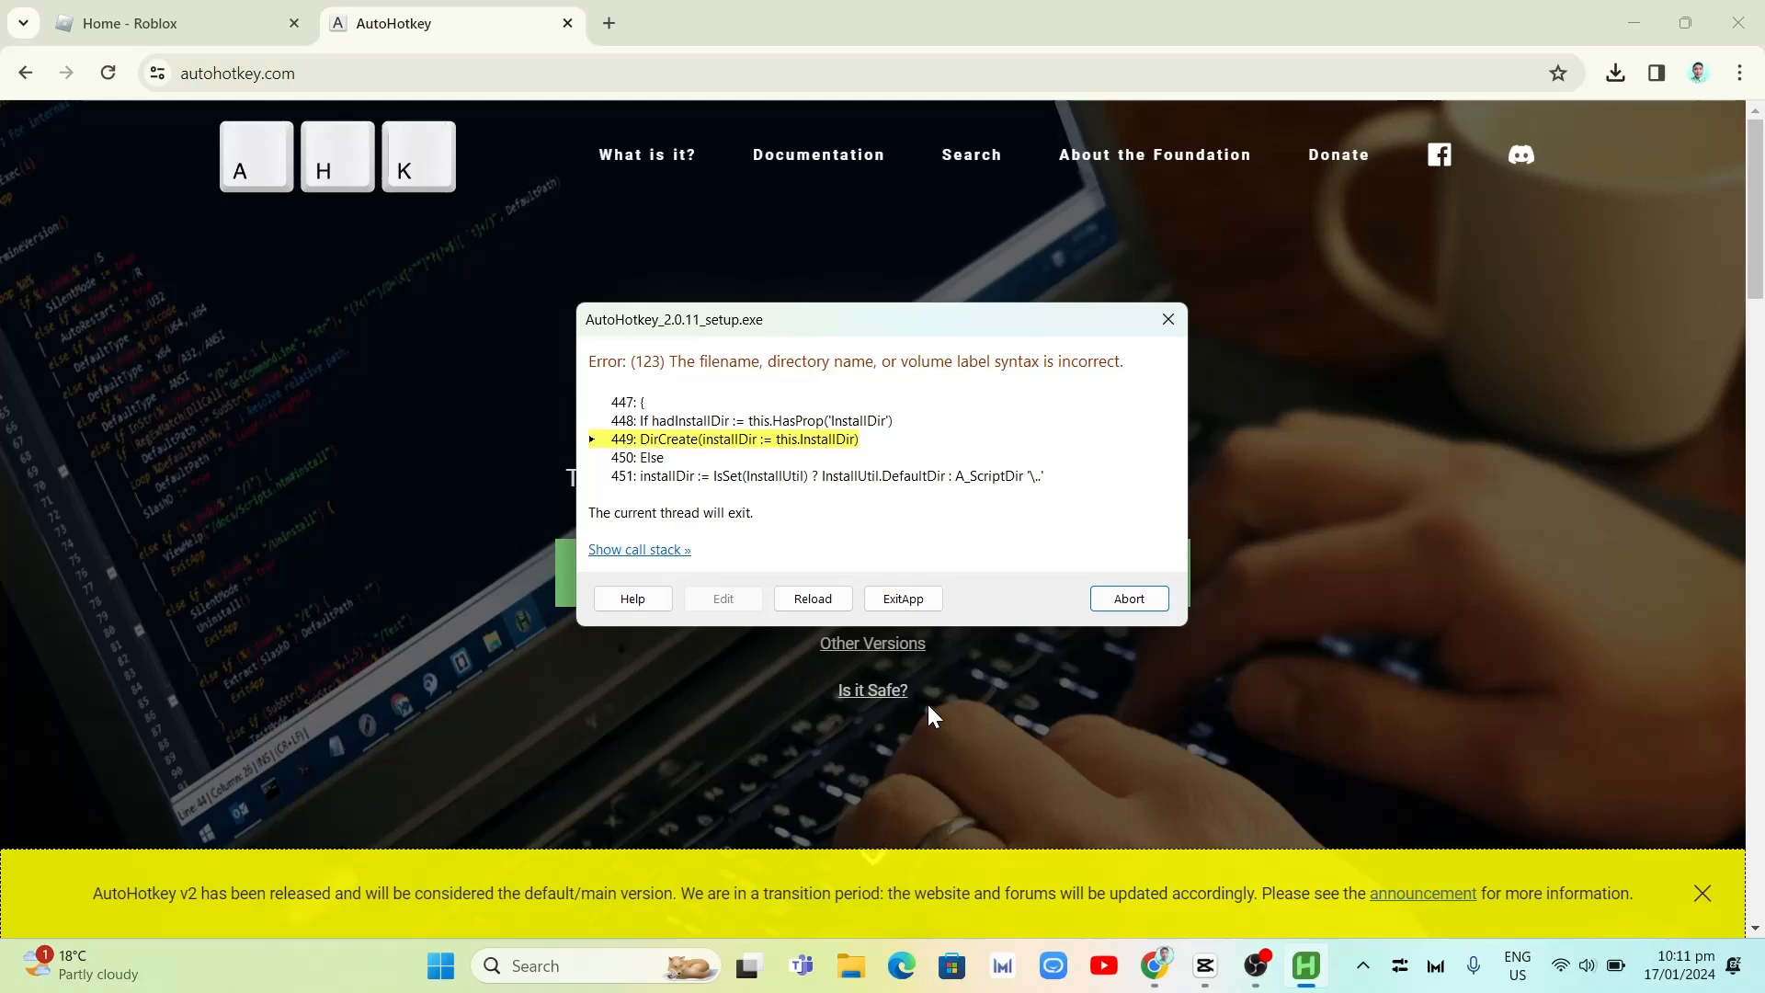
mouse_move(732, 700)
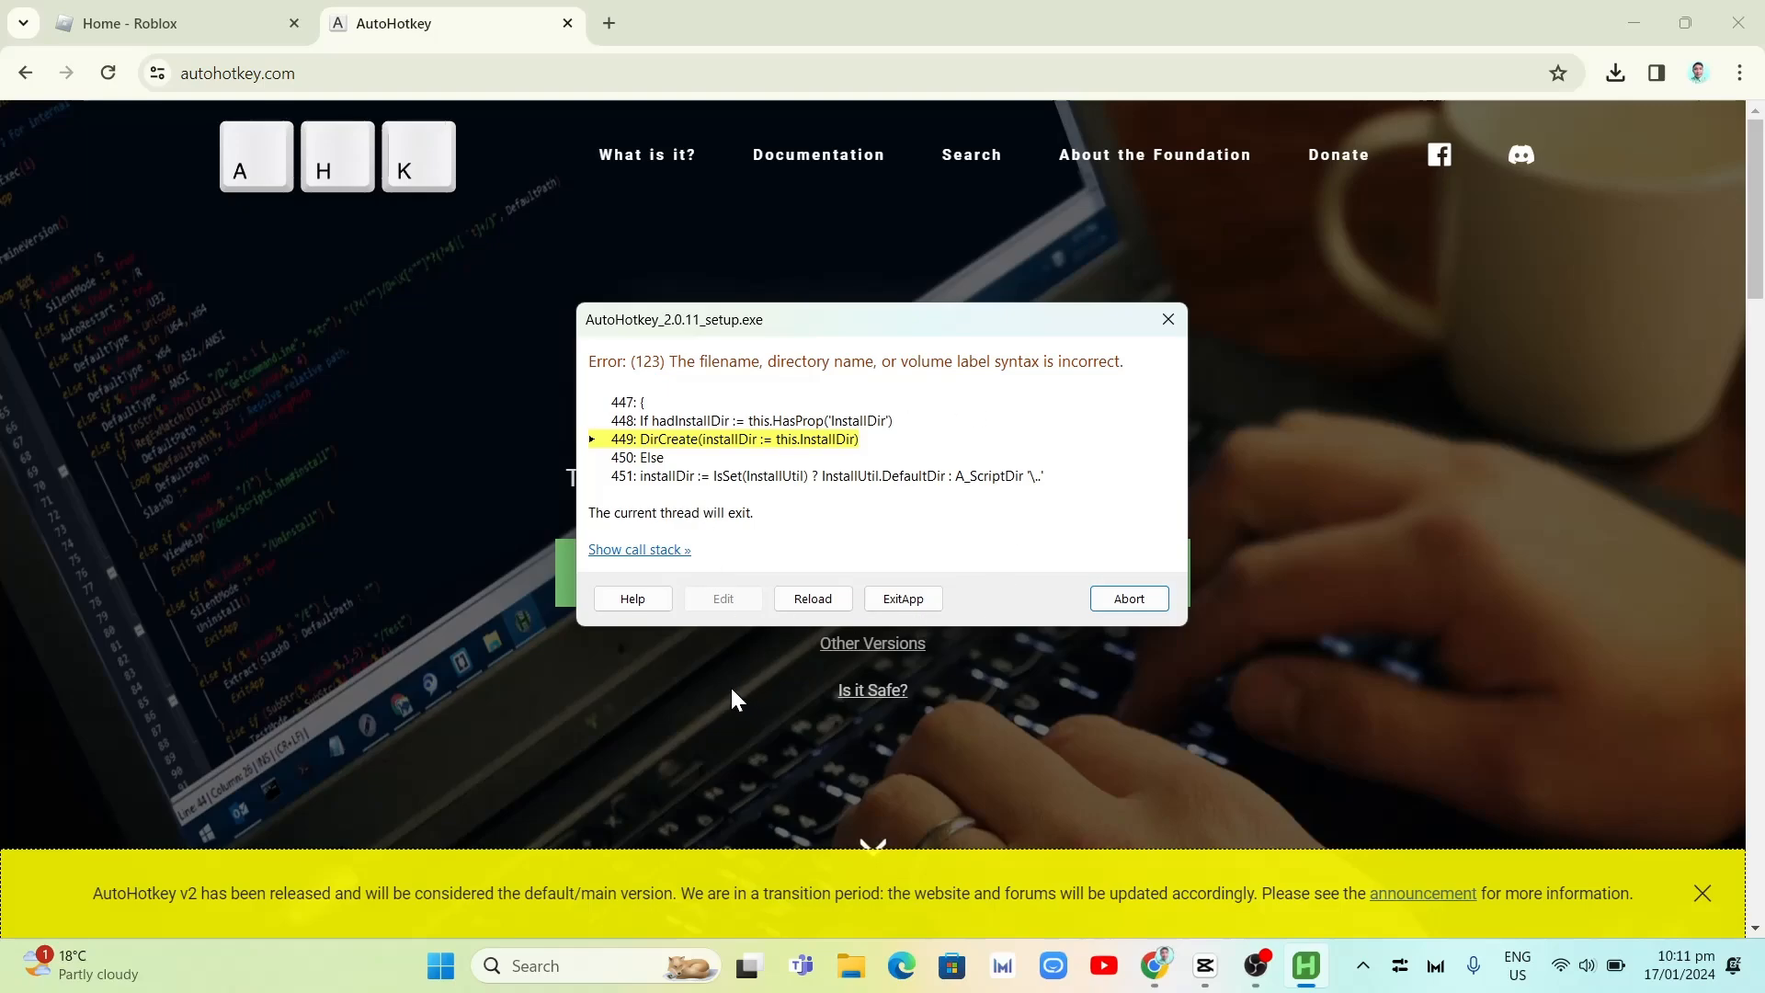
click(1127, 597)
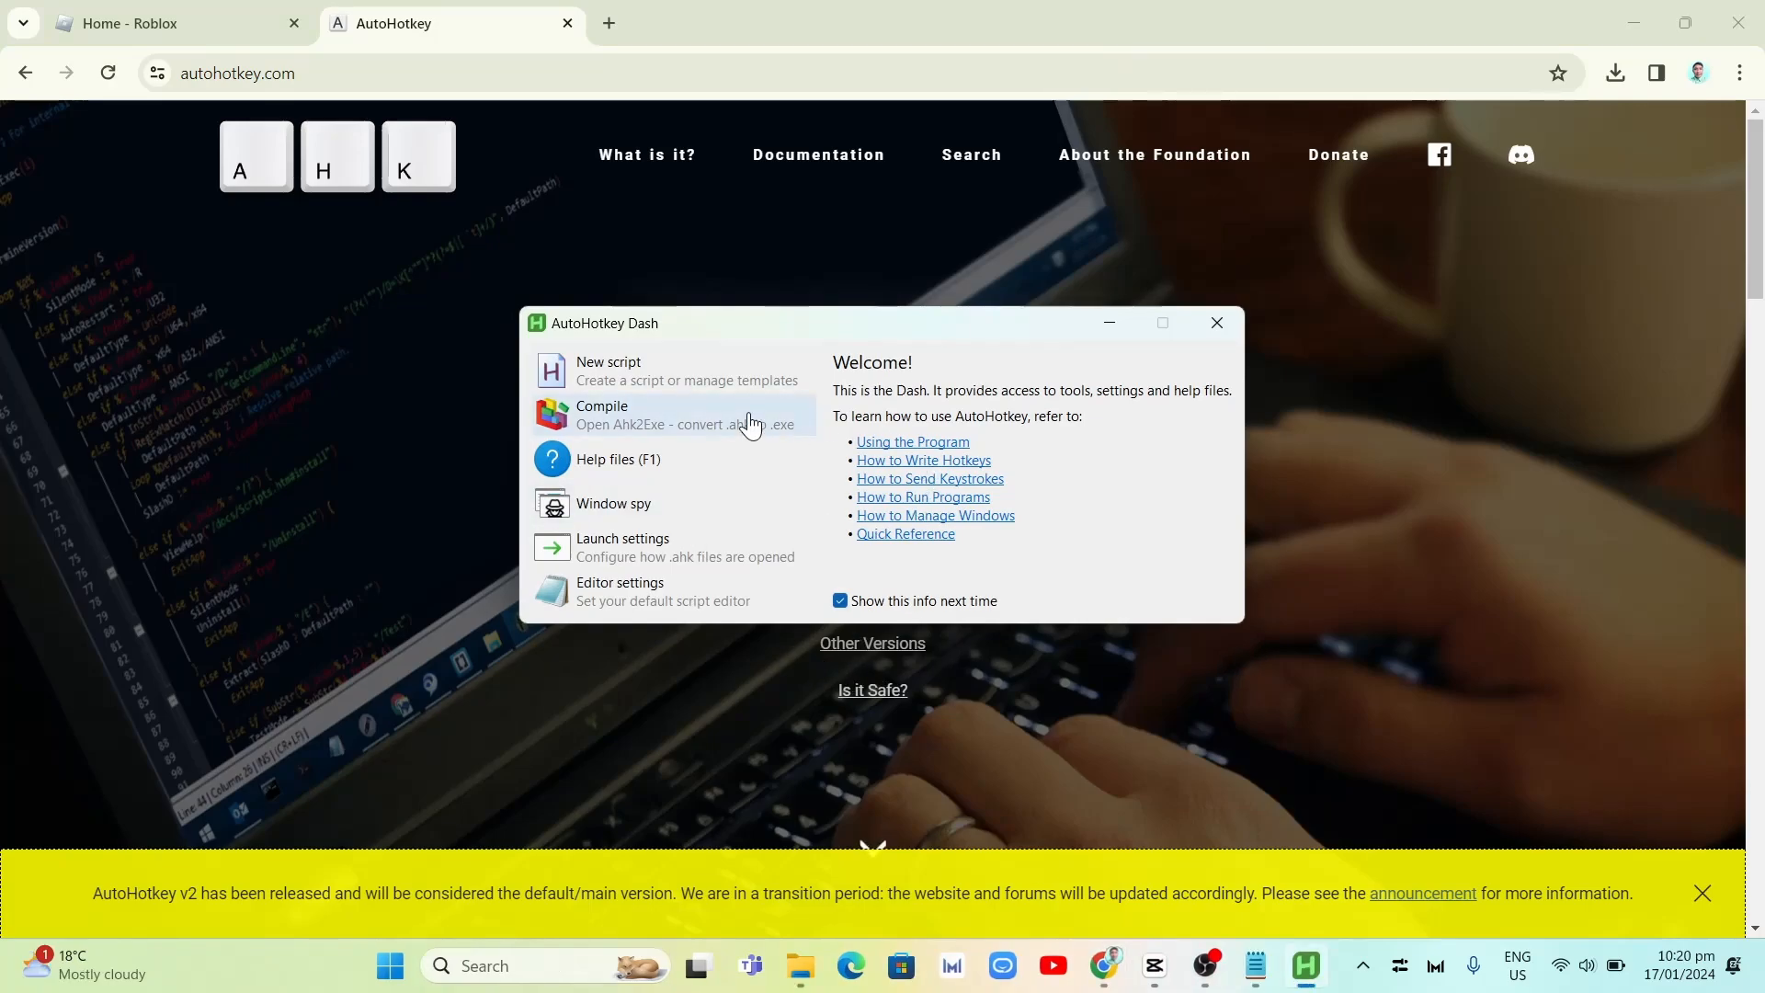
Step: Start a new empty script named RobloxKey from the Dash
click(608, 369)
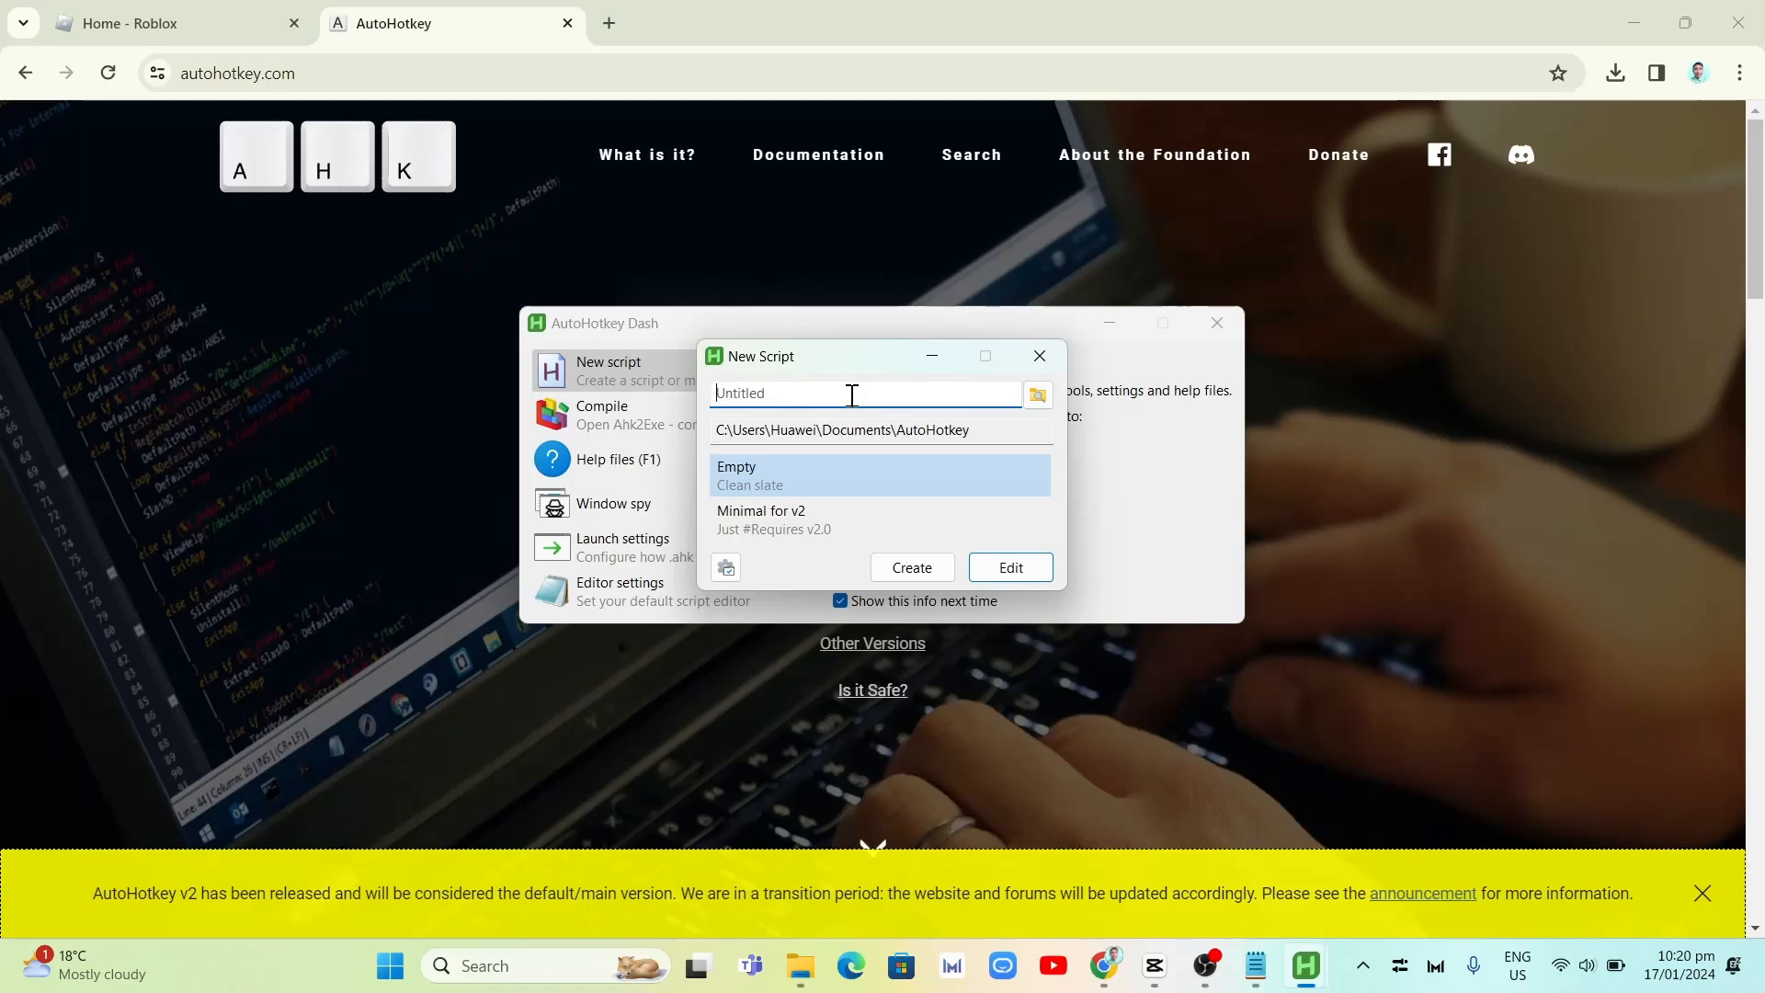
text(Roblox)
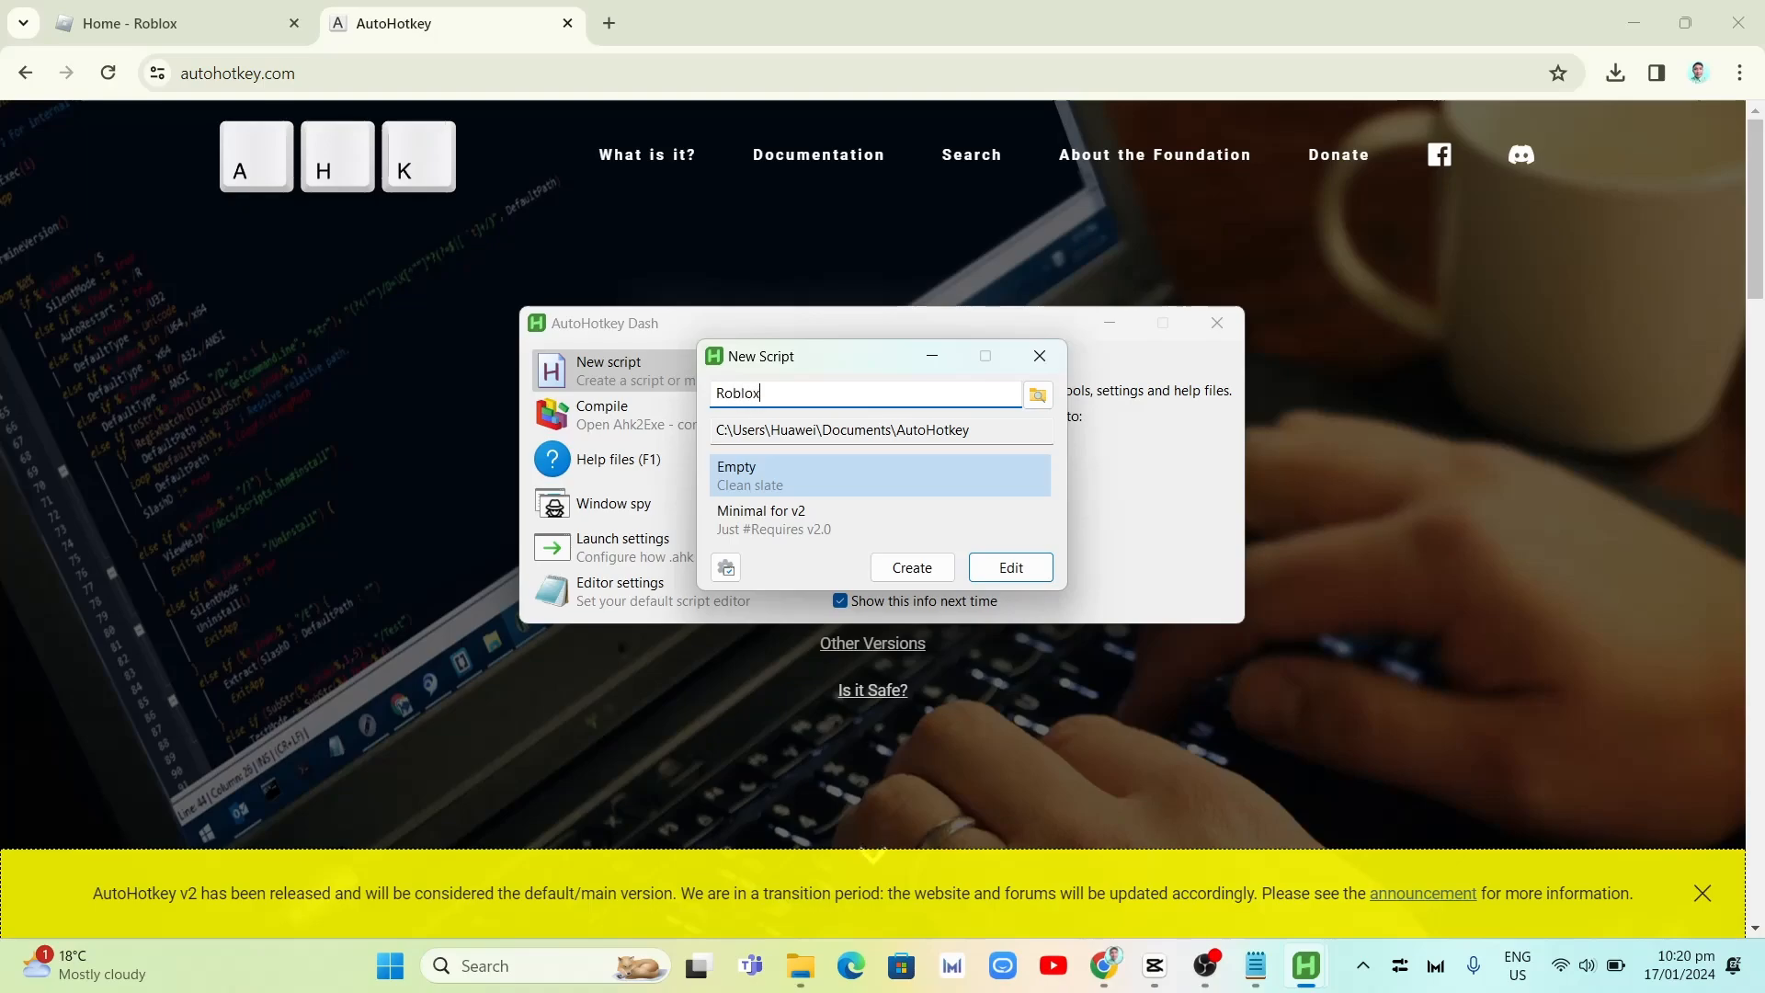
text(Key)
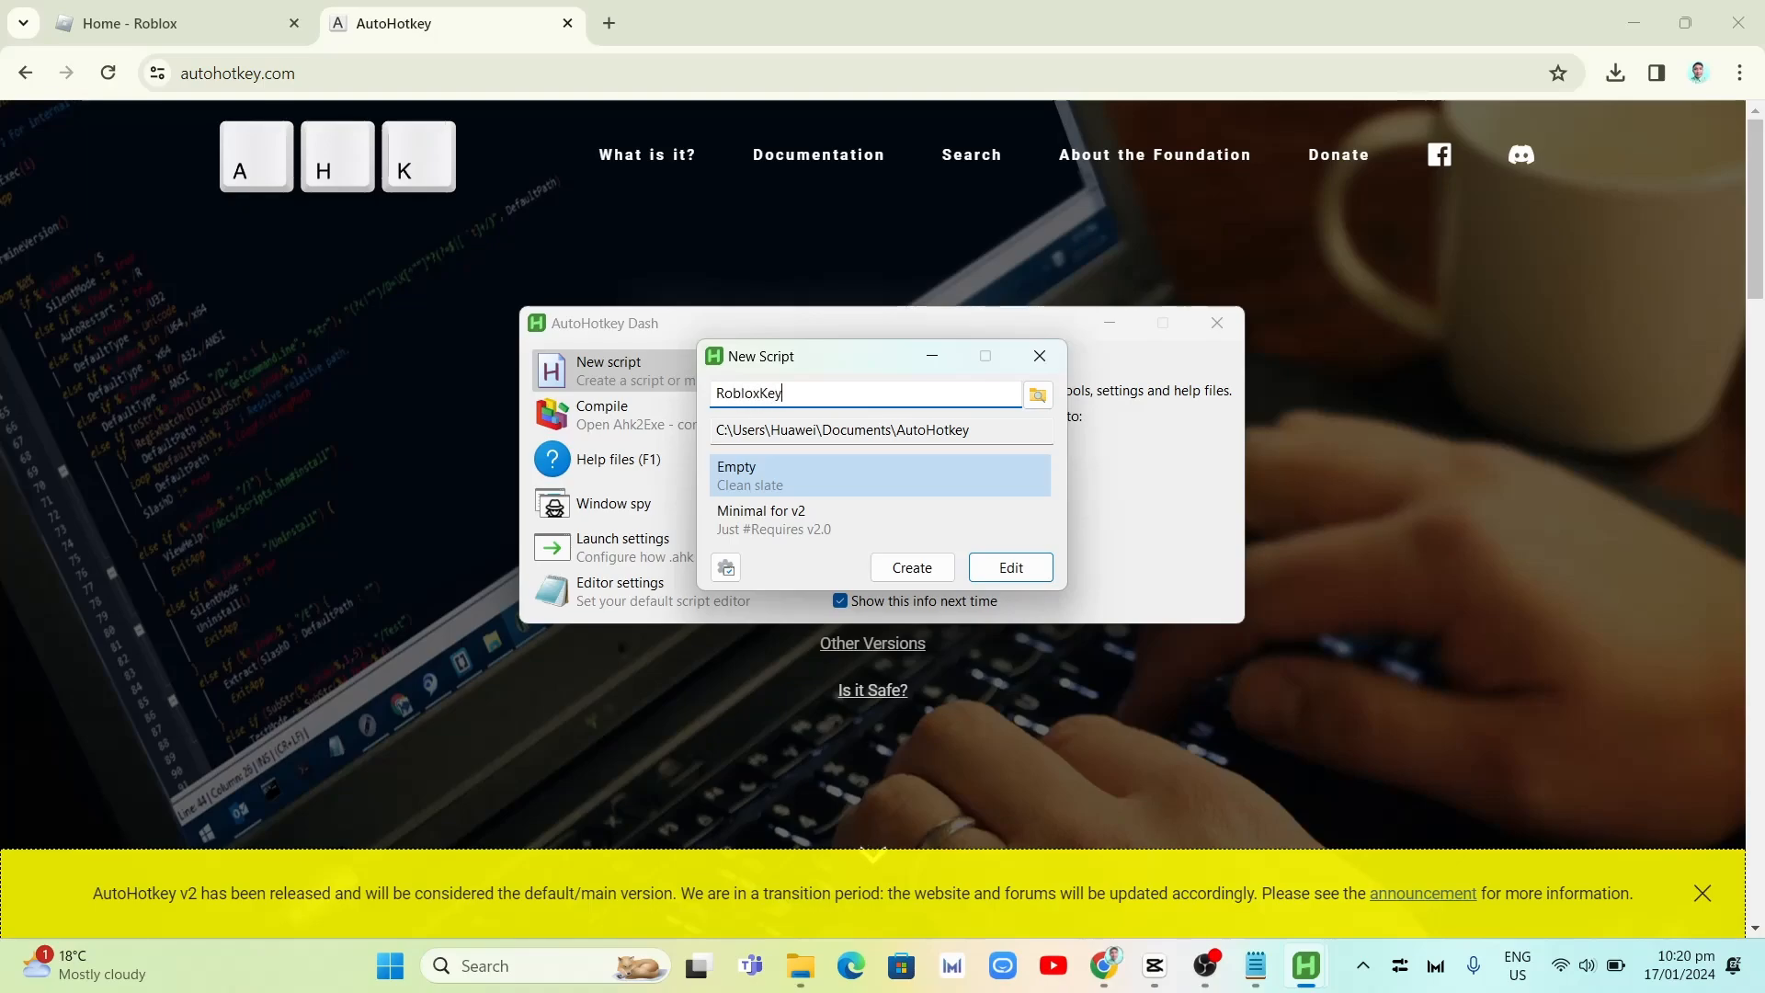
mouse_move(912, 567)
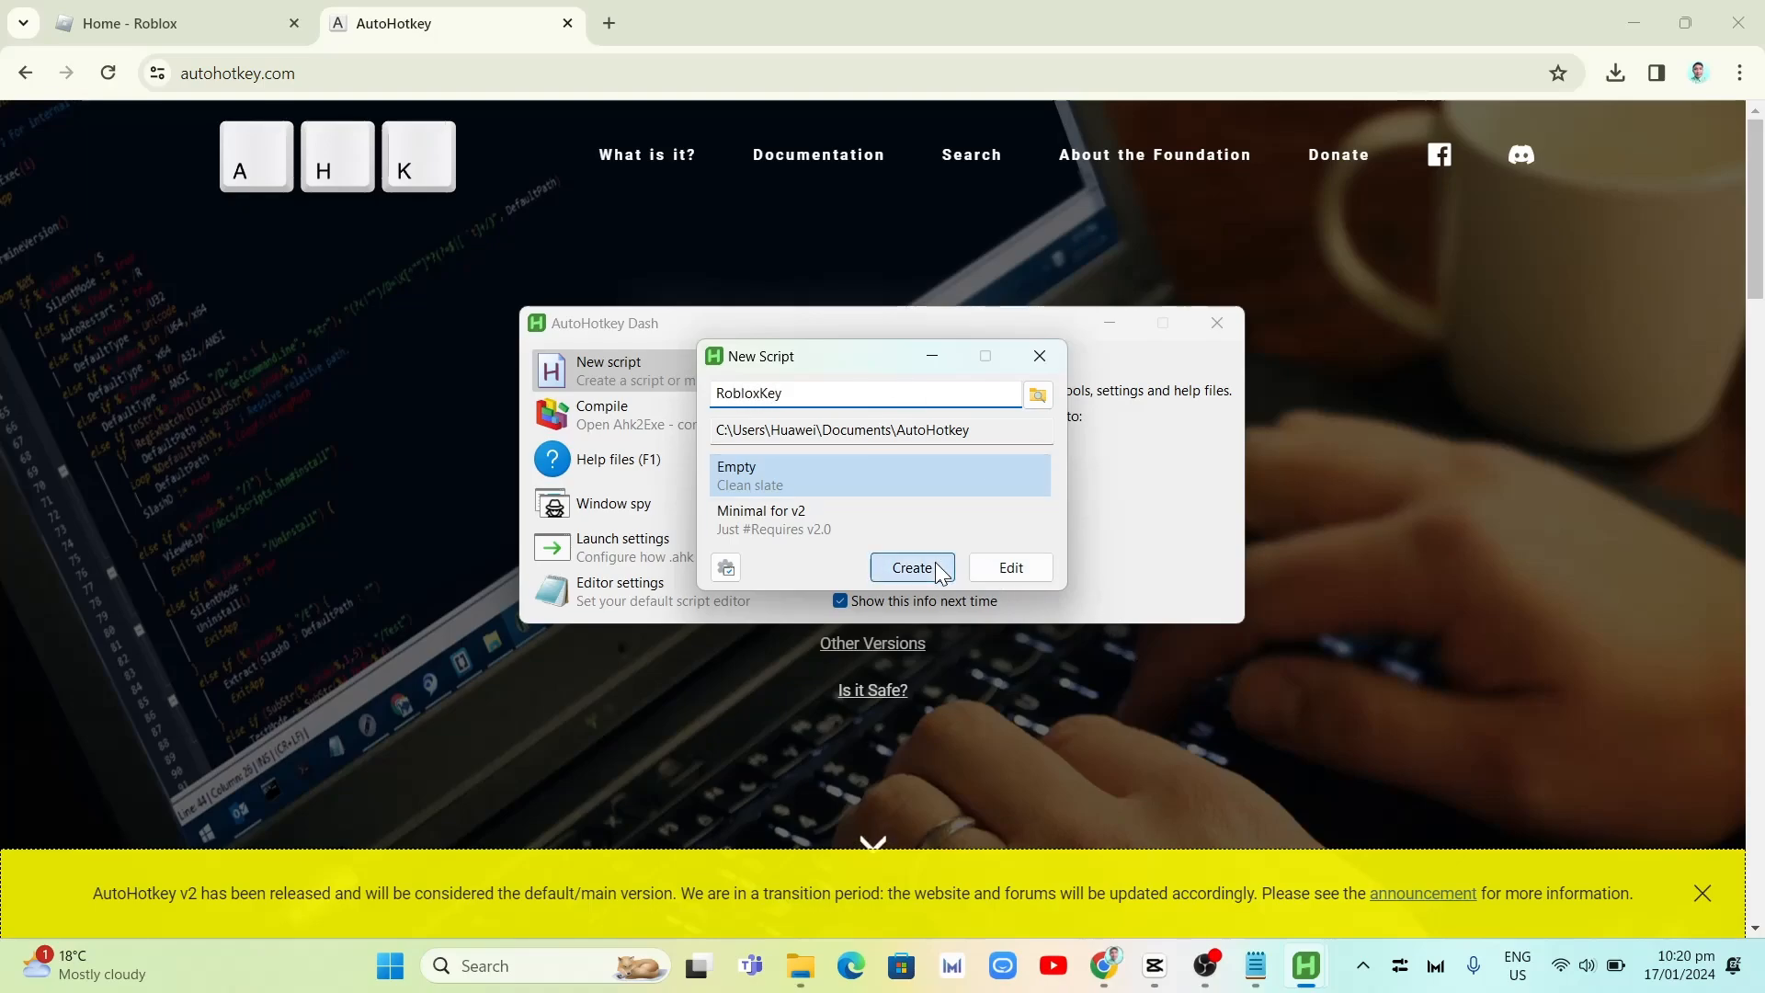
Step: Create the RobloxKey script and select it in the Documents AutoHotkey folder
click(912, 567)
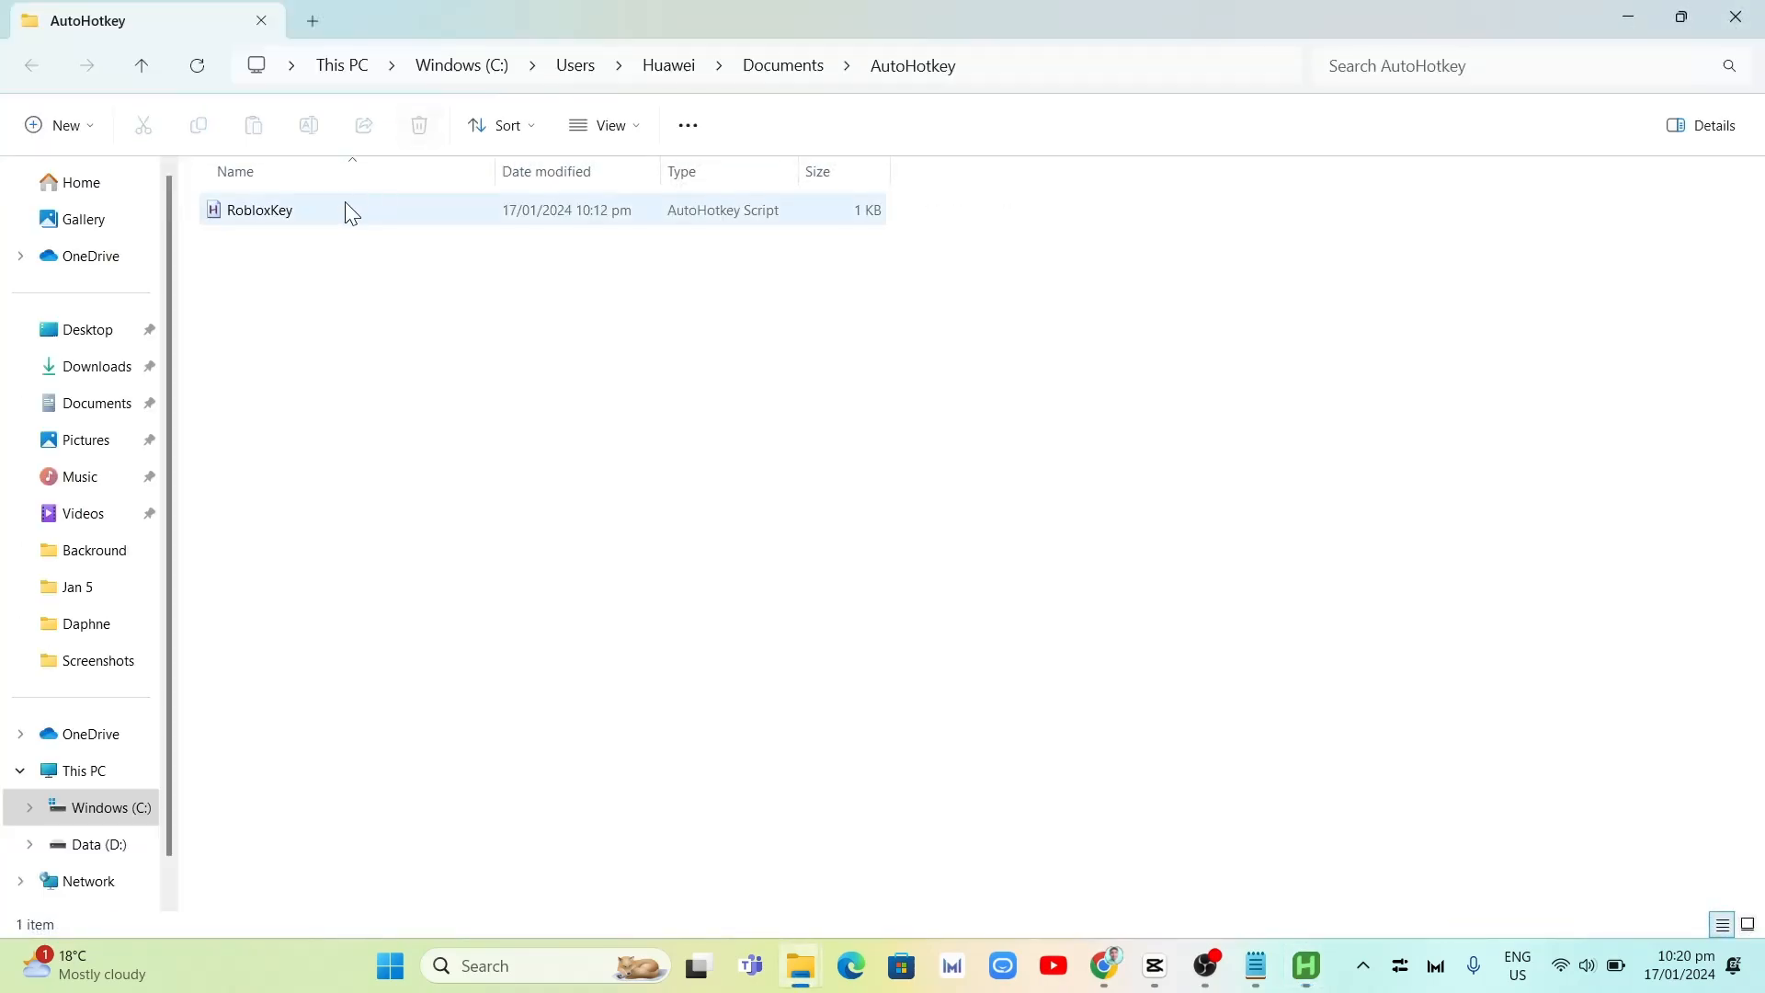
click(259, 209)
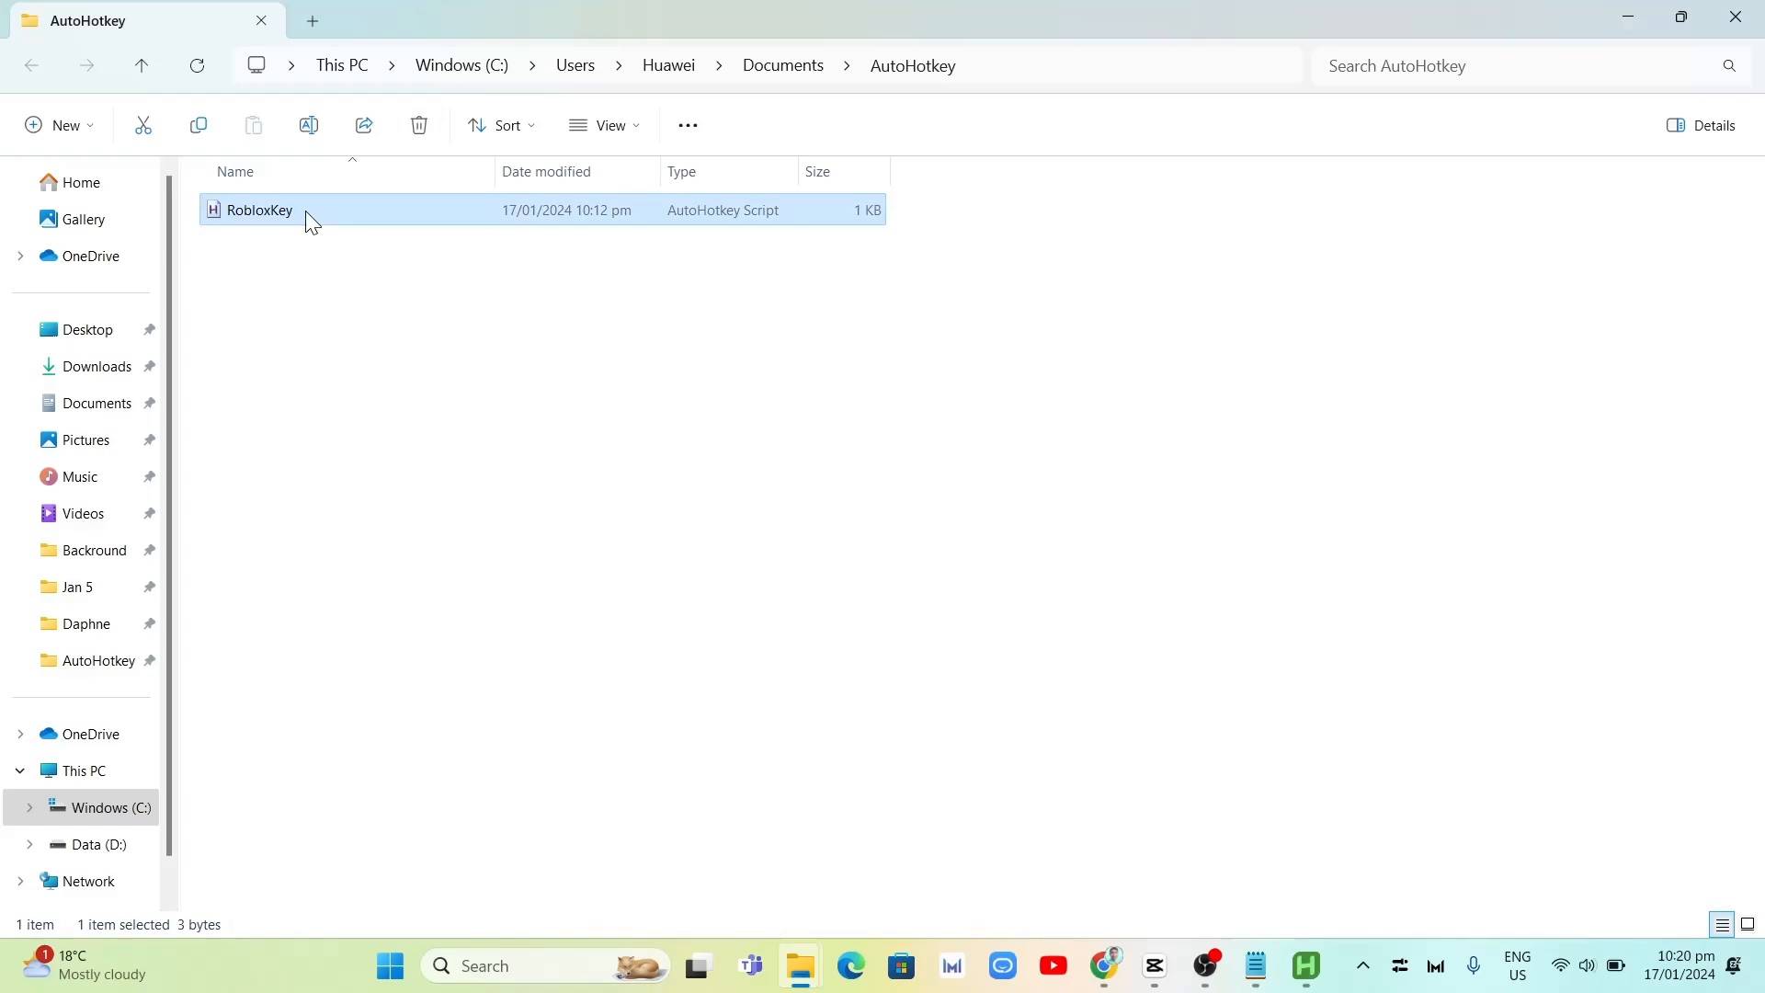
Step: Choose Edit script for RobloxKey from the full right-click actions list
right_click(257, 209)
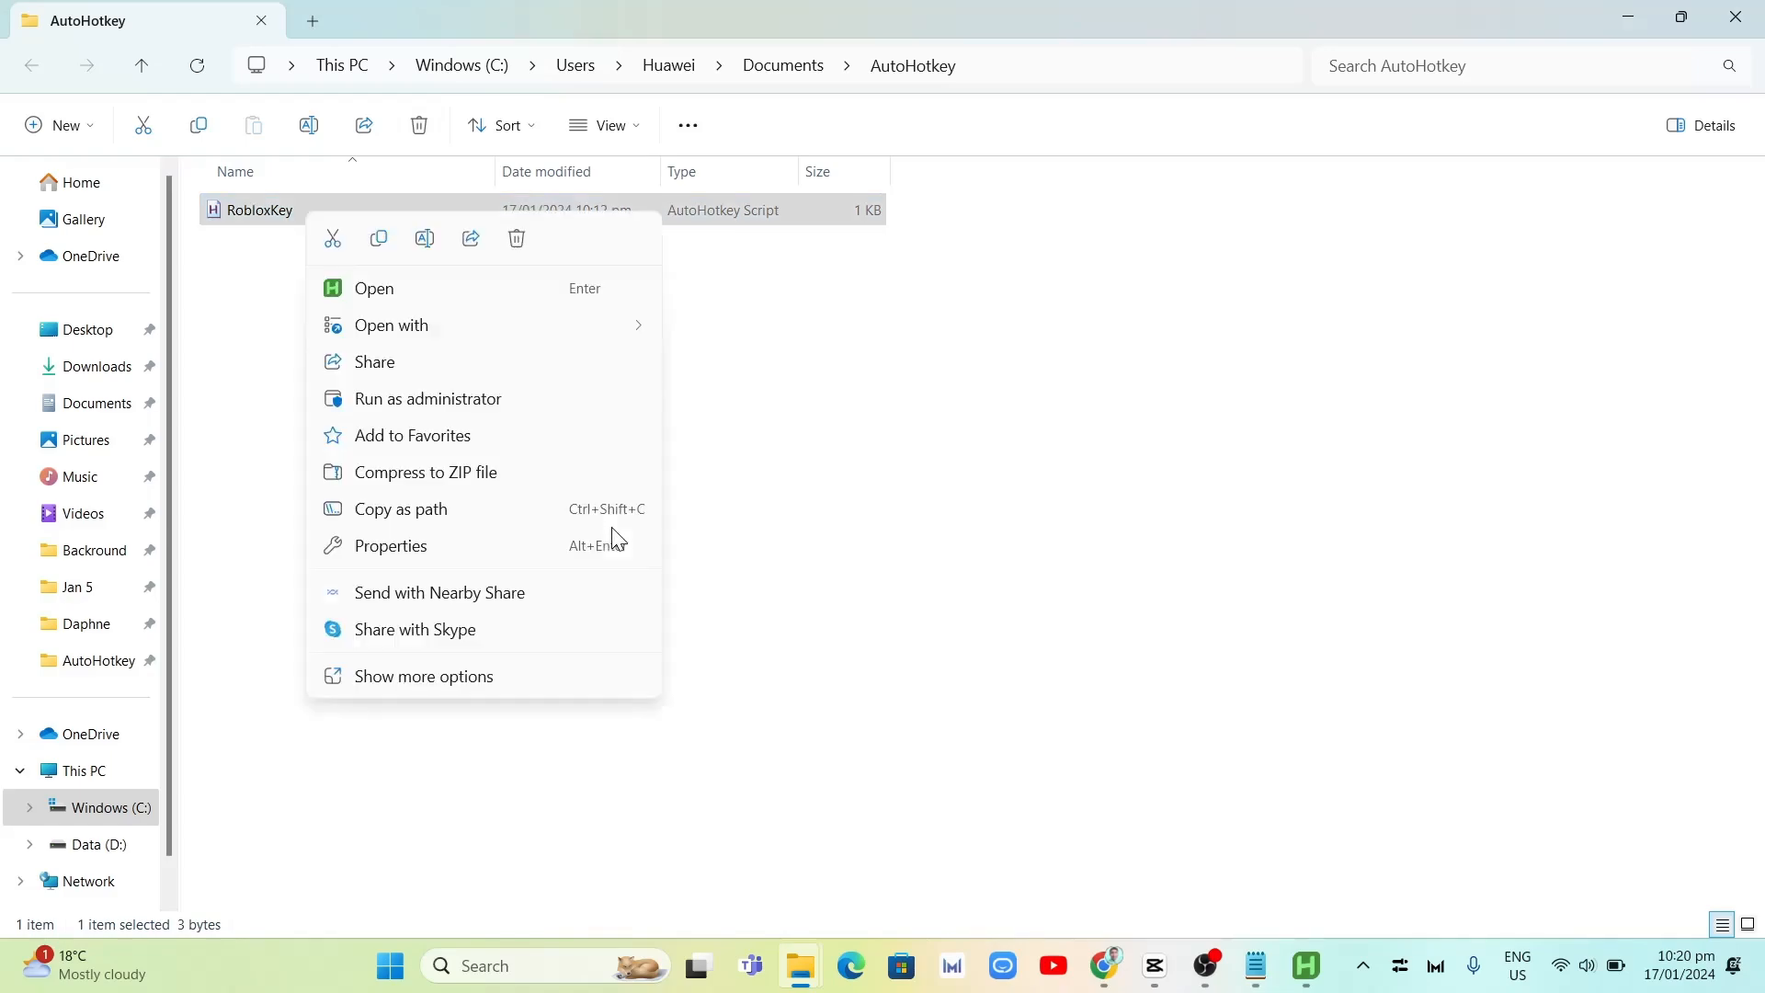
mouse_move(470, 481)
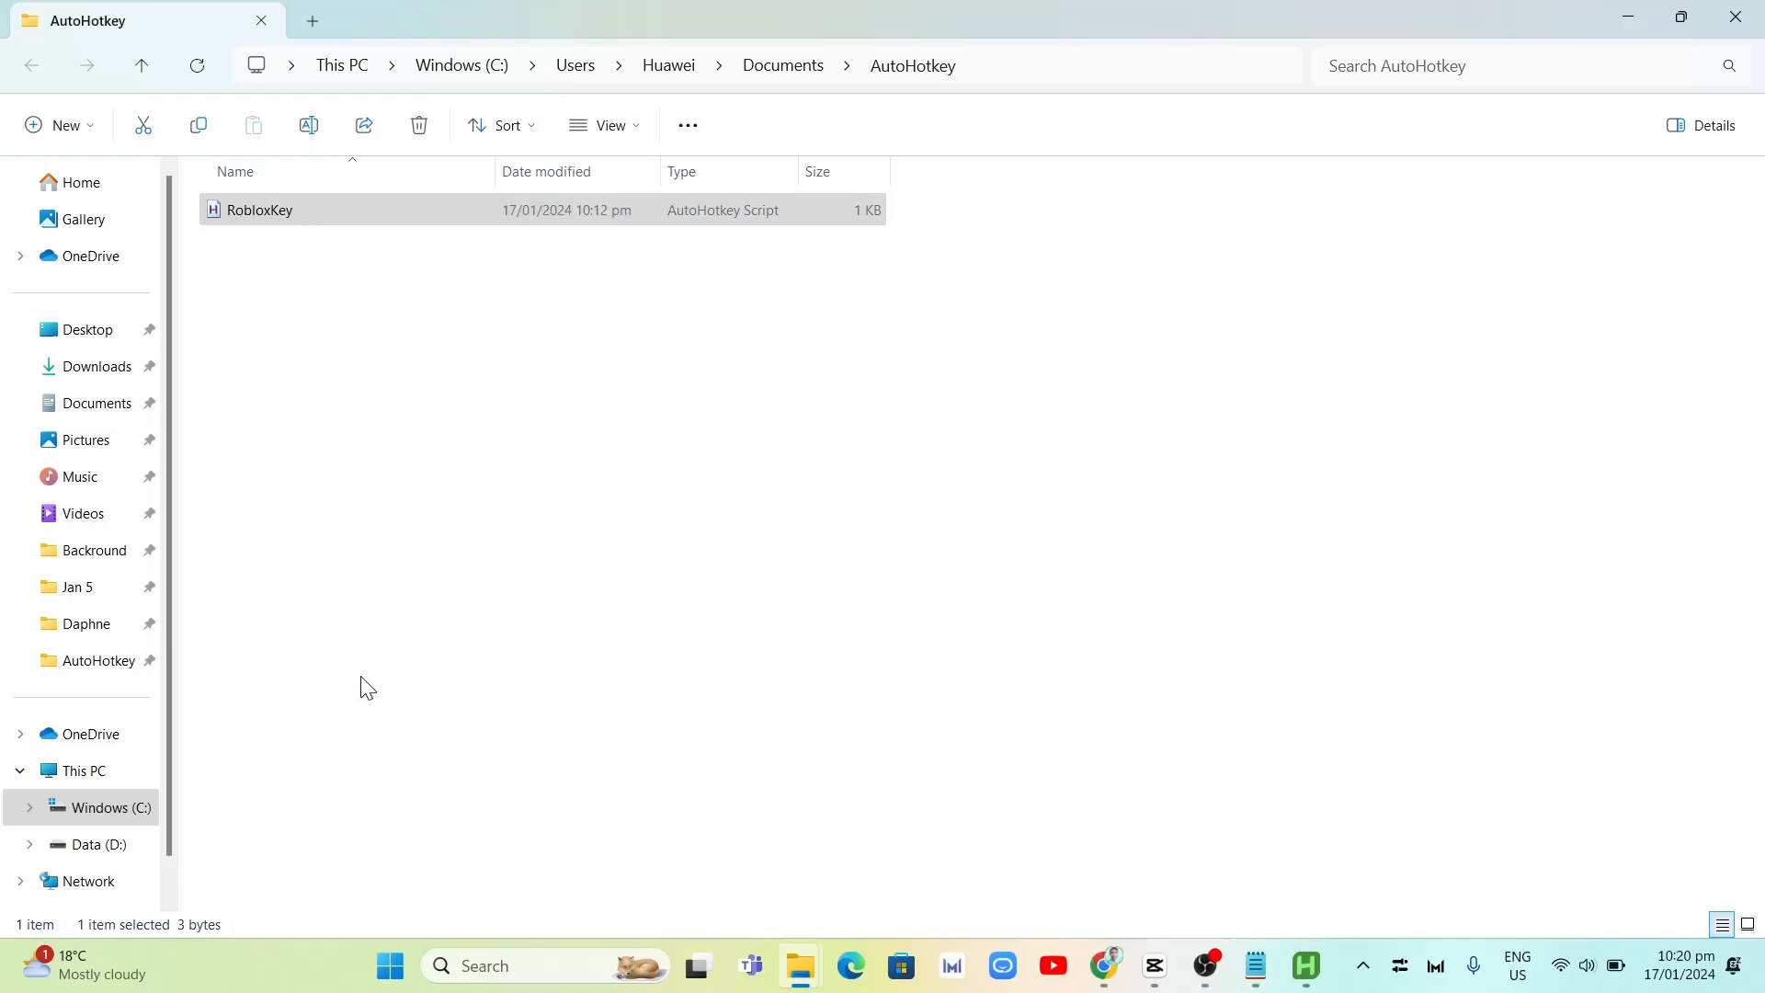
right_click(259, 211)
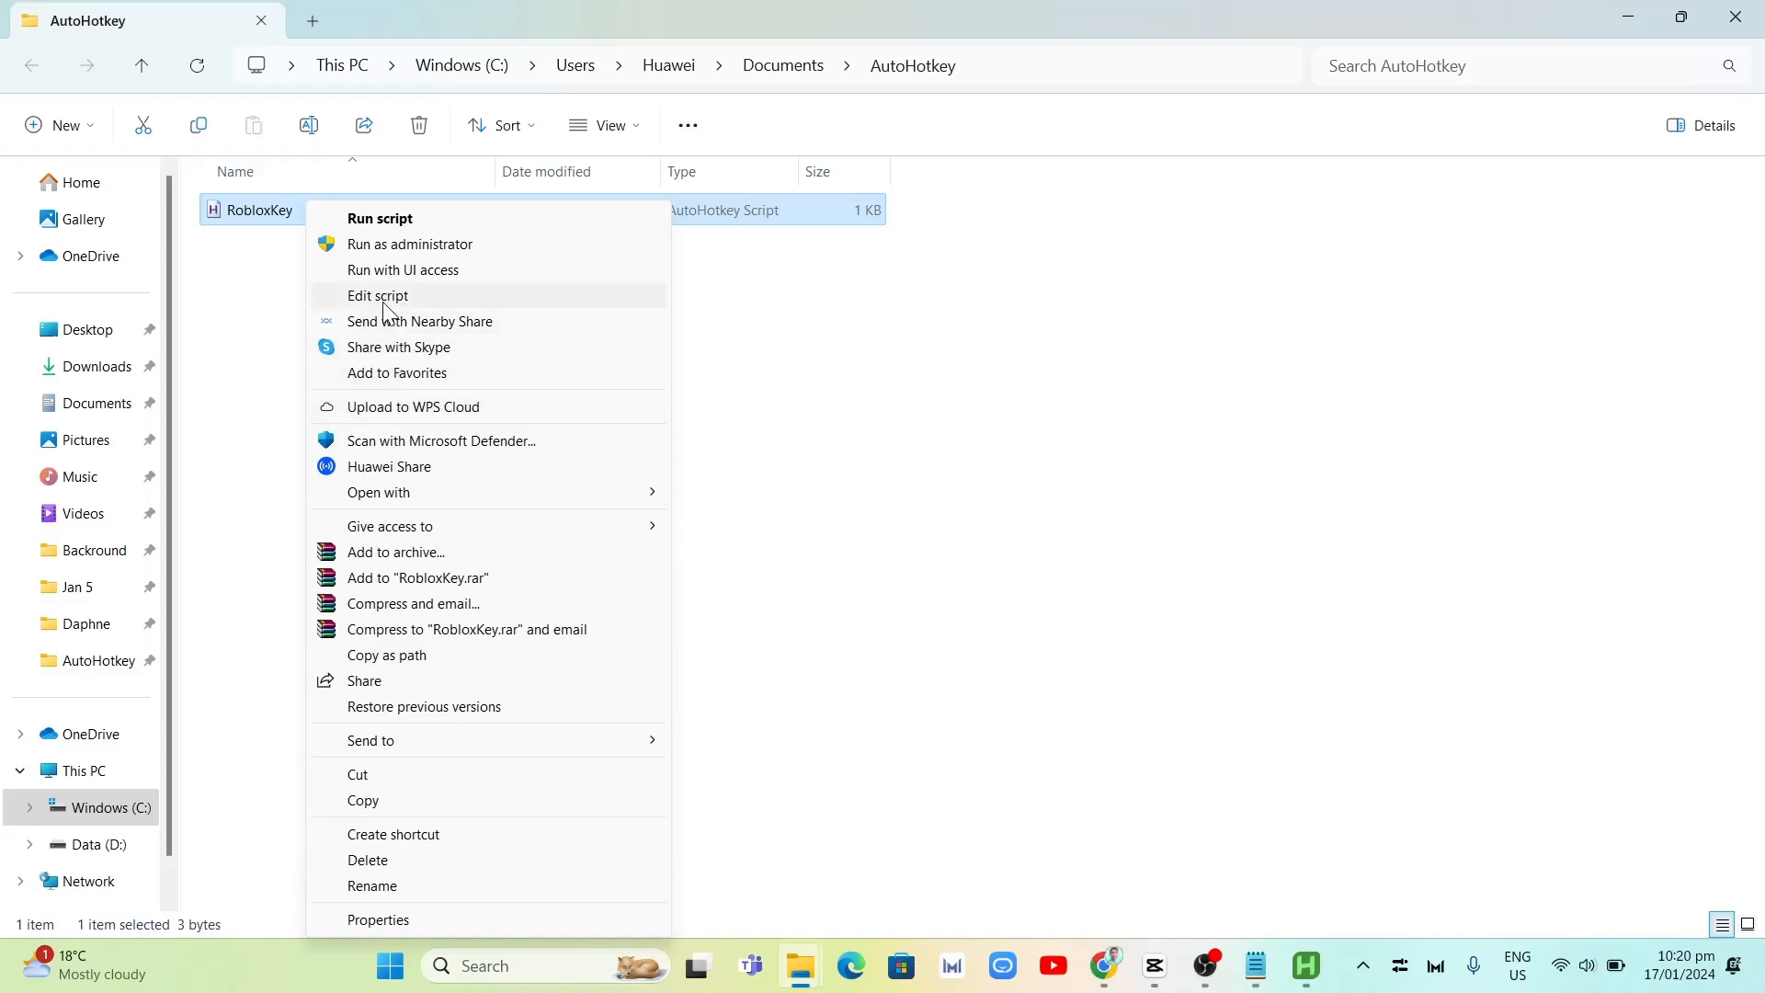
click(377, 295)
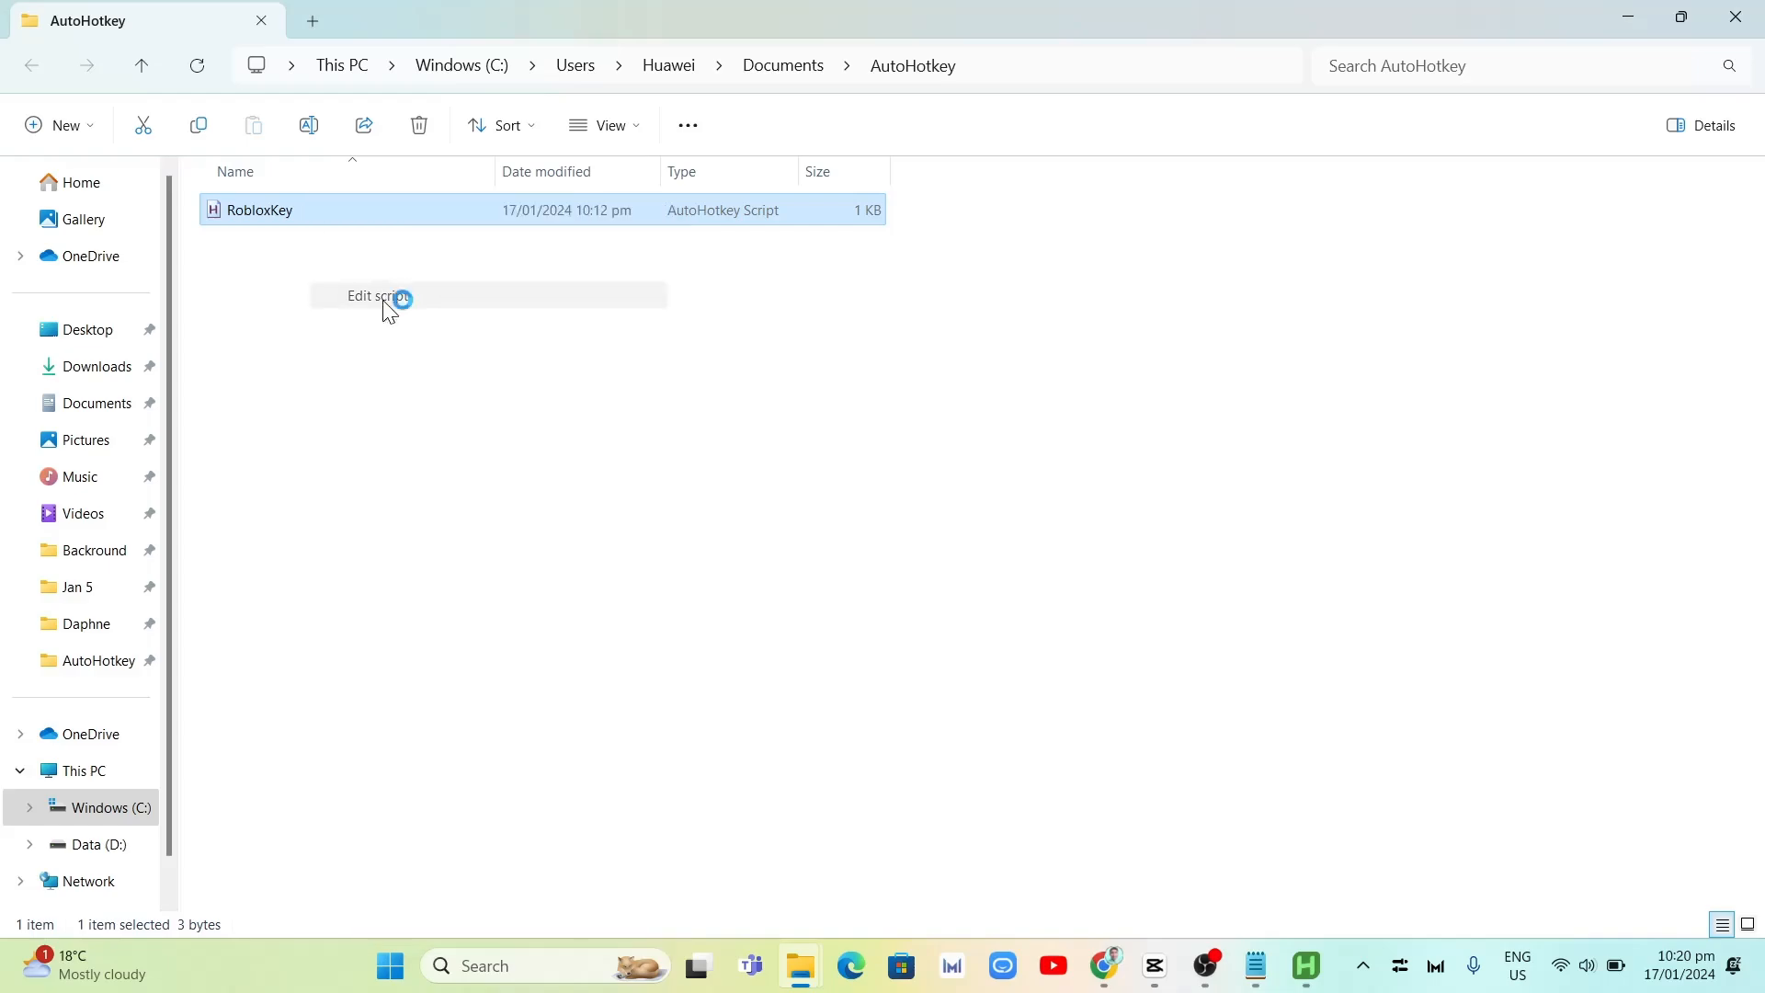
Step: Review the script's ] toggle, g/h/z/x → 6/7/8/9 sends and [::ExitApp in one Notepad tab
click(371, 296)
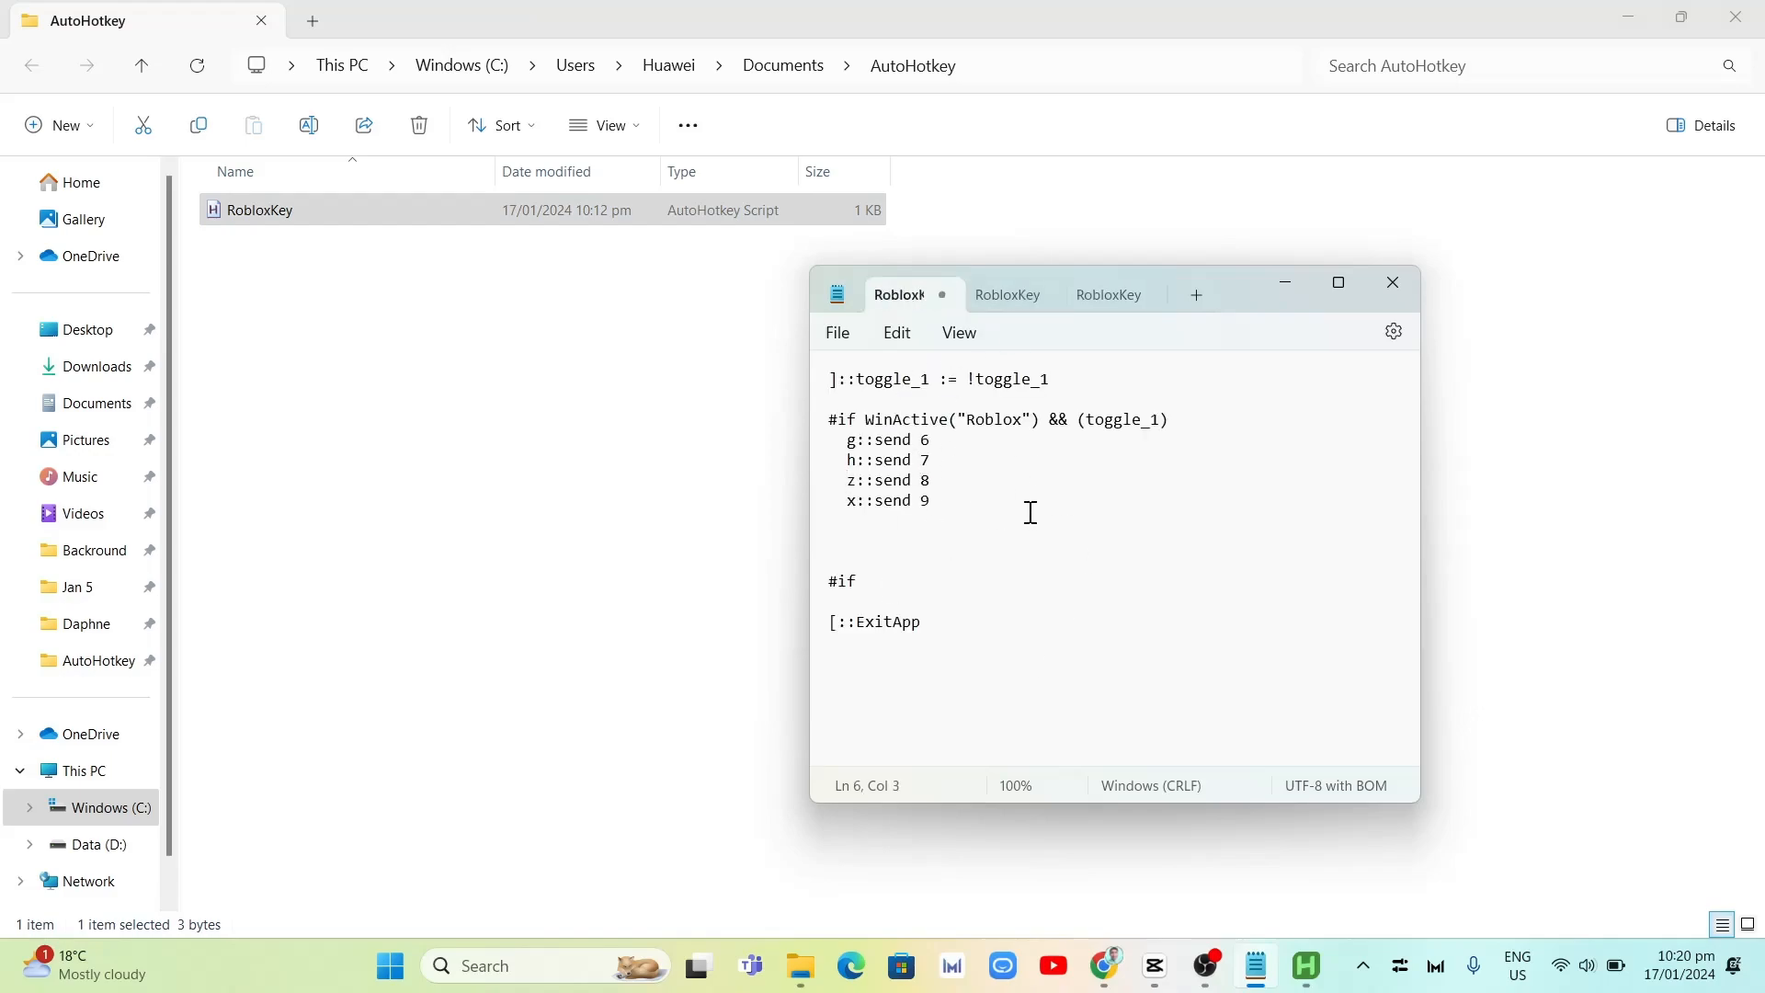
mouse_move(1212, 331)
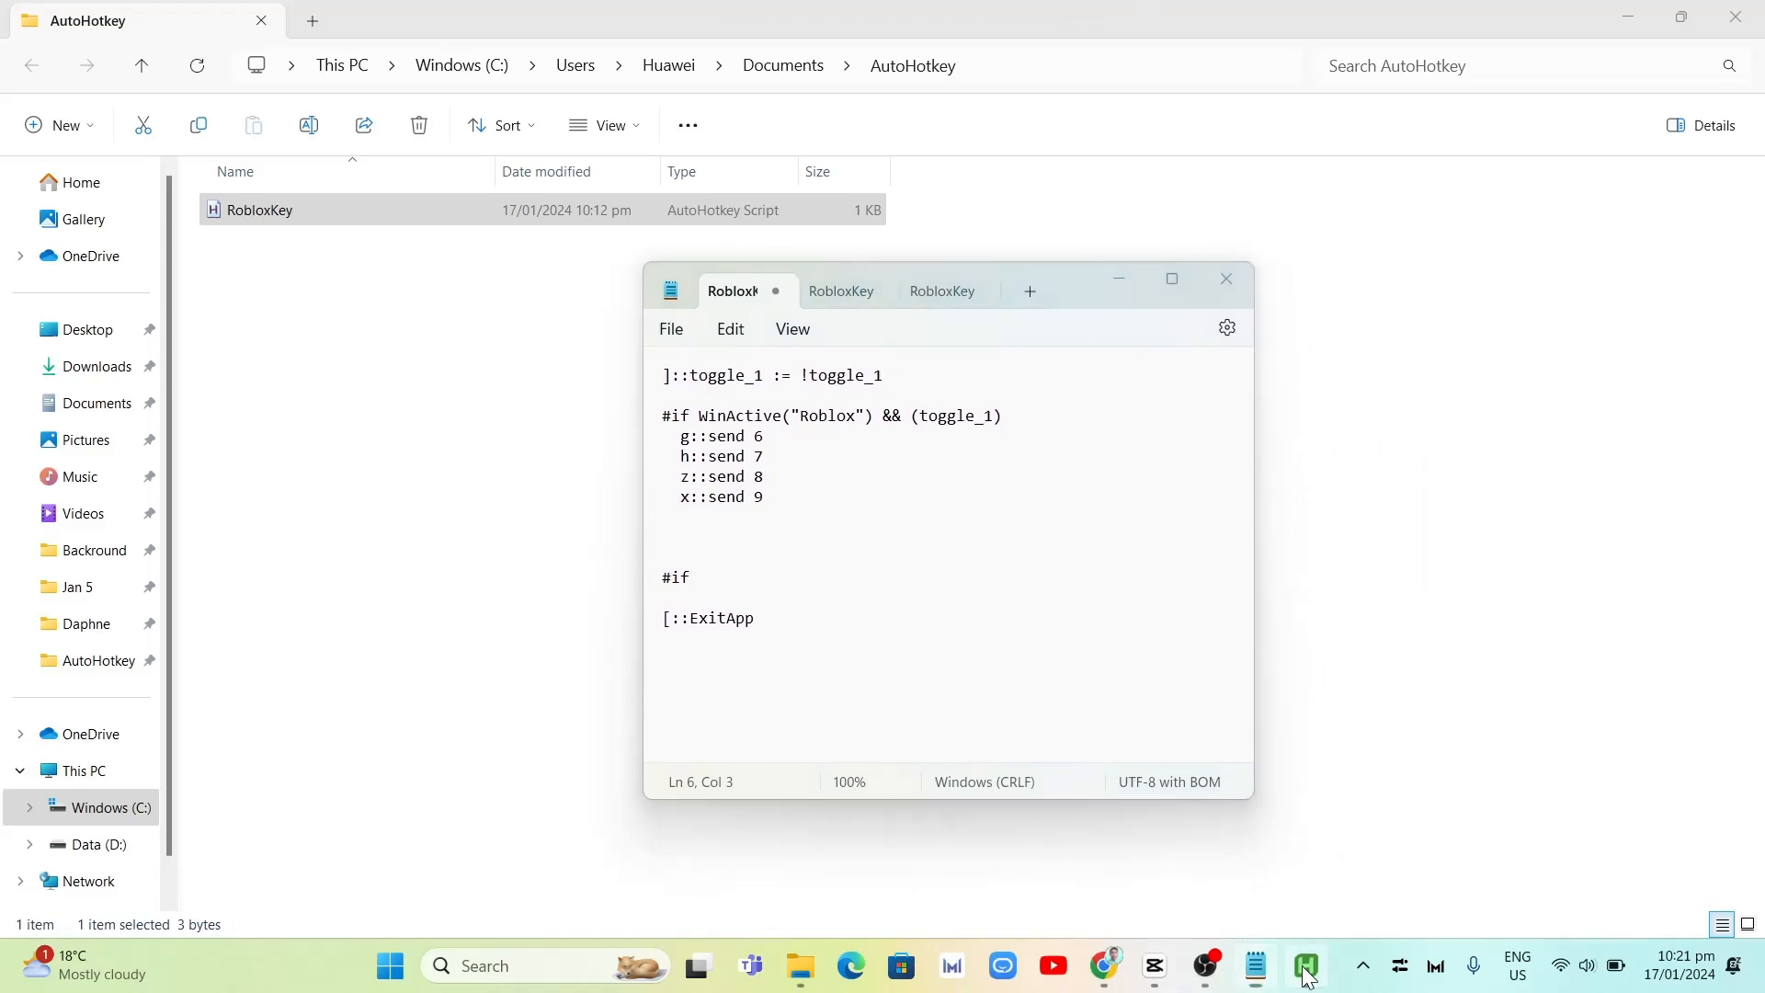
click(1304, 967)
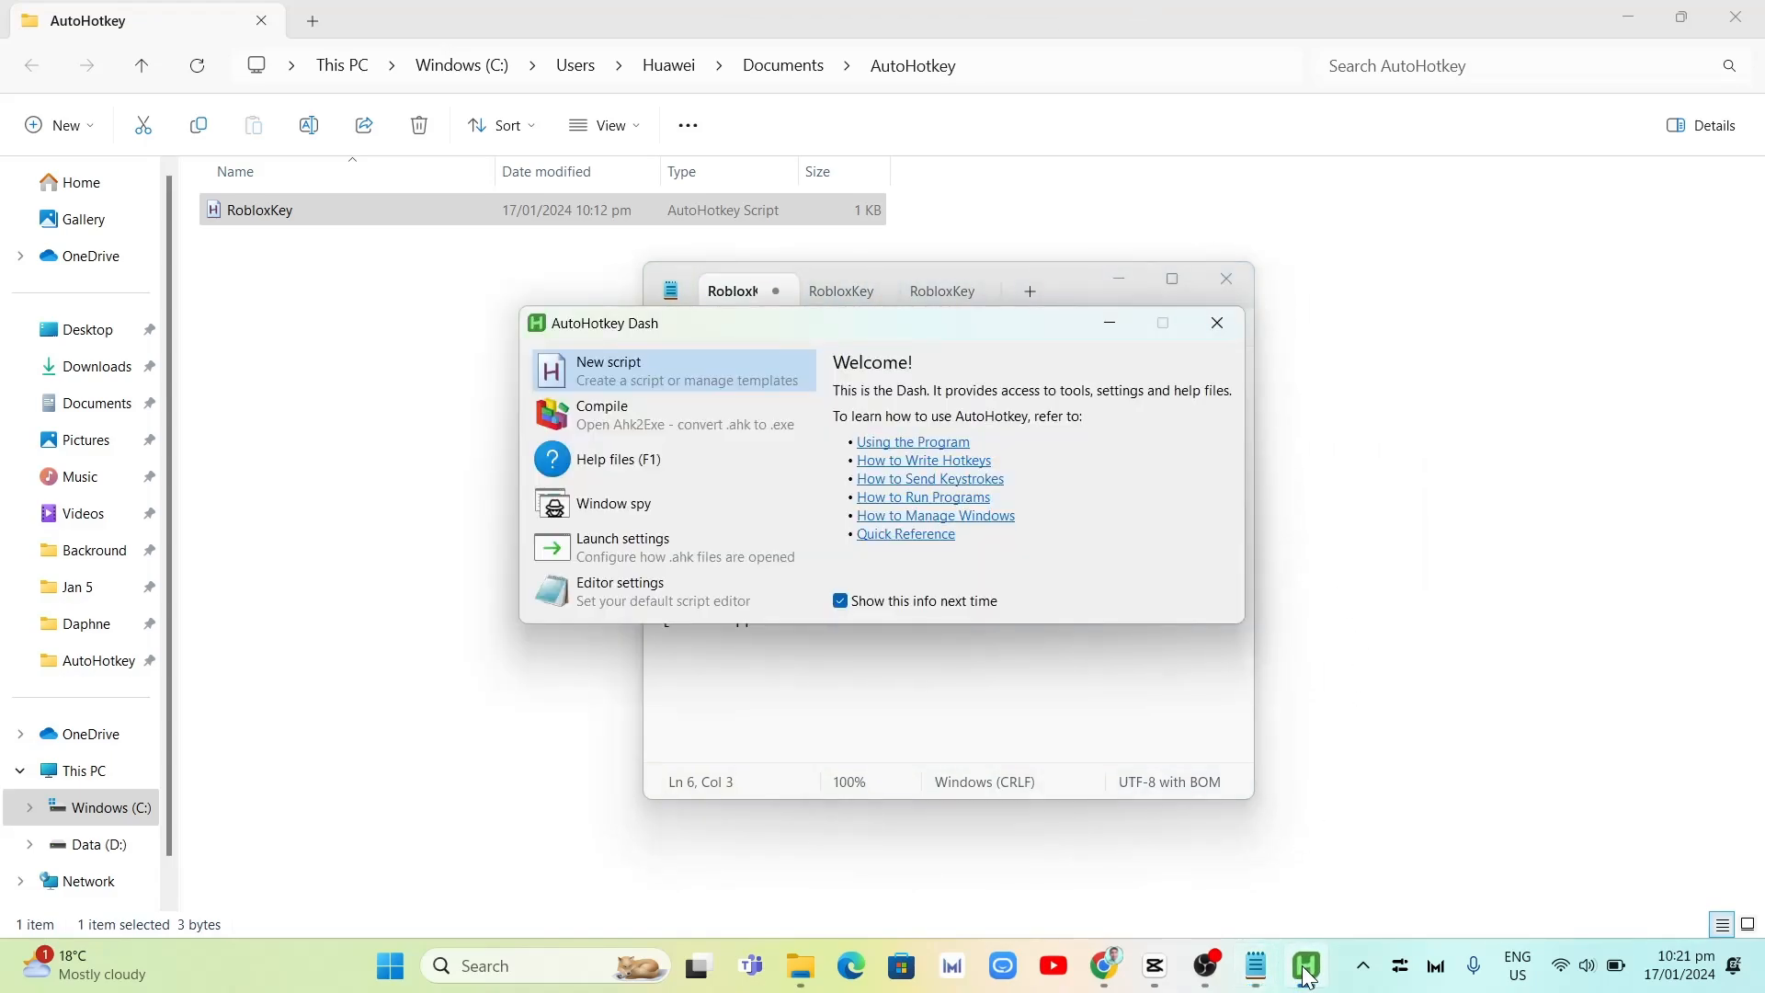
click(1215, 321)
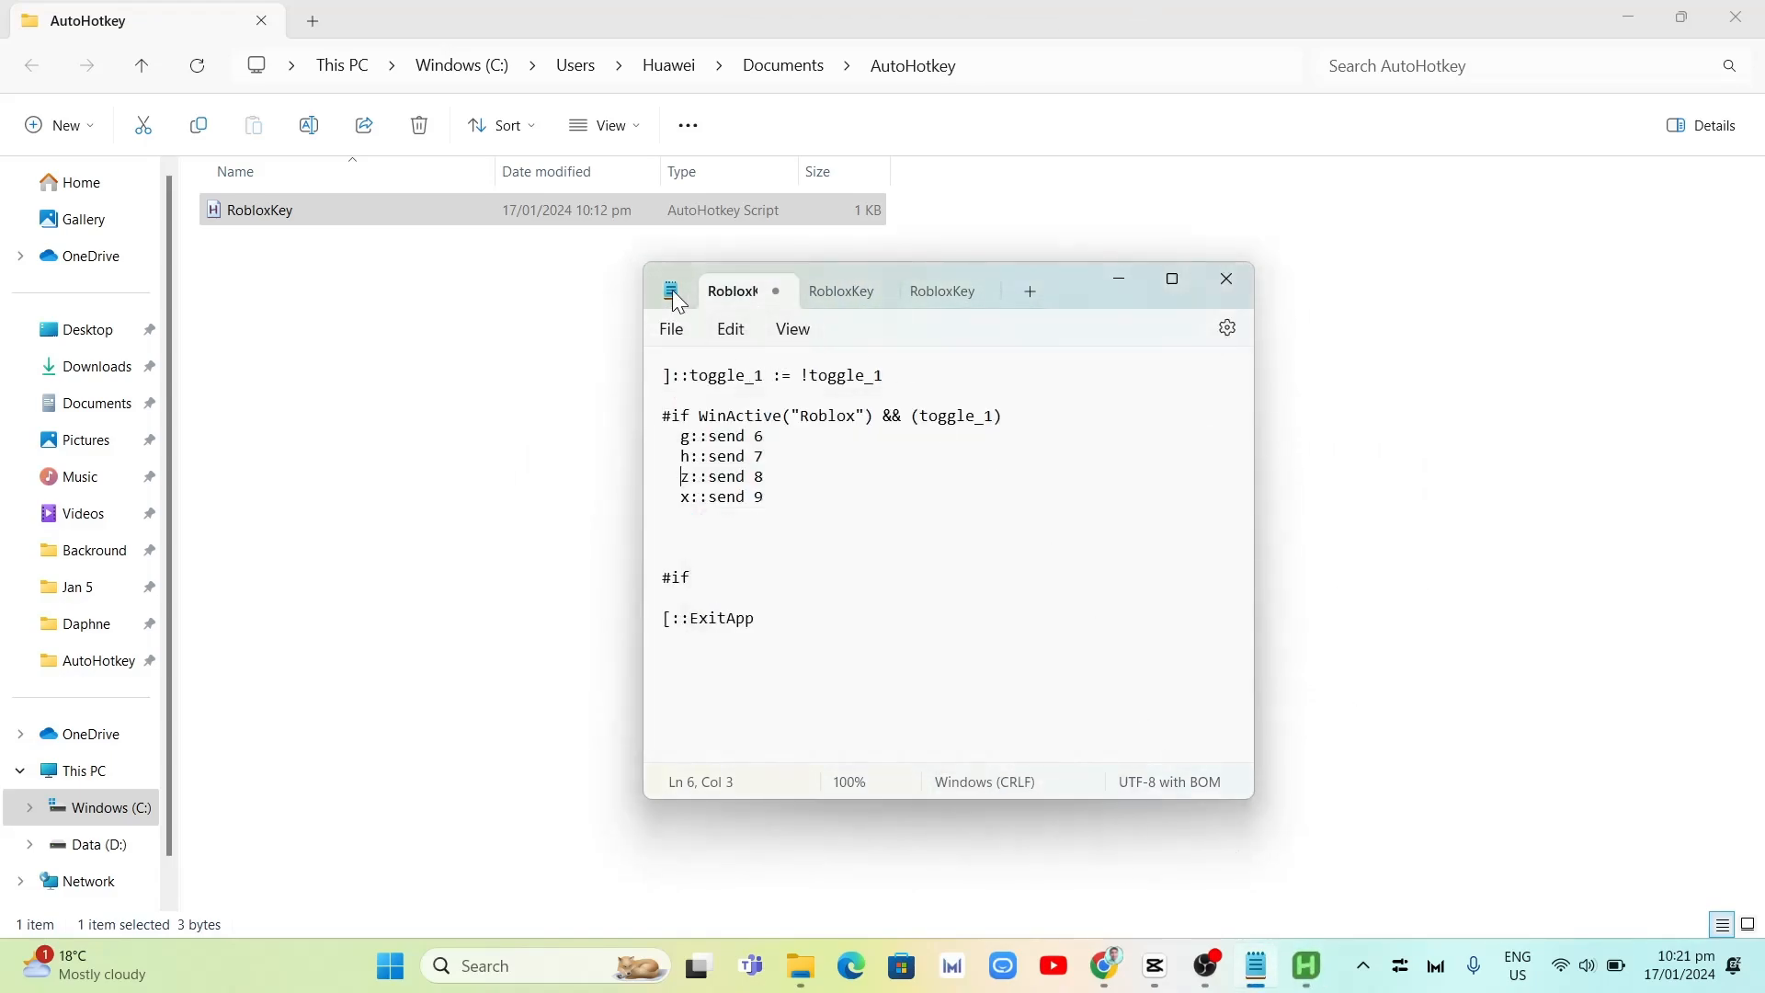
click(671, 329)
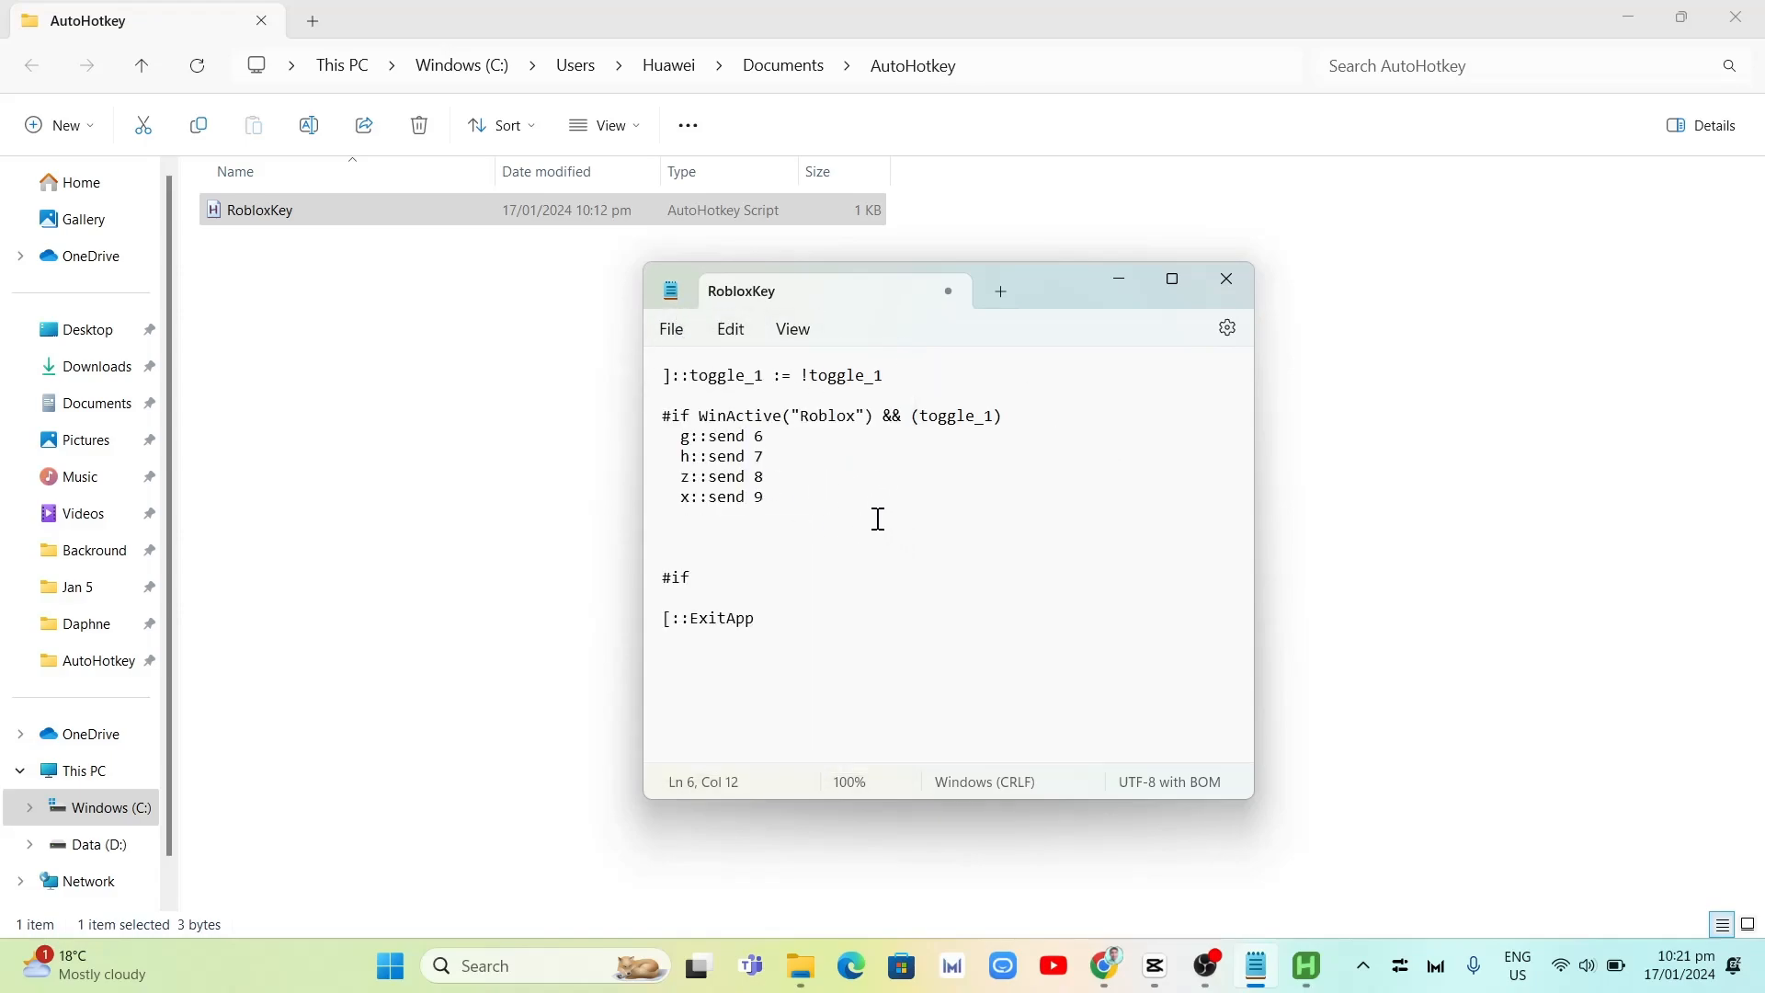
mouse_move(809, 519)
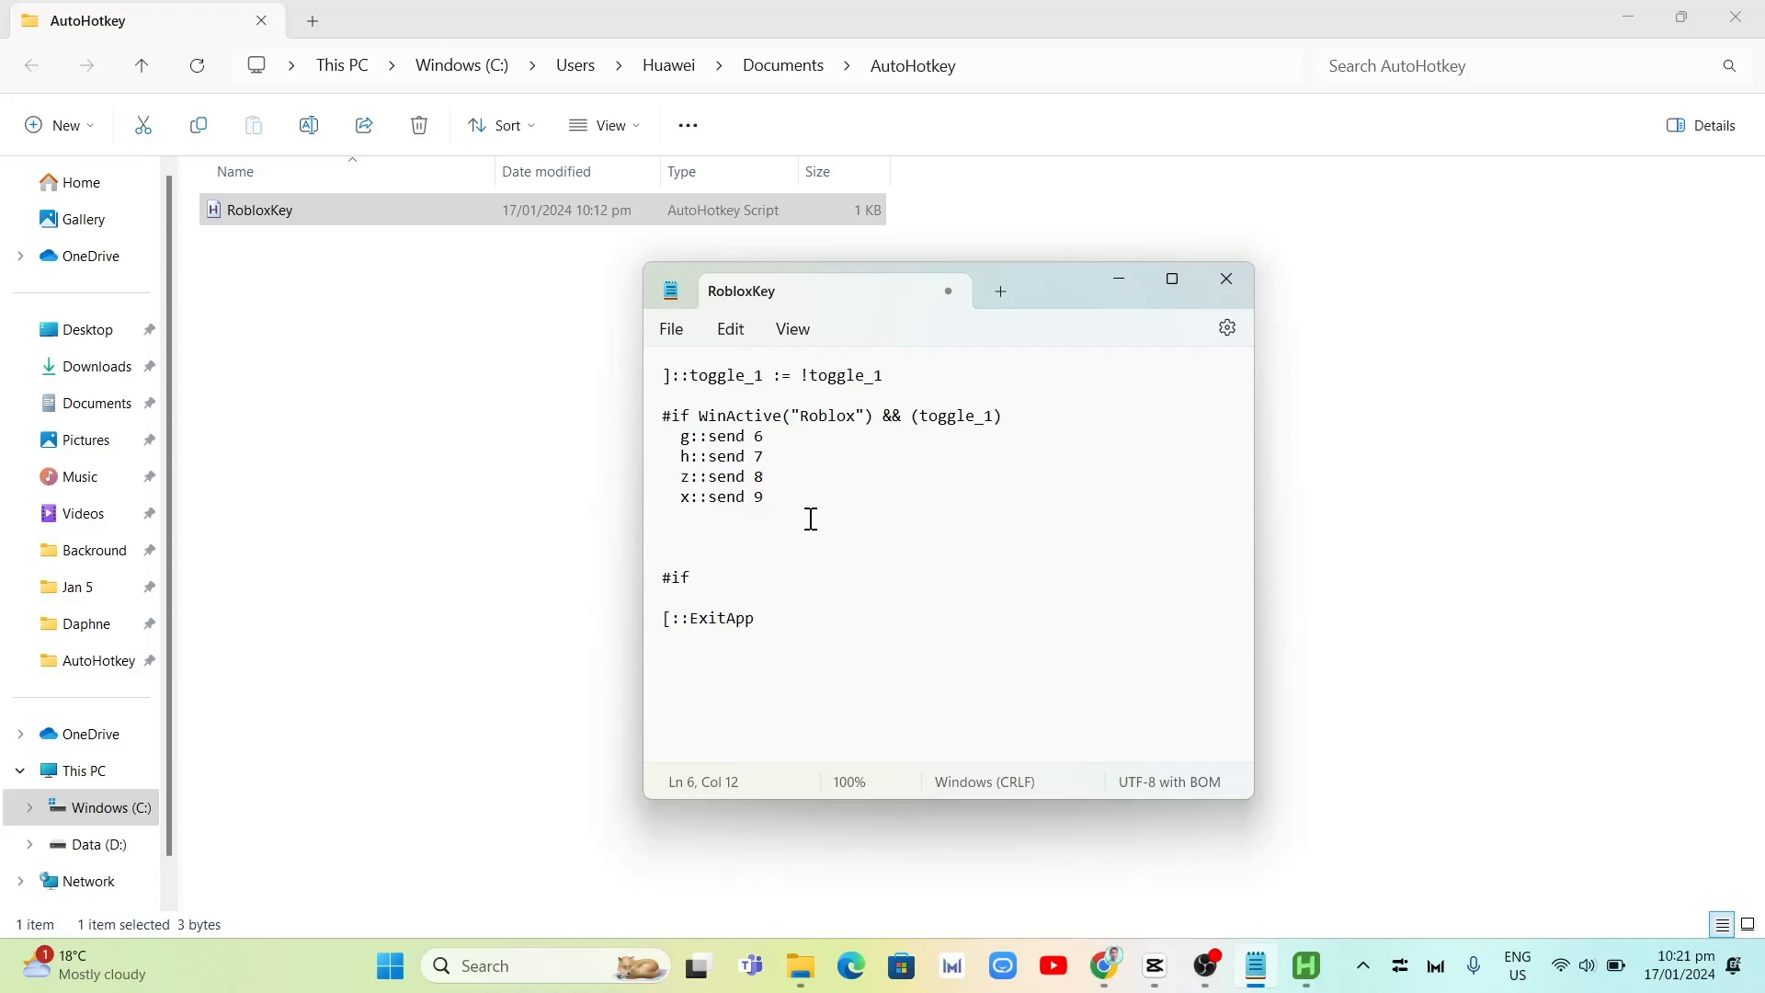
mouse_move(678, 442)
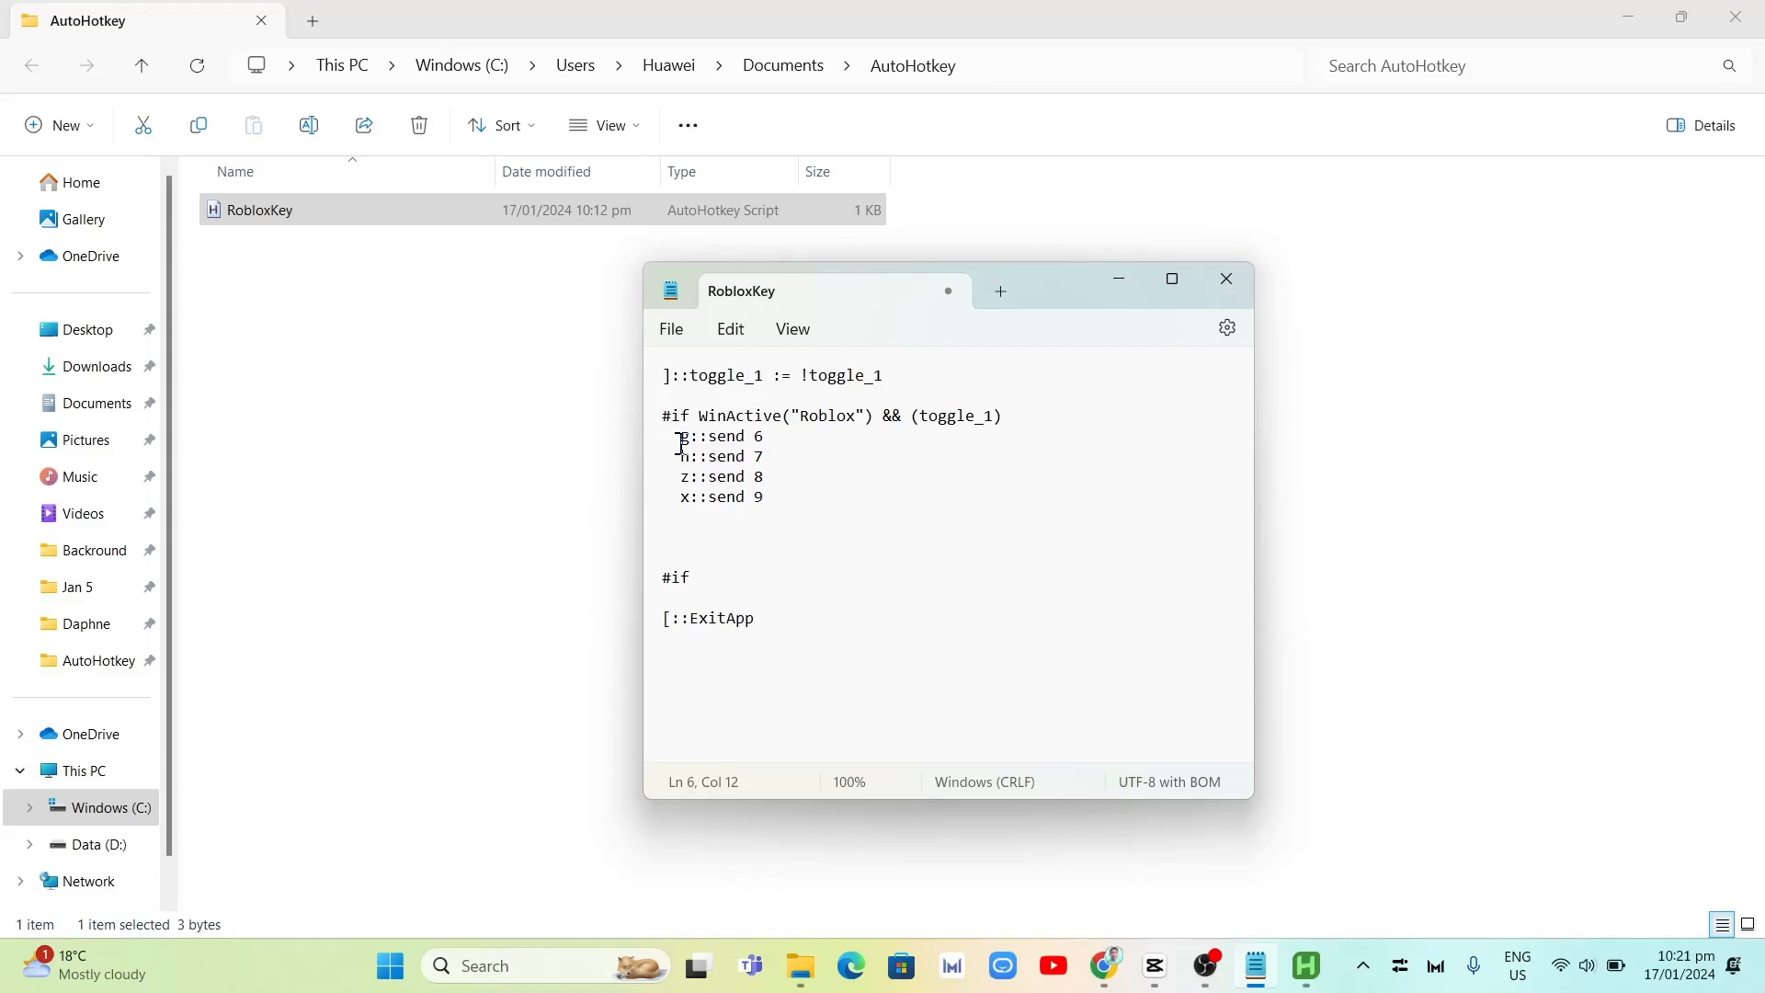
mouse_move(822, 563)
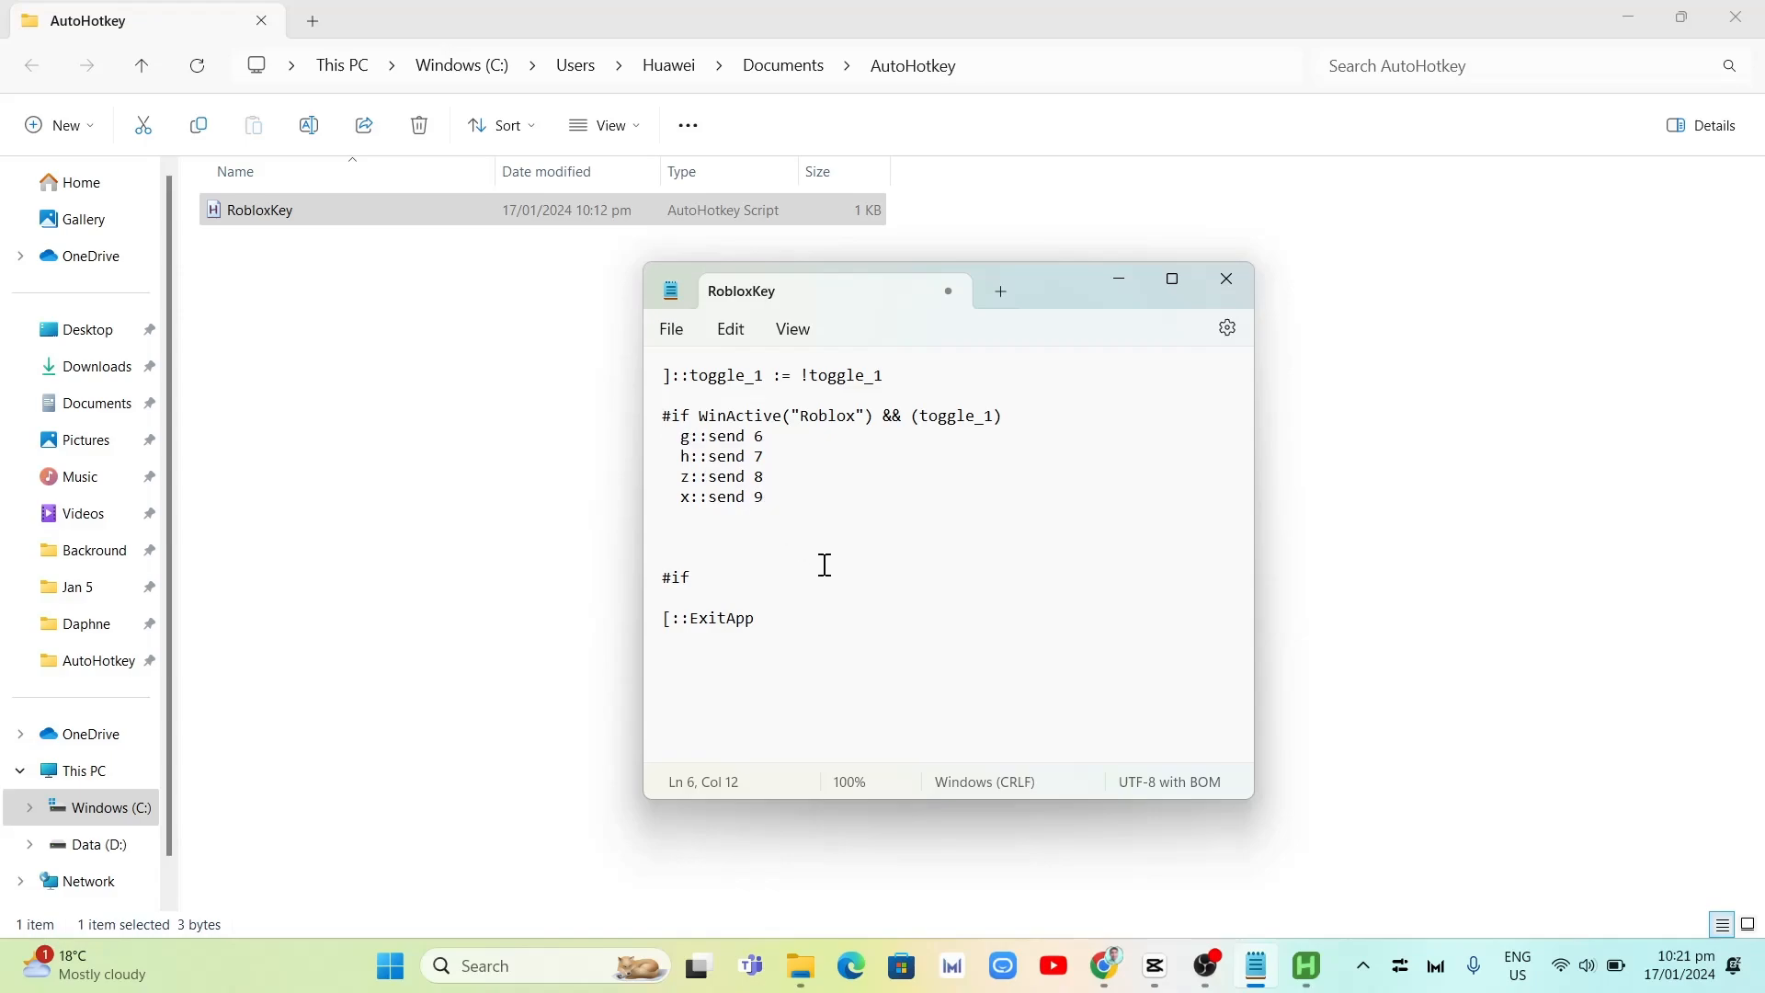
mouse_move(702, 456)
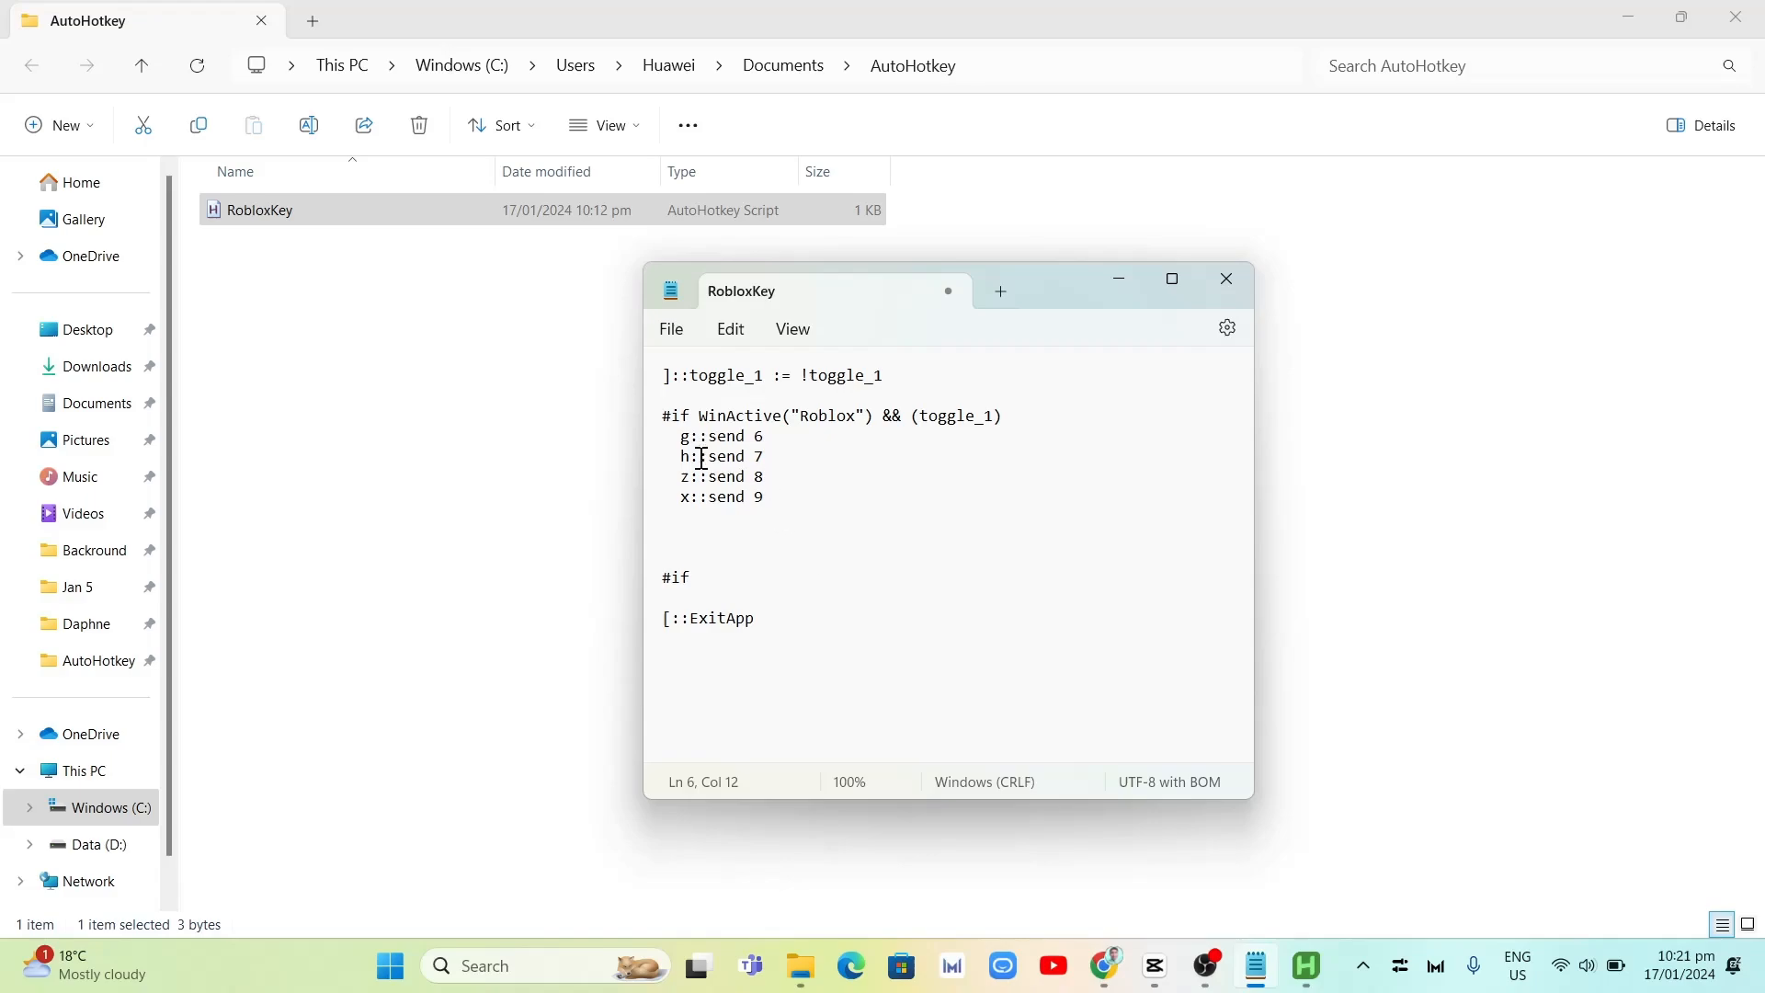
mouse_move(901, 653)
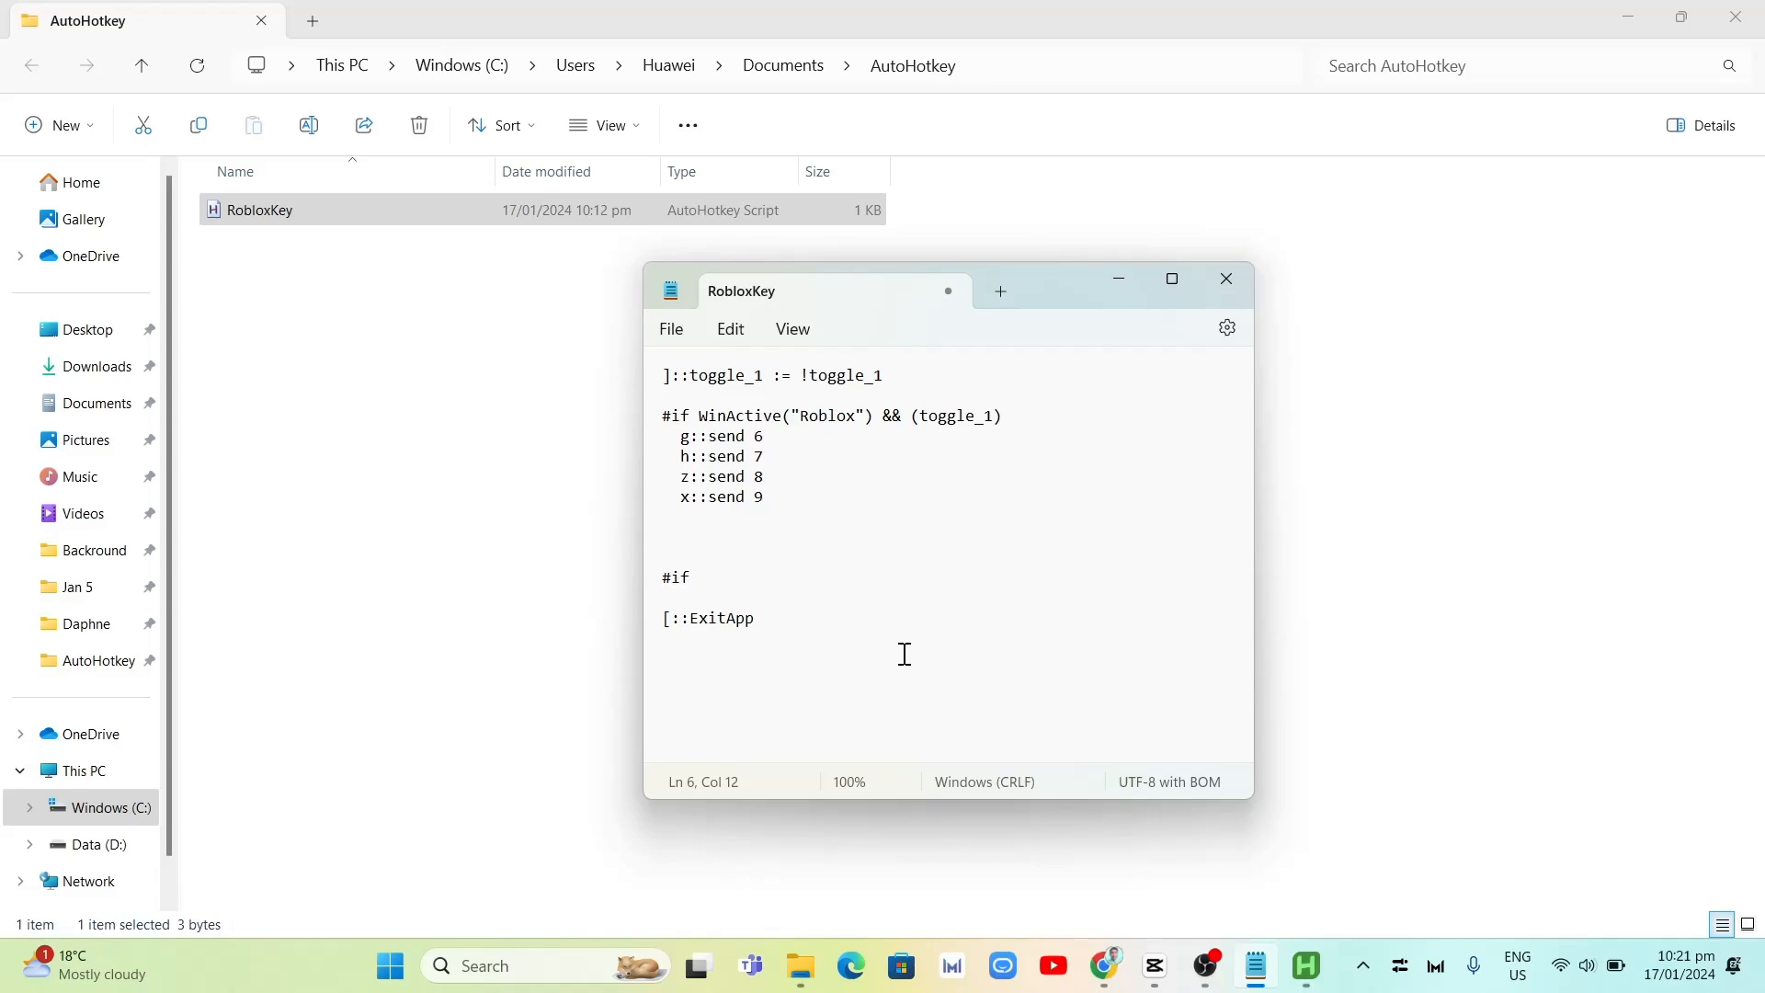
mouse_move(870, 633)
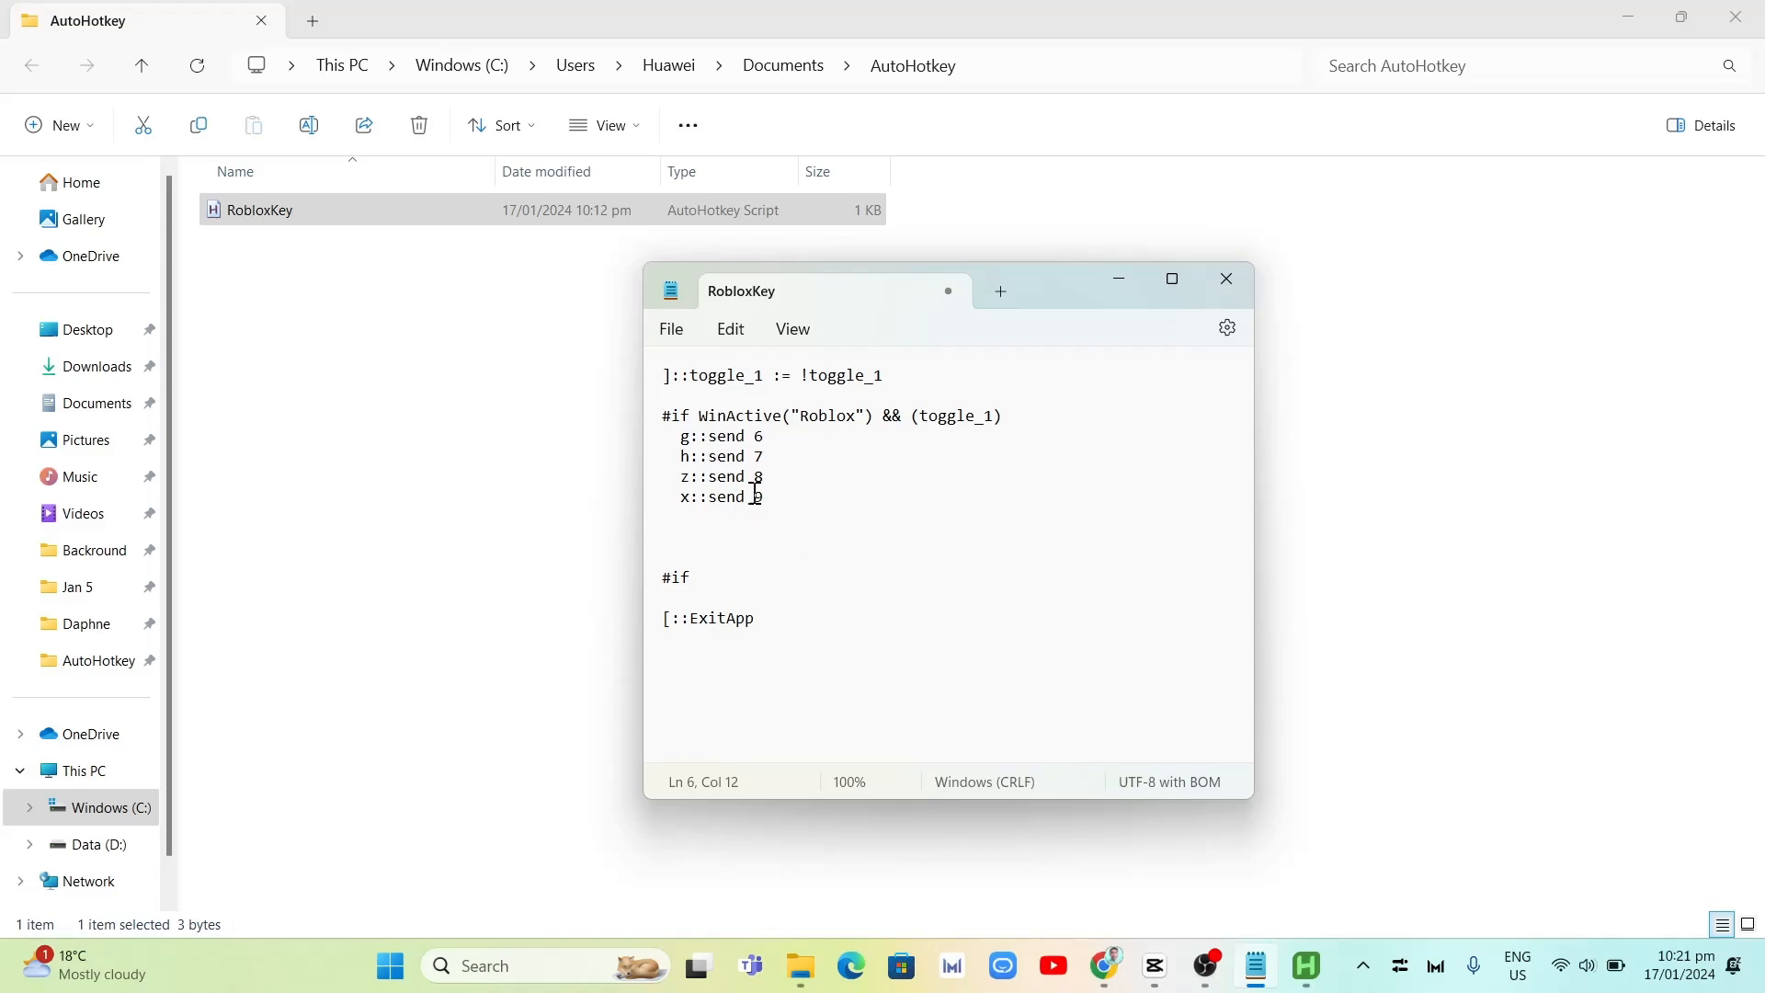
Step: Save the edited RobloxKey script from Notepad's File menu
click(670, 329)
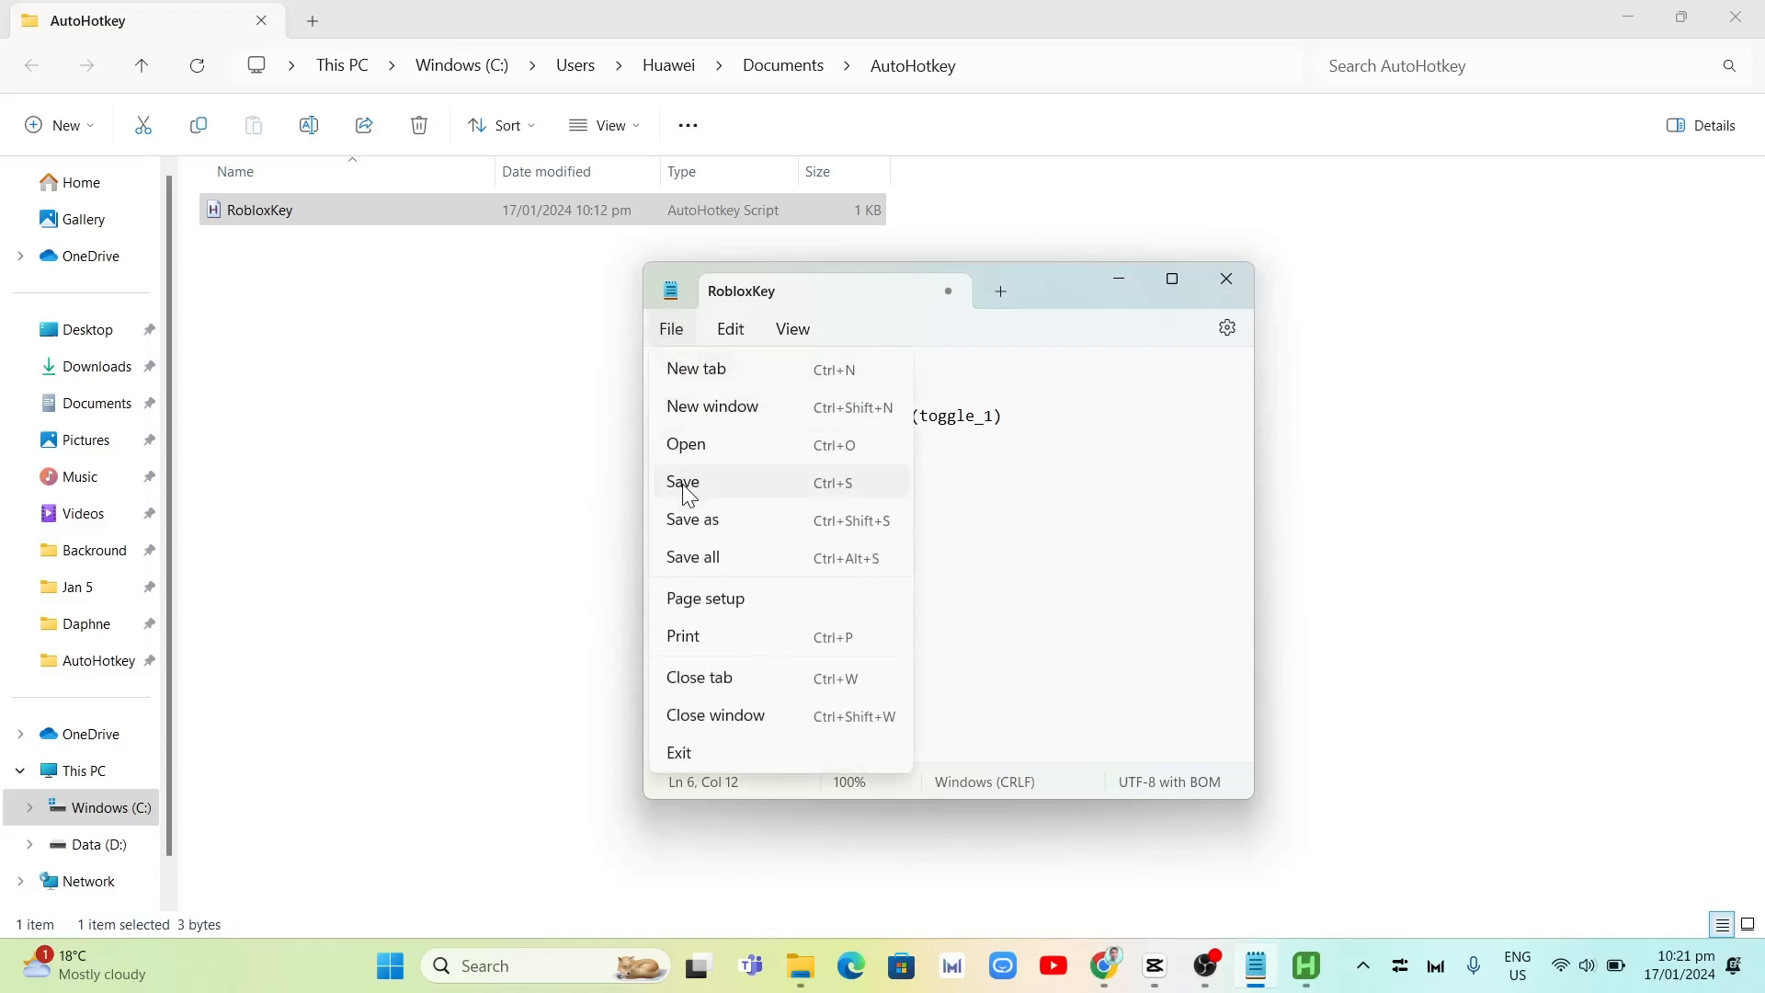
click(682, 482)
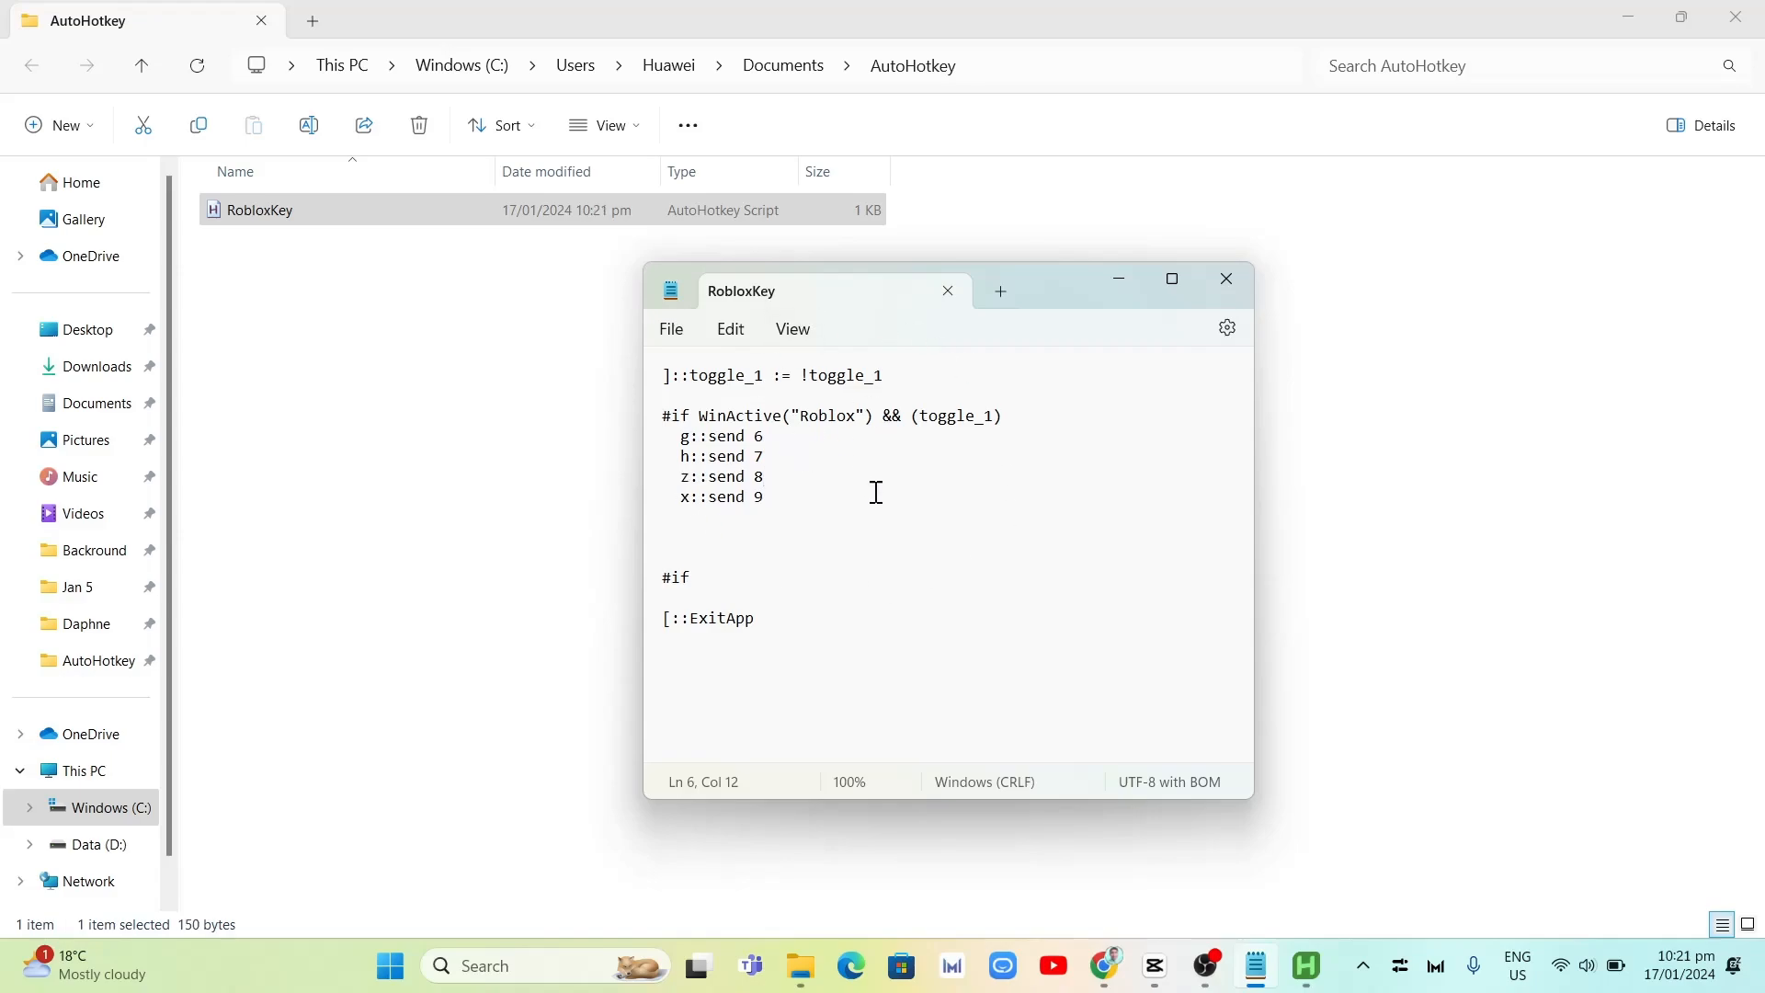
mouse_move(1225, 278)
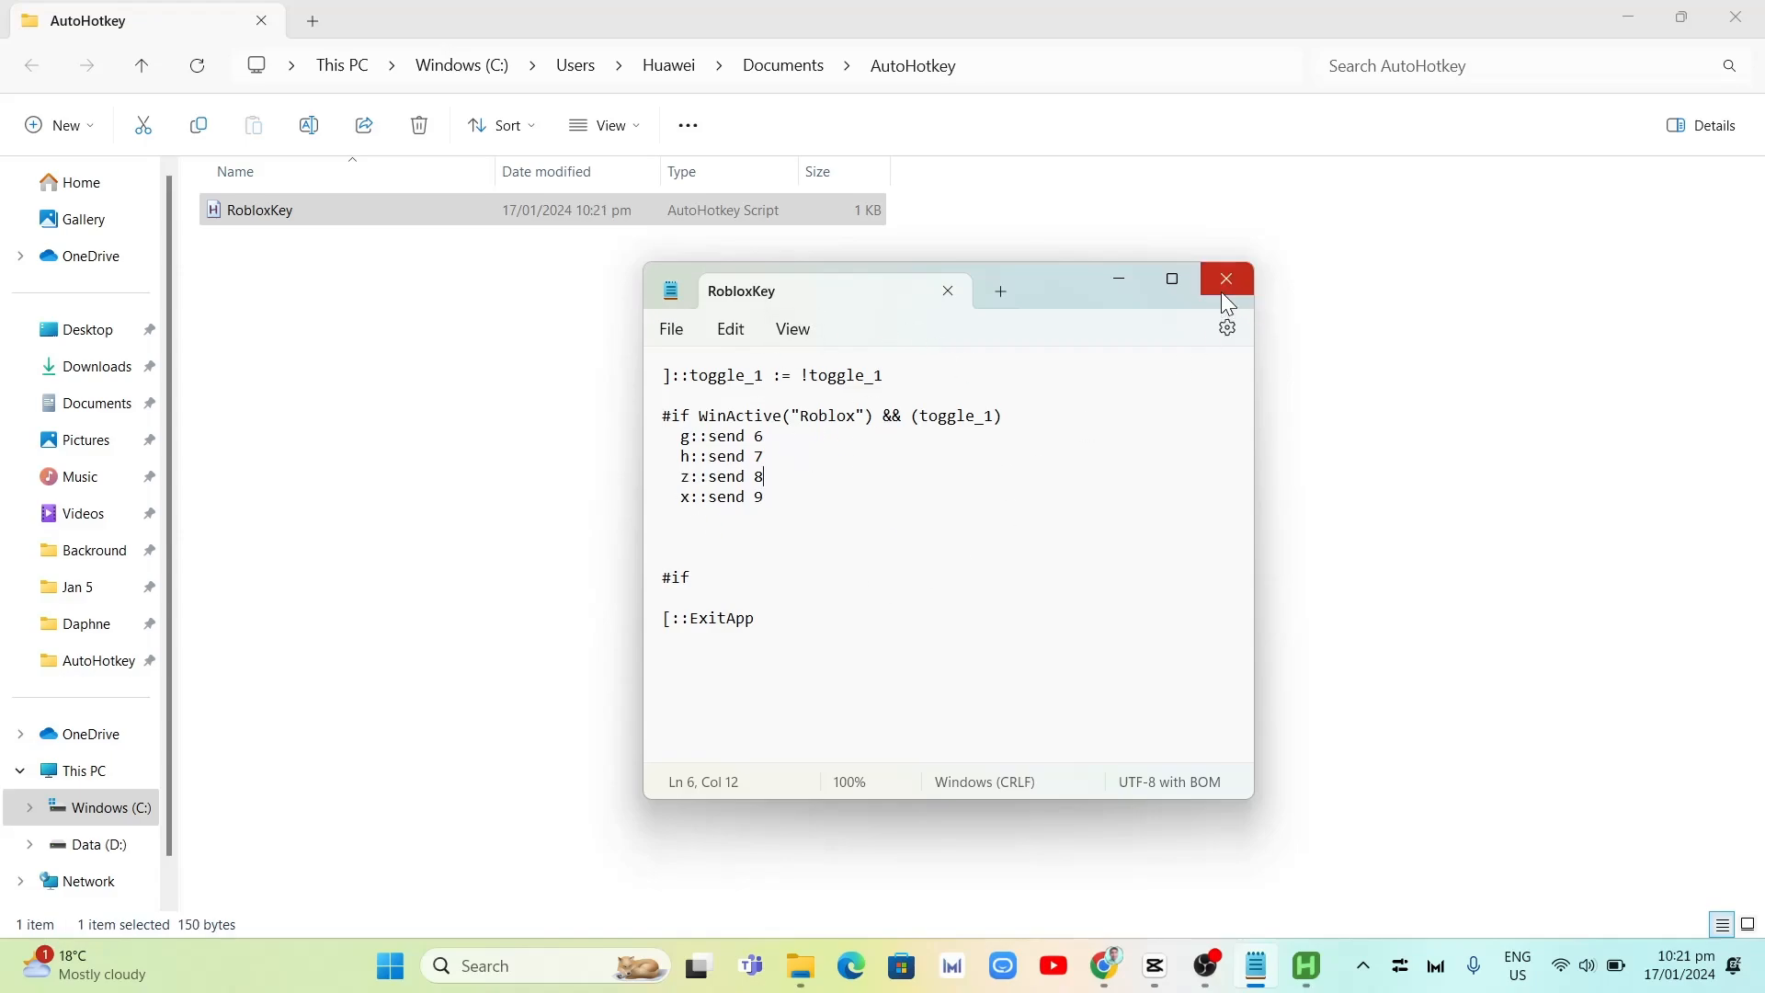
mouse_move(1226, 277)
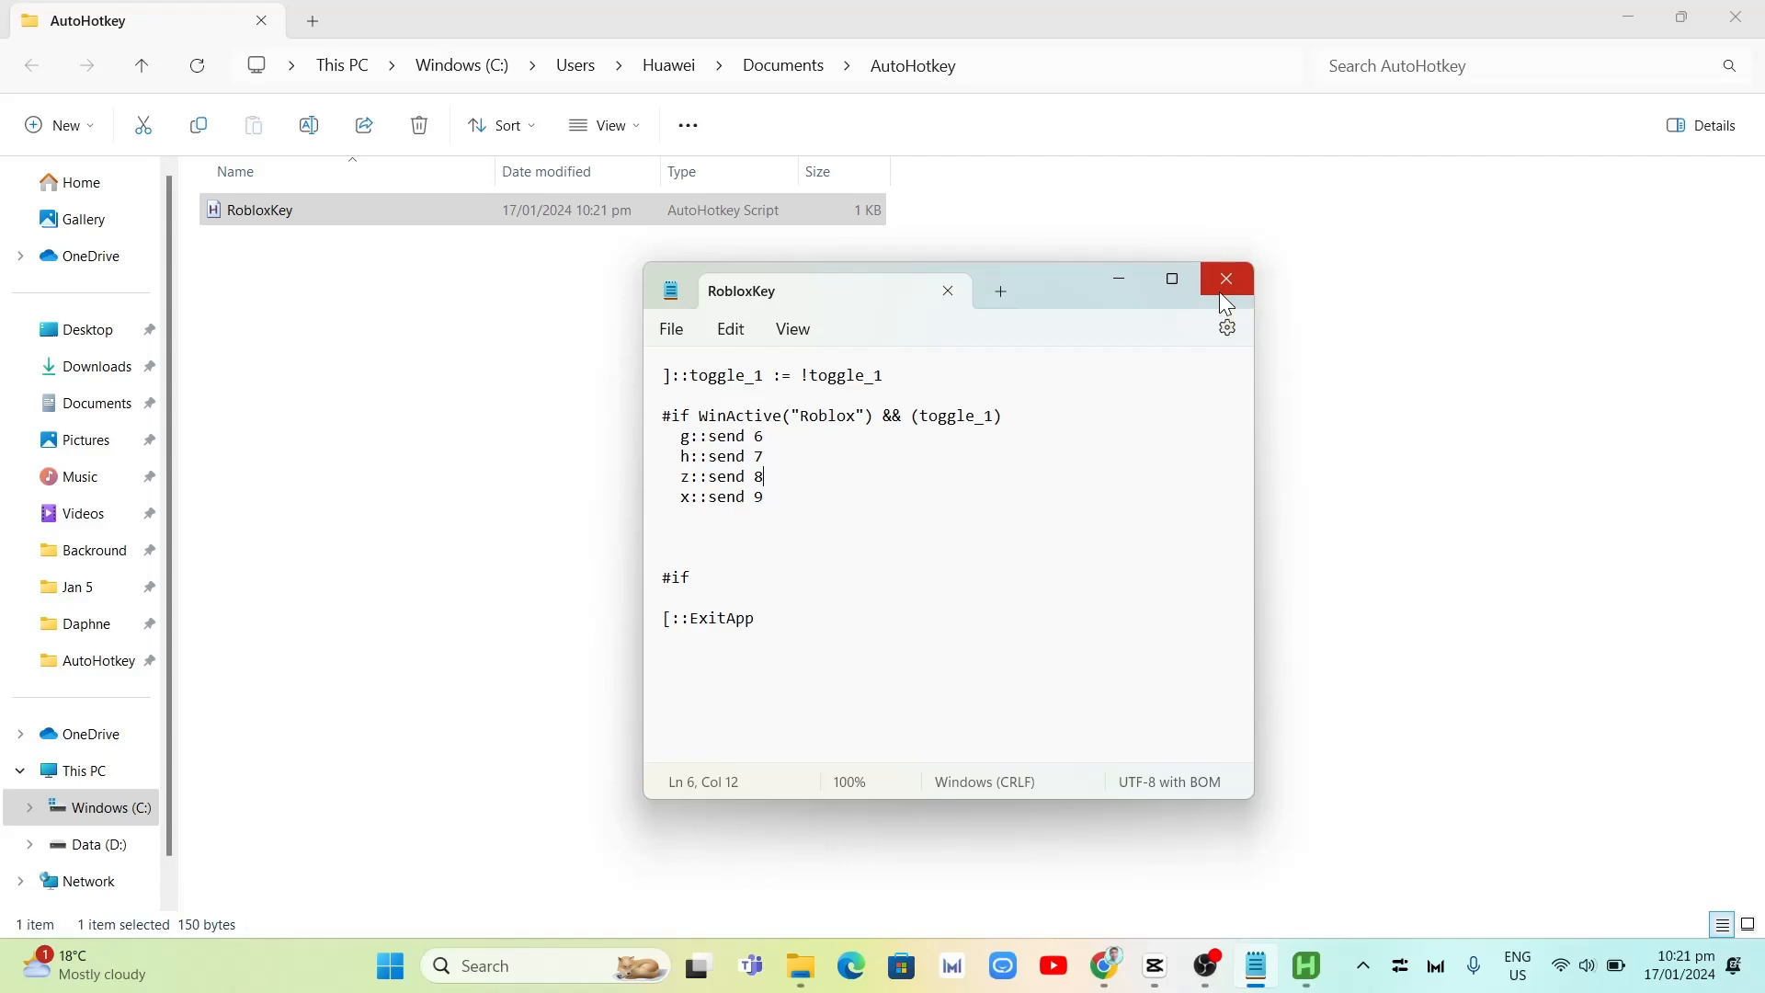
mouse_move(1105, 966)
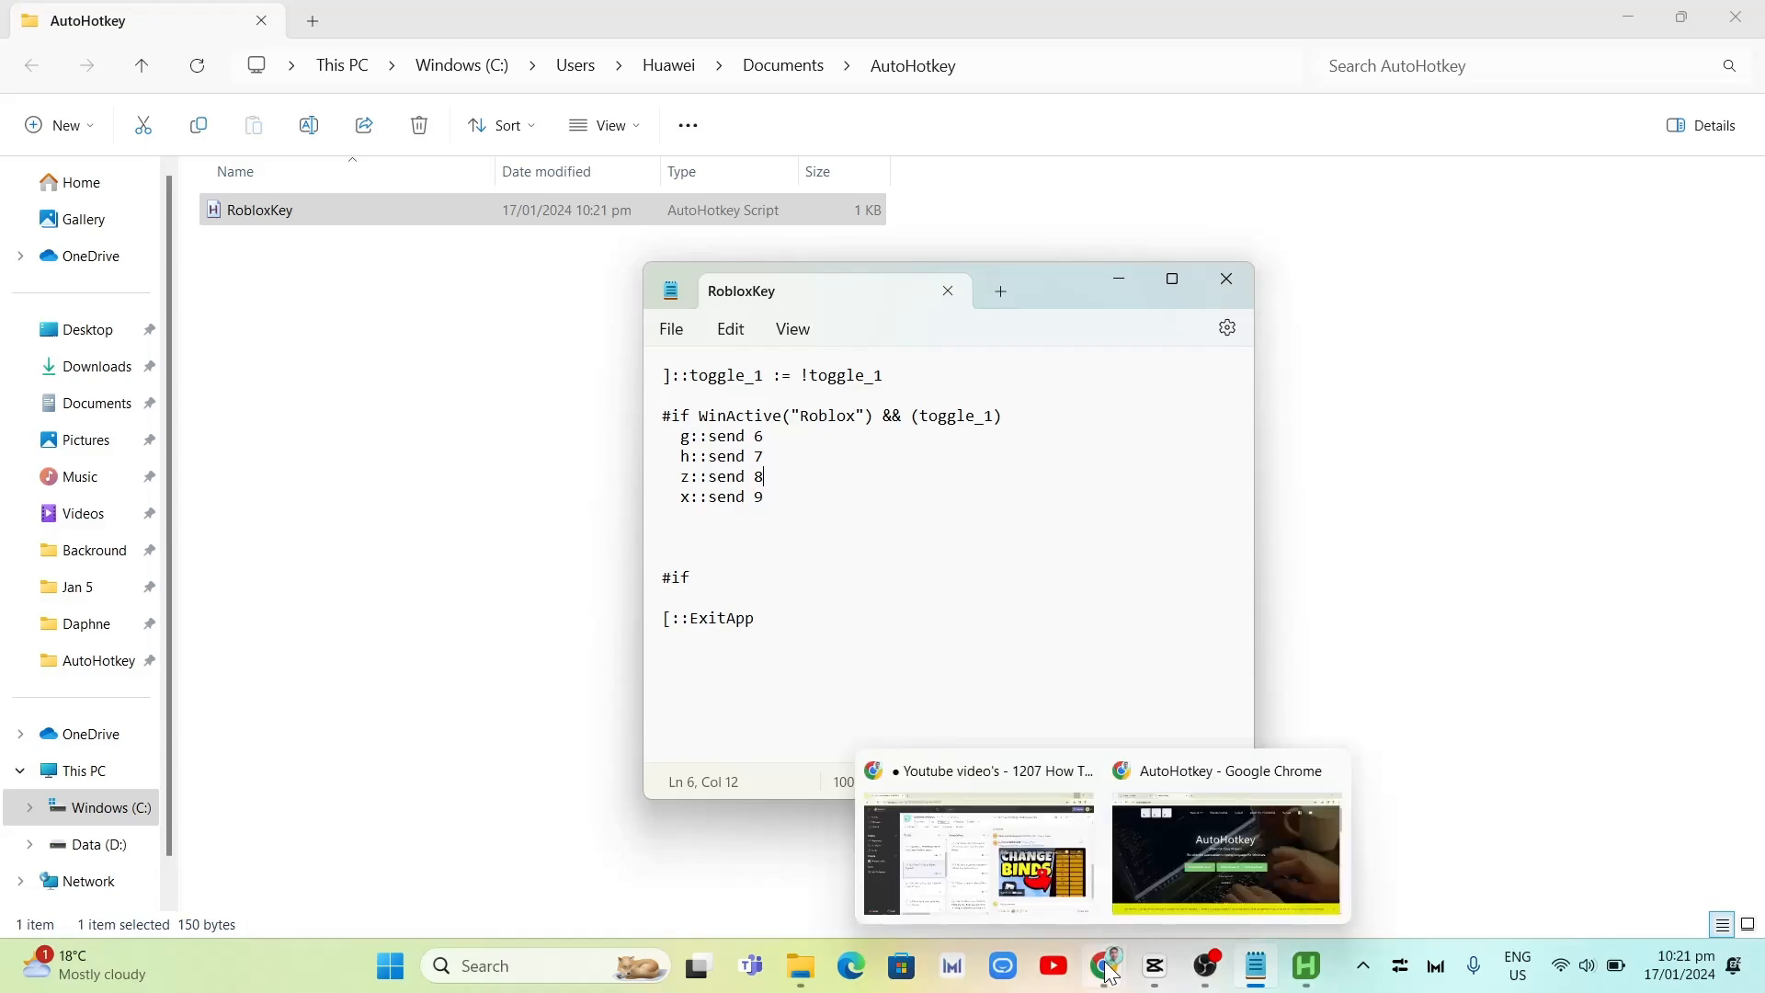
Step: Return to the Roblox home tab and bring the AutoHotkey Dash up over it
click(1225, 853)
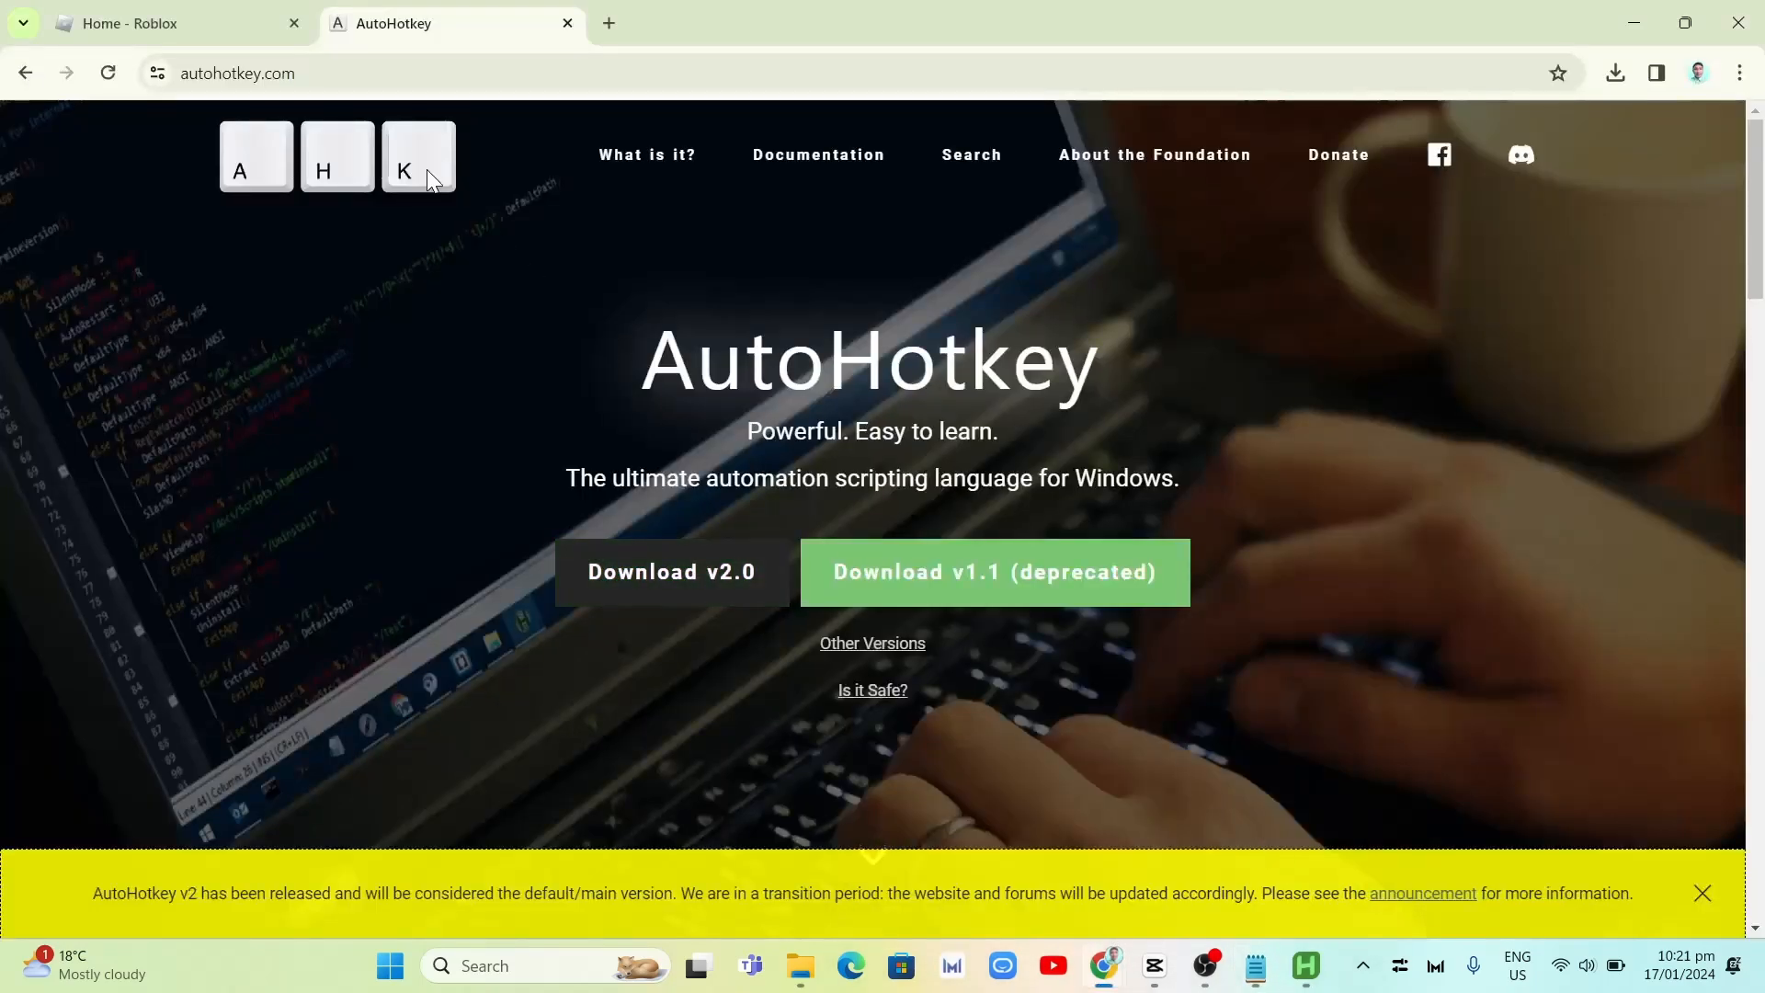
click(169, 22)
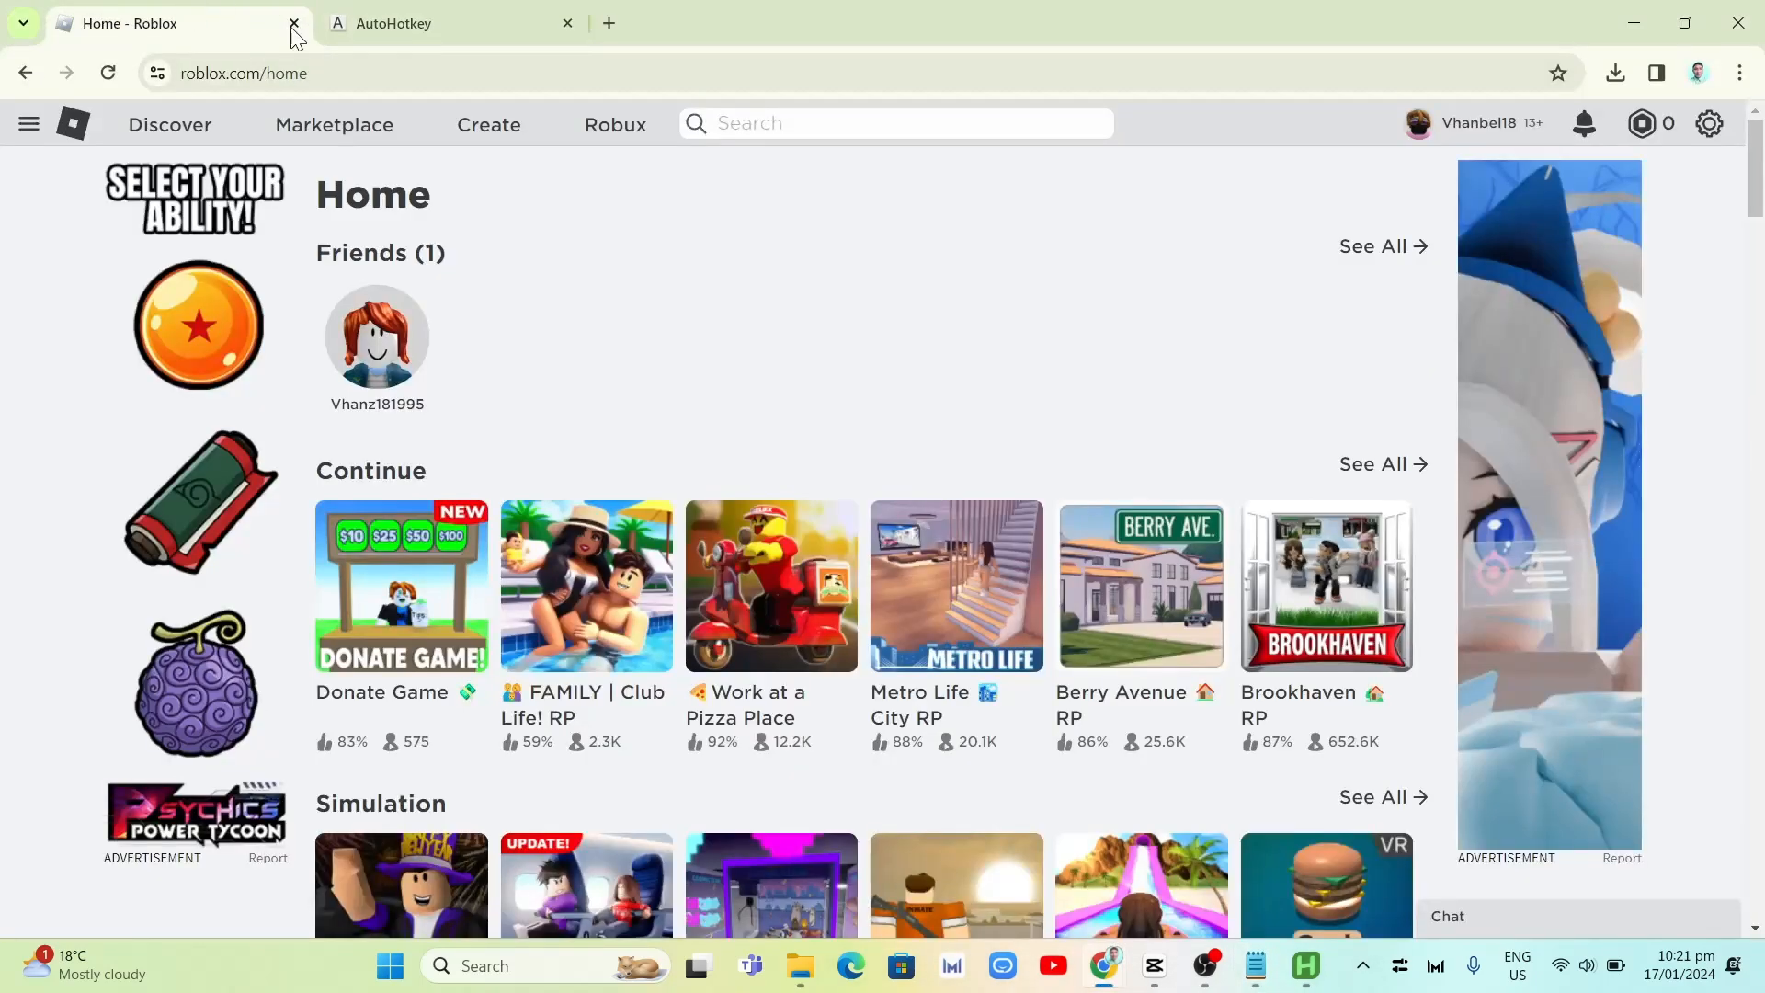
click(1303, 966)
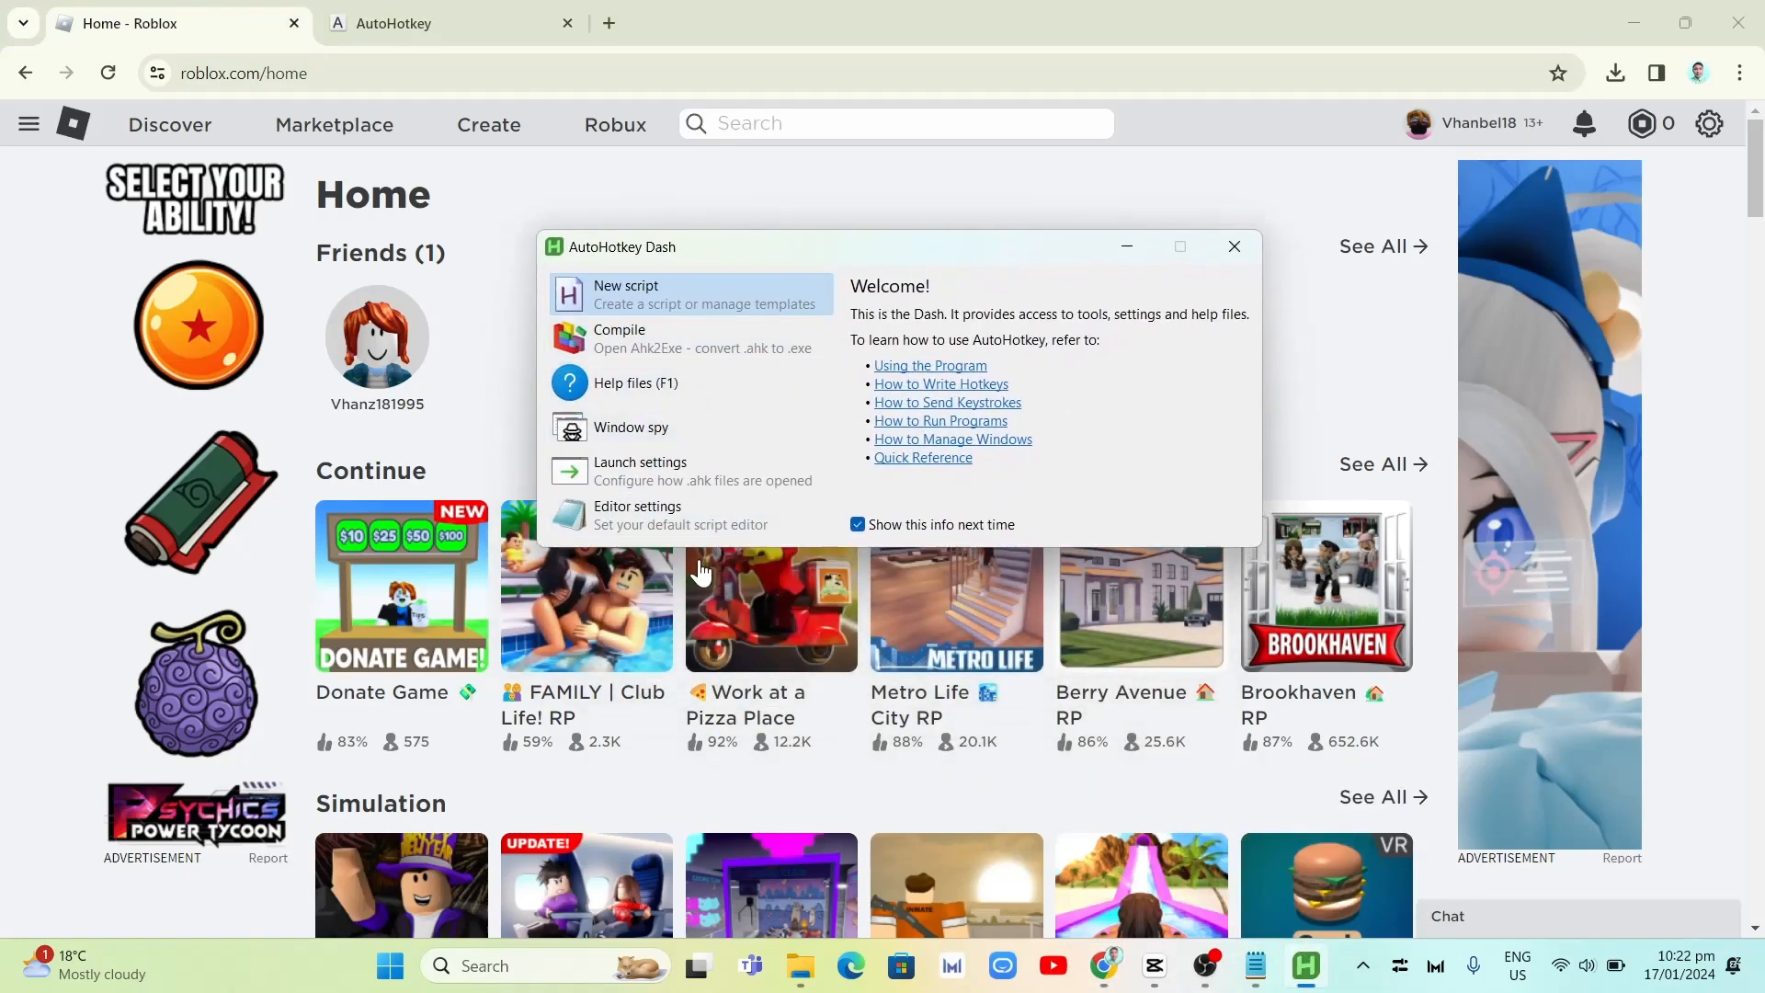
mouse_move(1242, 771)
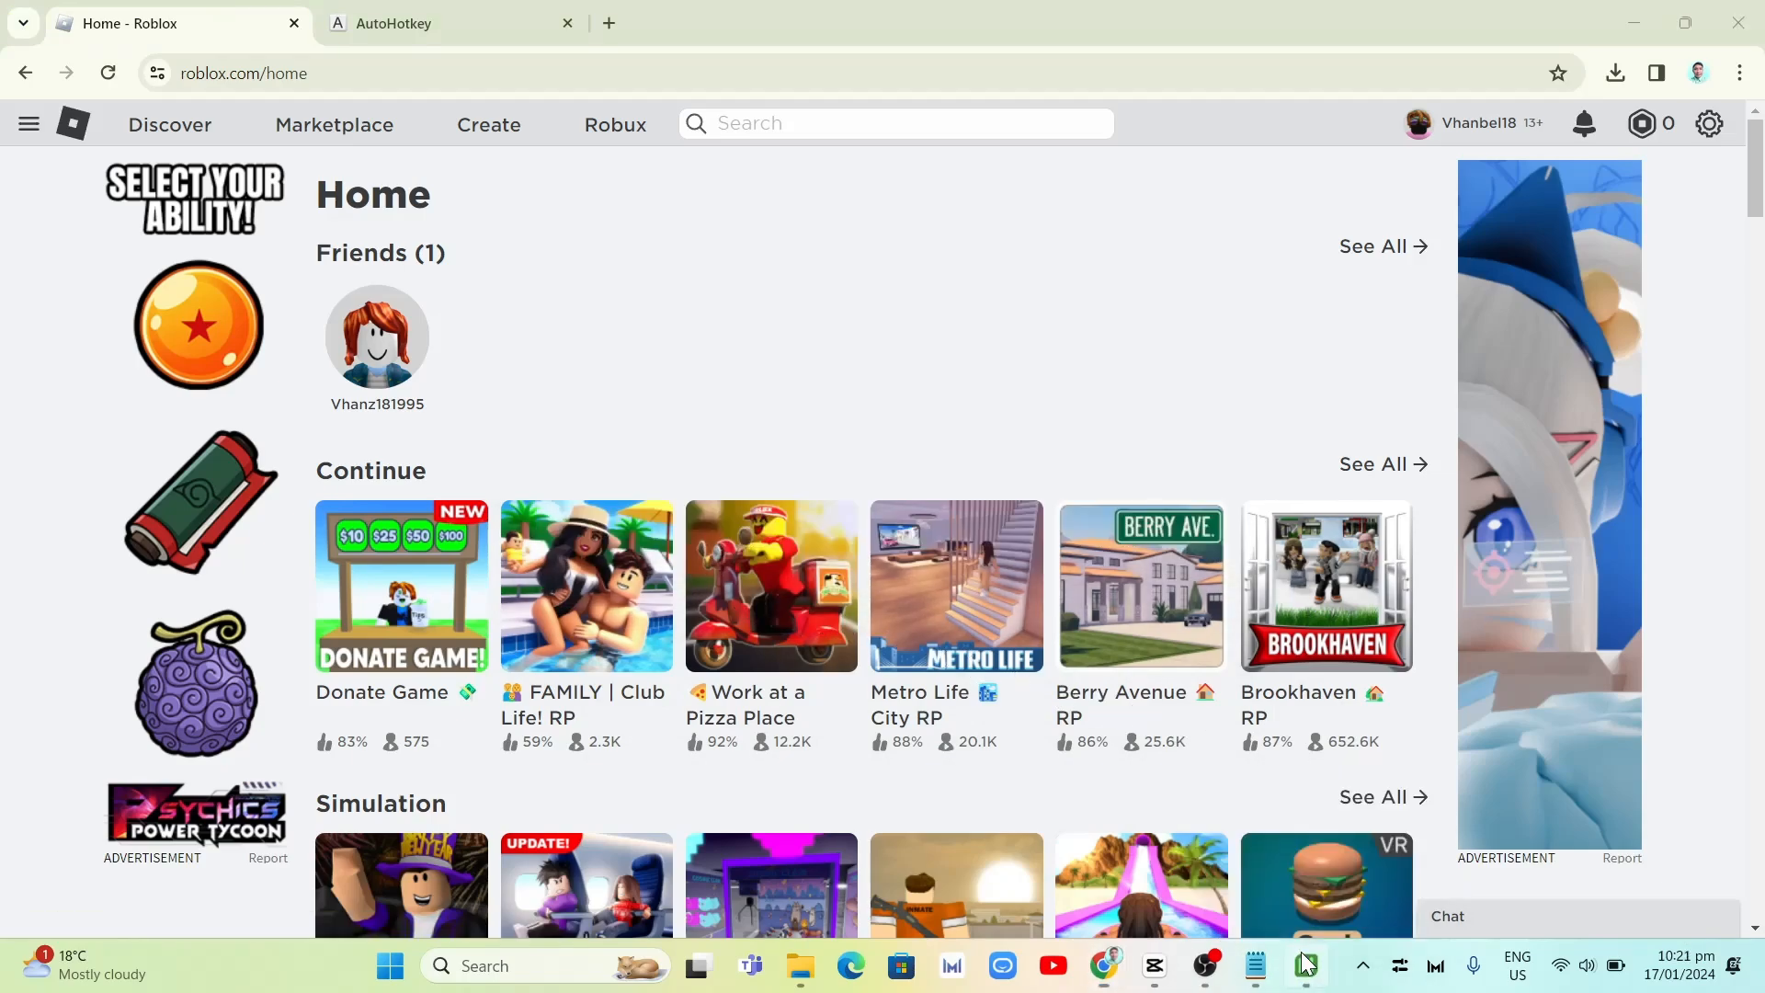
click(1303, 966)
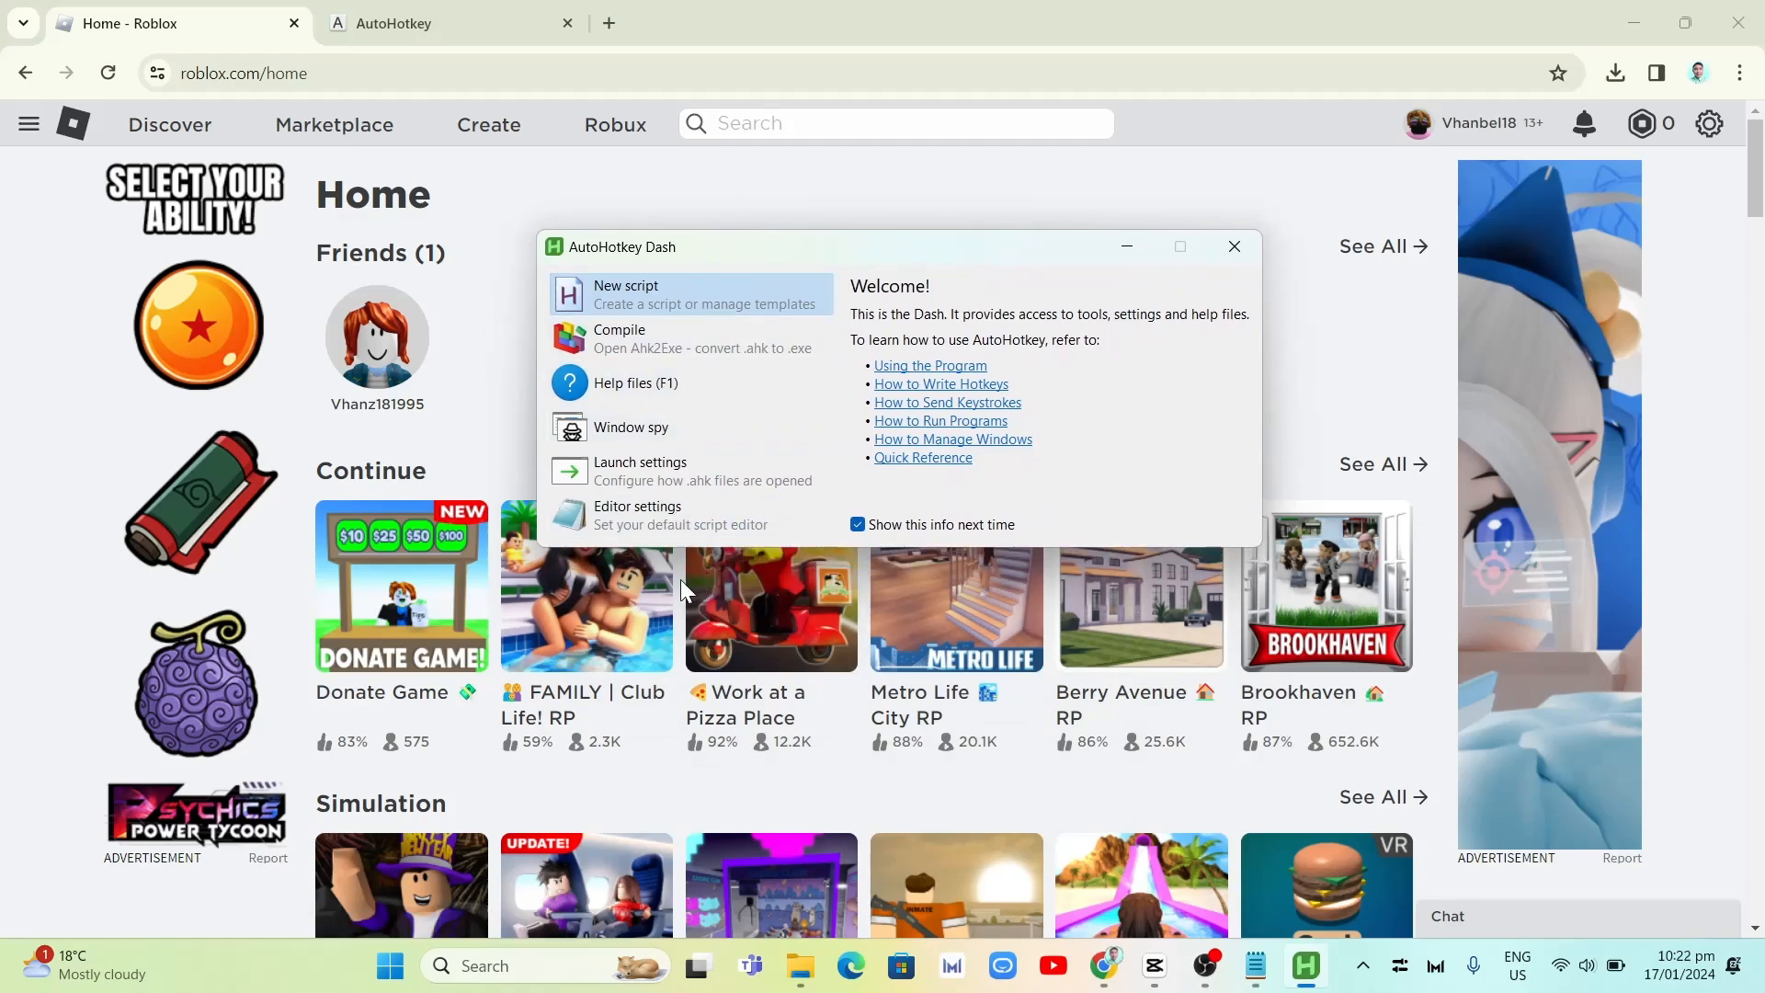
mouse_move(1232, 888)
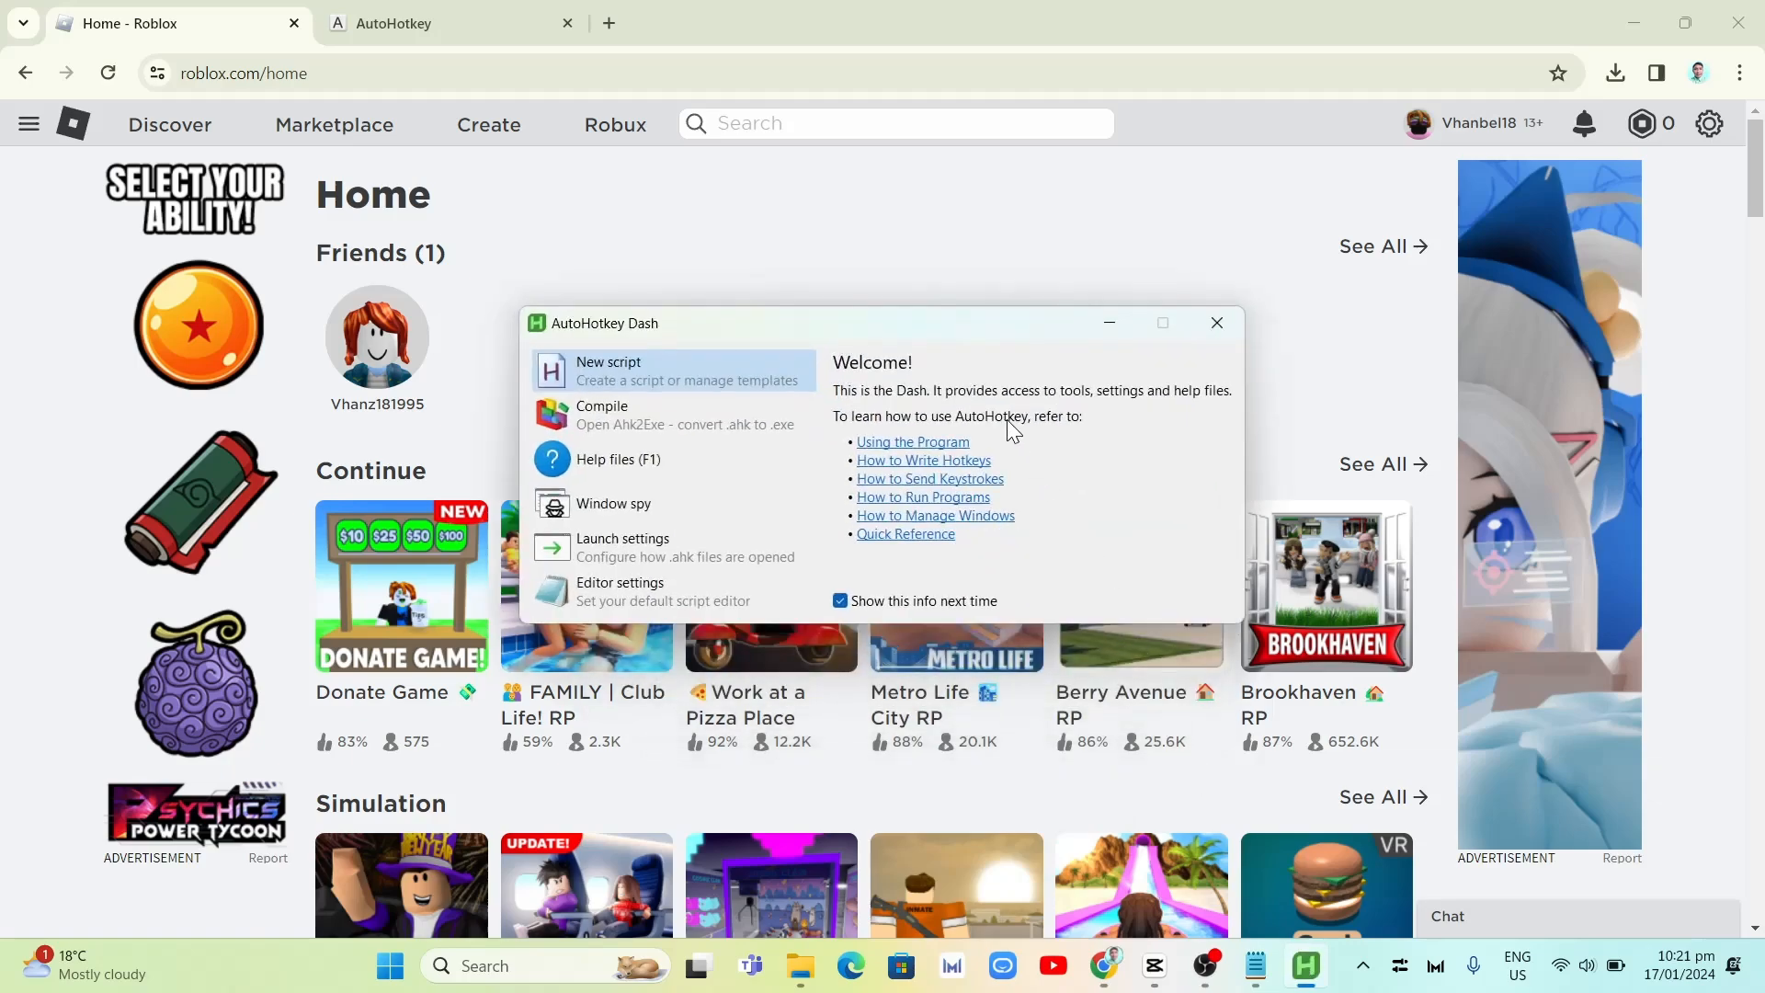
drag(844, 323, 843, 246)
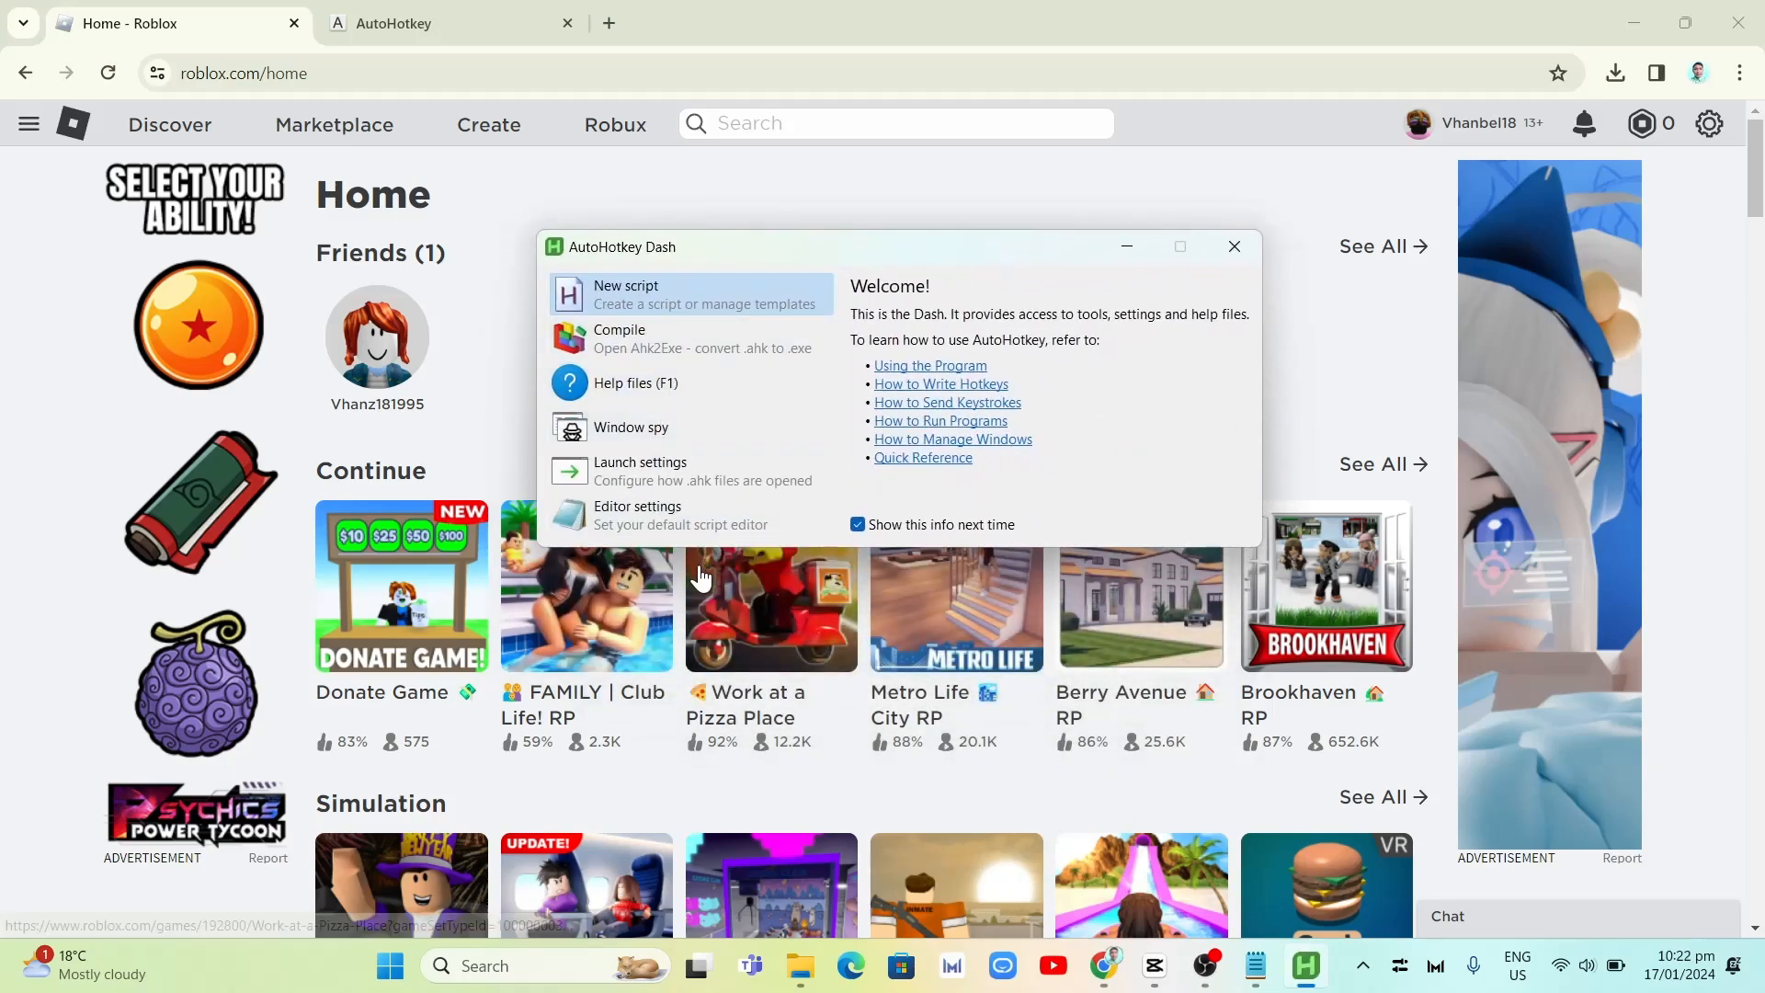